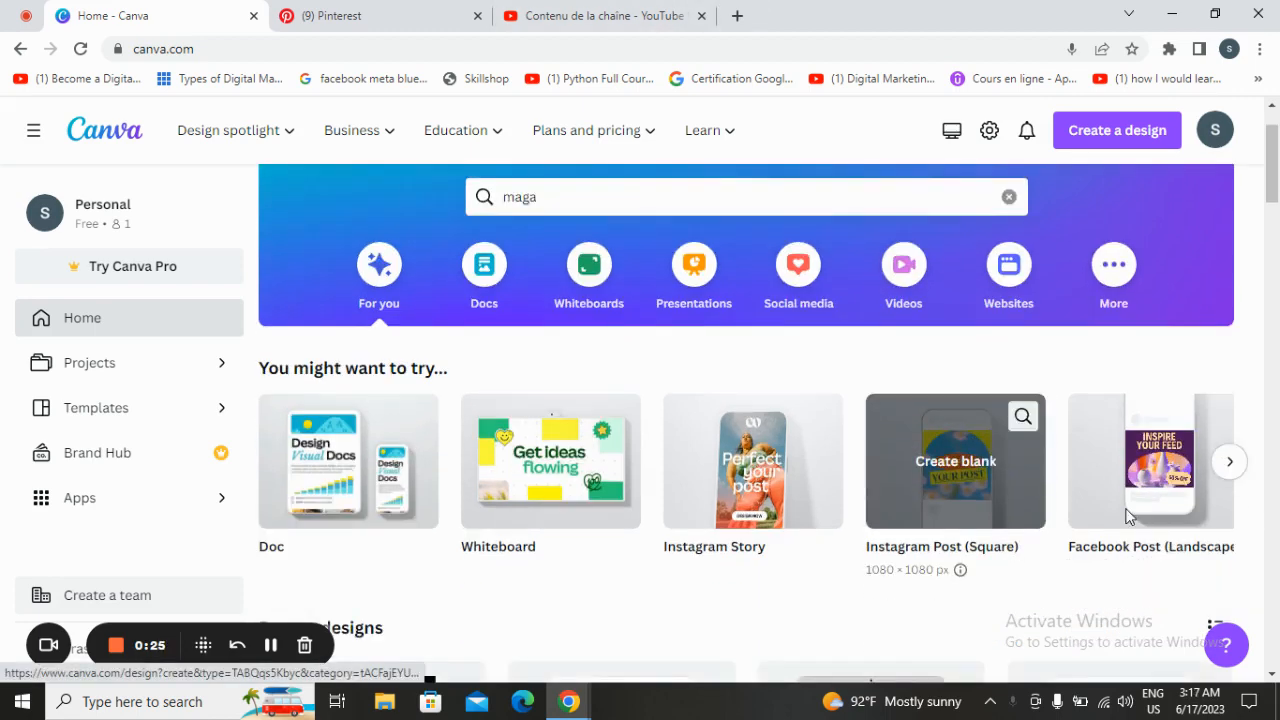
# - Browse further suggested design types on the Canva home page
pyautogui.click(1228, 460)
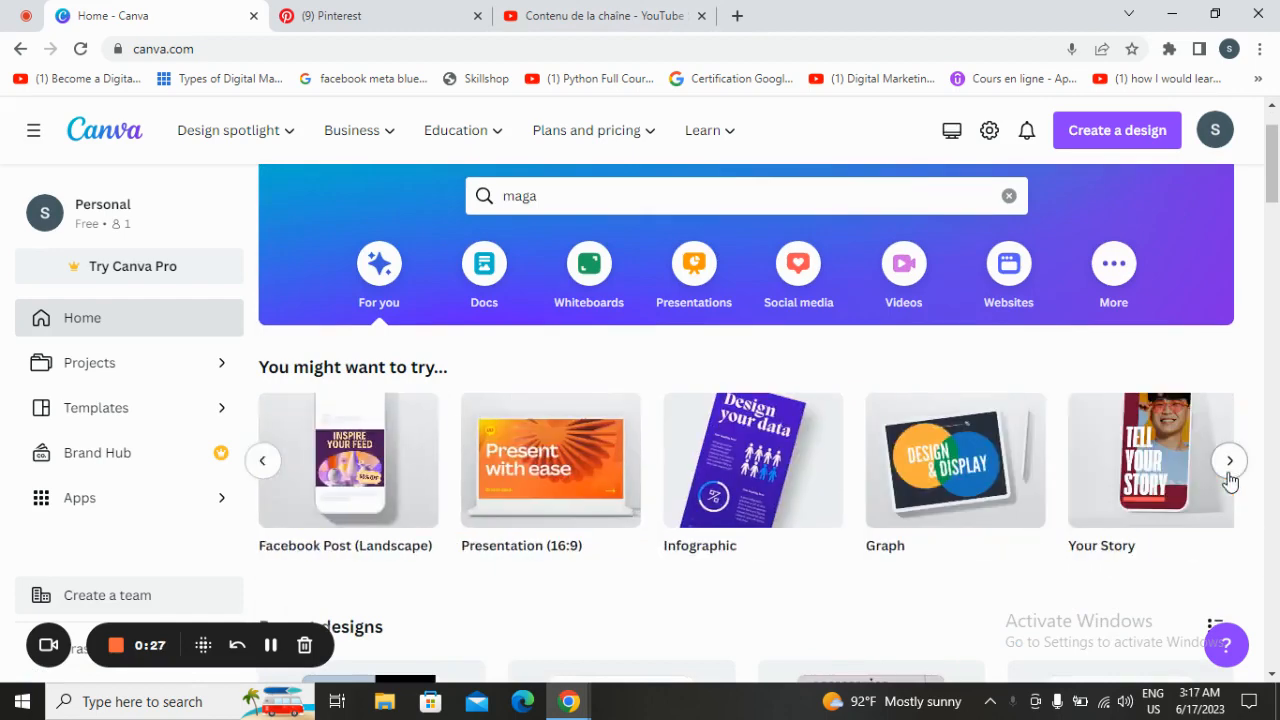
pyautogui.click(1228, 460)
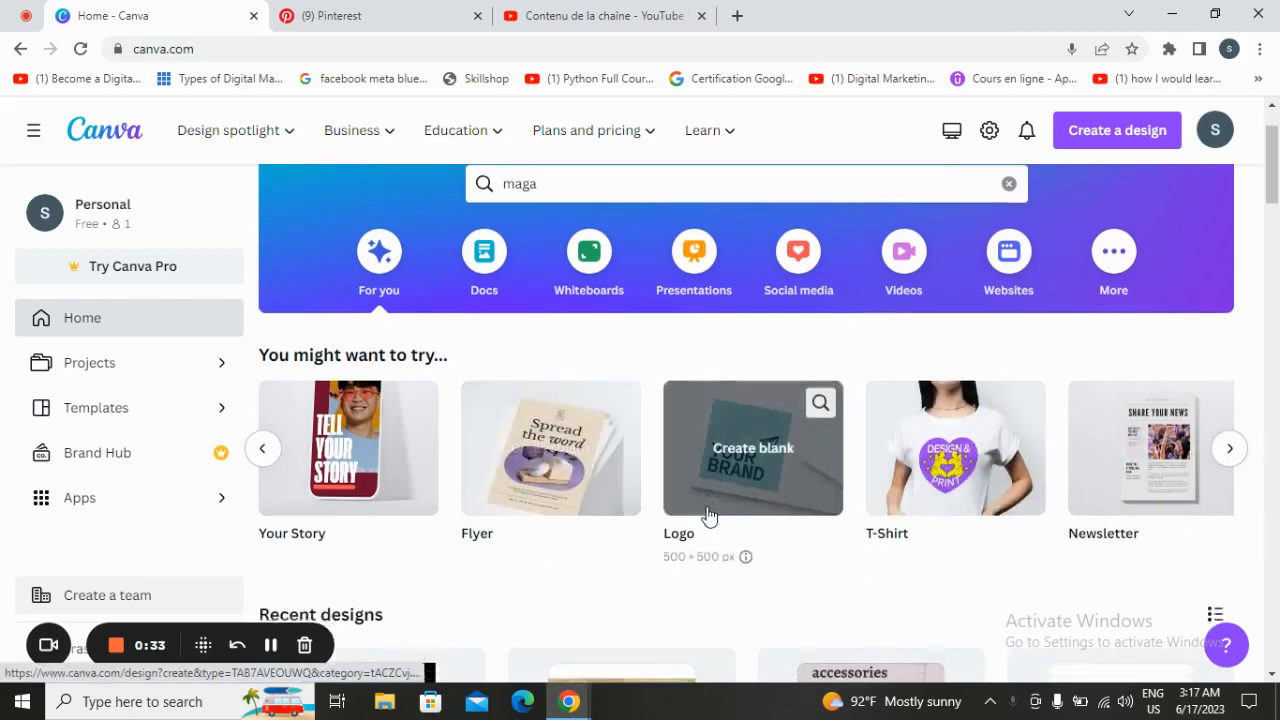
pyautogui.scroll(-3)
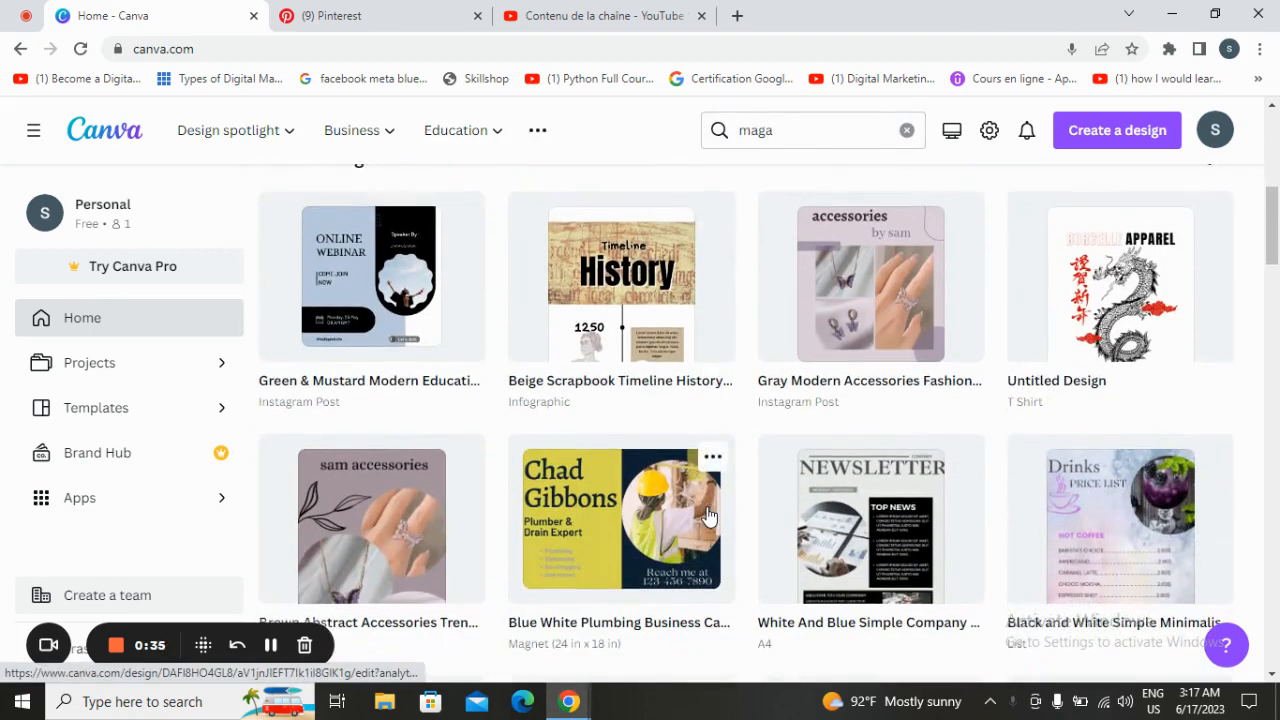
pyautogui.scroll(-3)
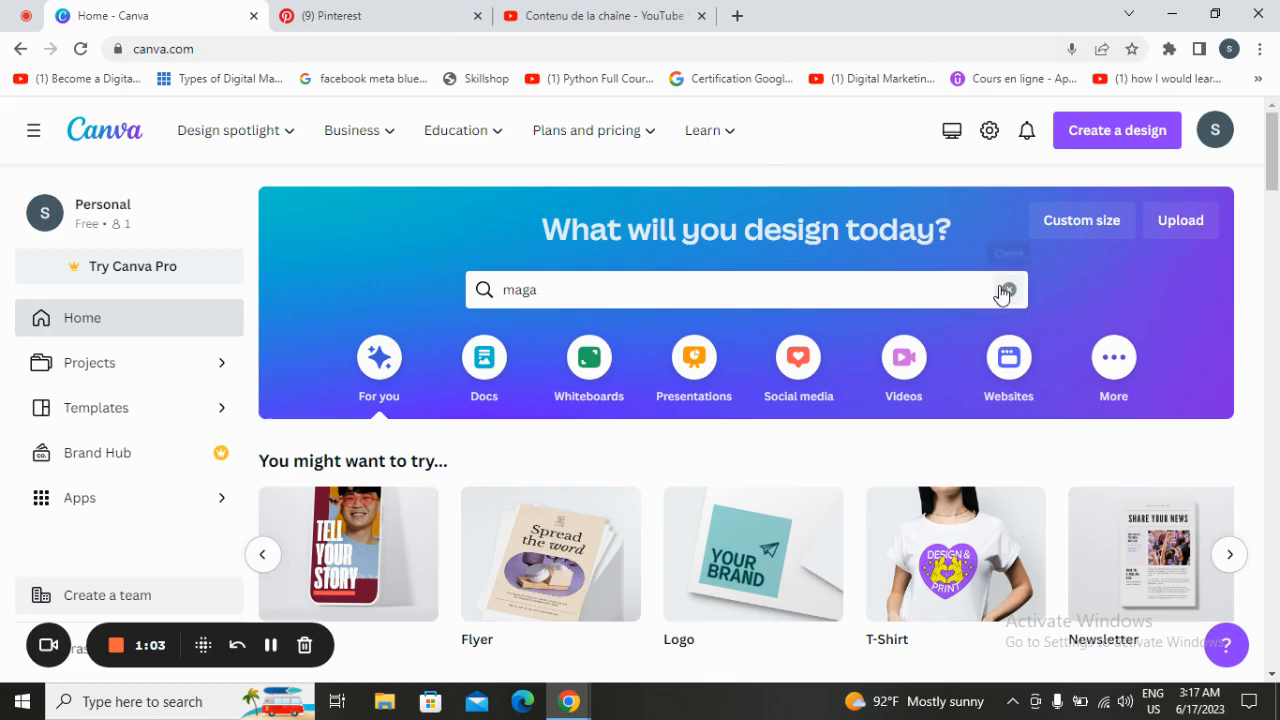
# - Search Canva templates for 'planner cover' and scroll through the results gallery
pyautogui.click(1006, 290)
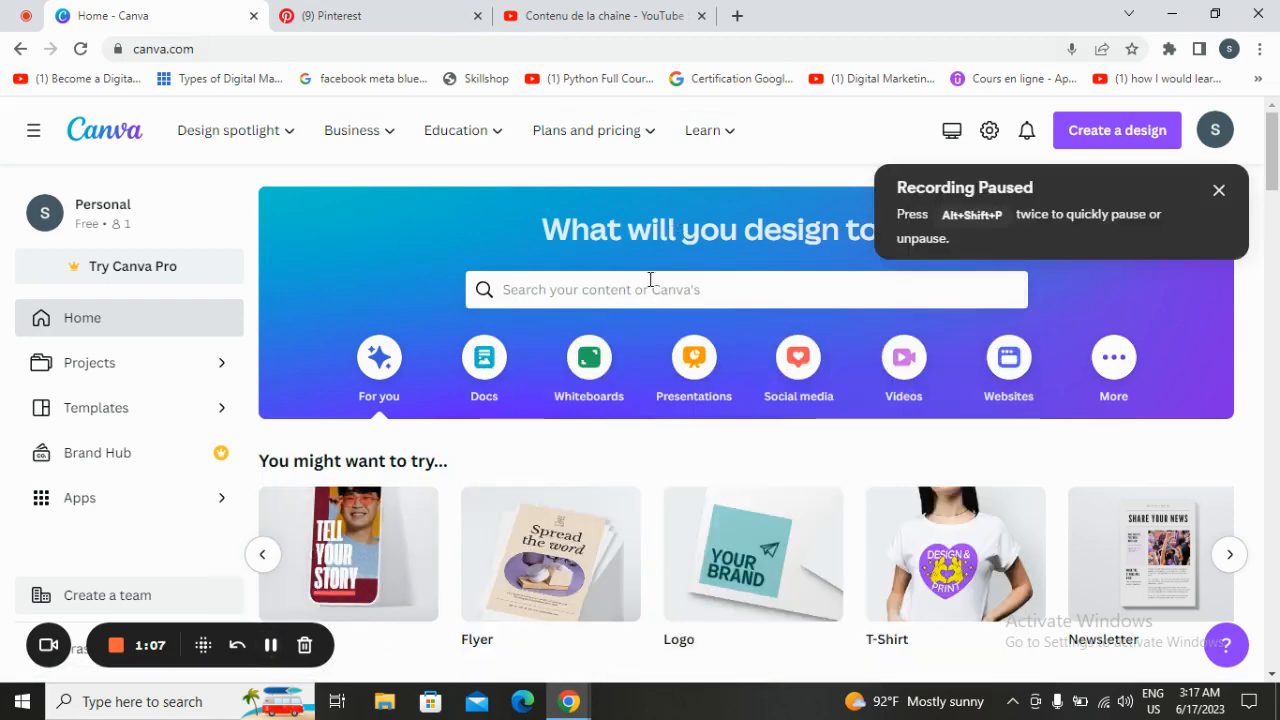
pyautogui.write('p')
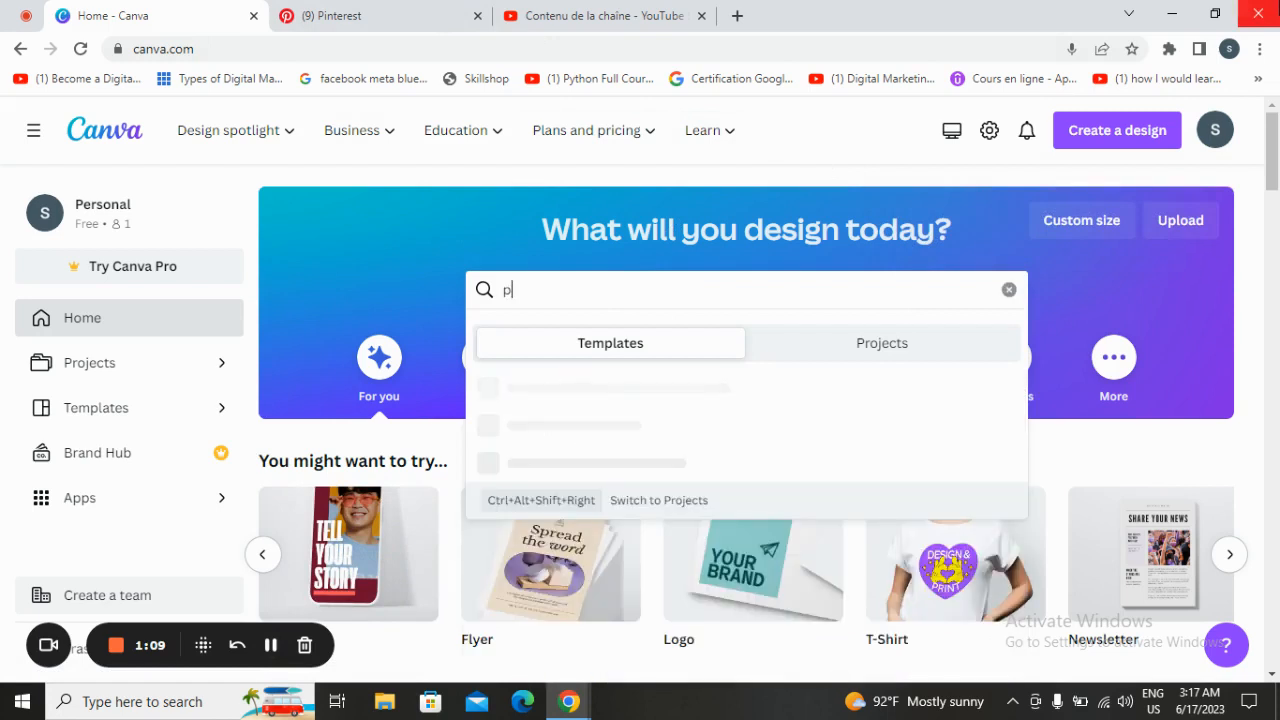
pyautogui.write('l')
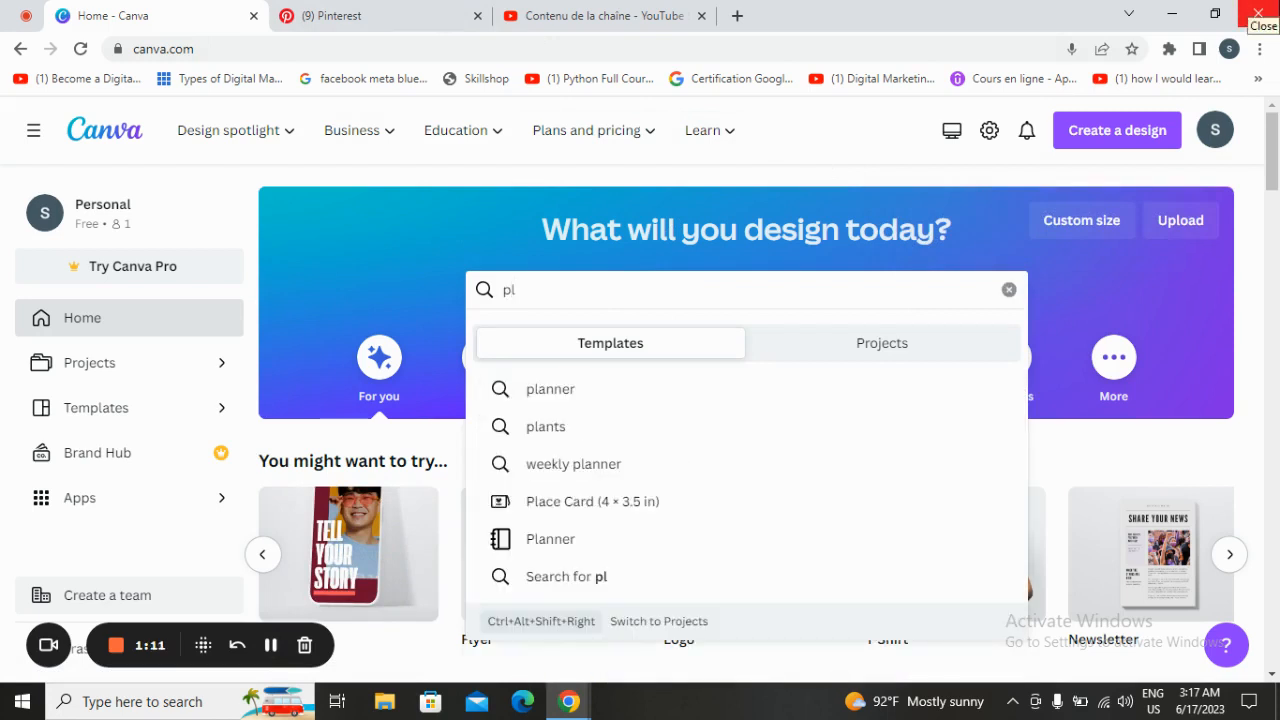
pyautogui.write('anner c')
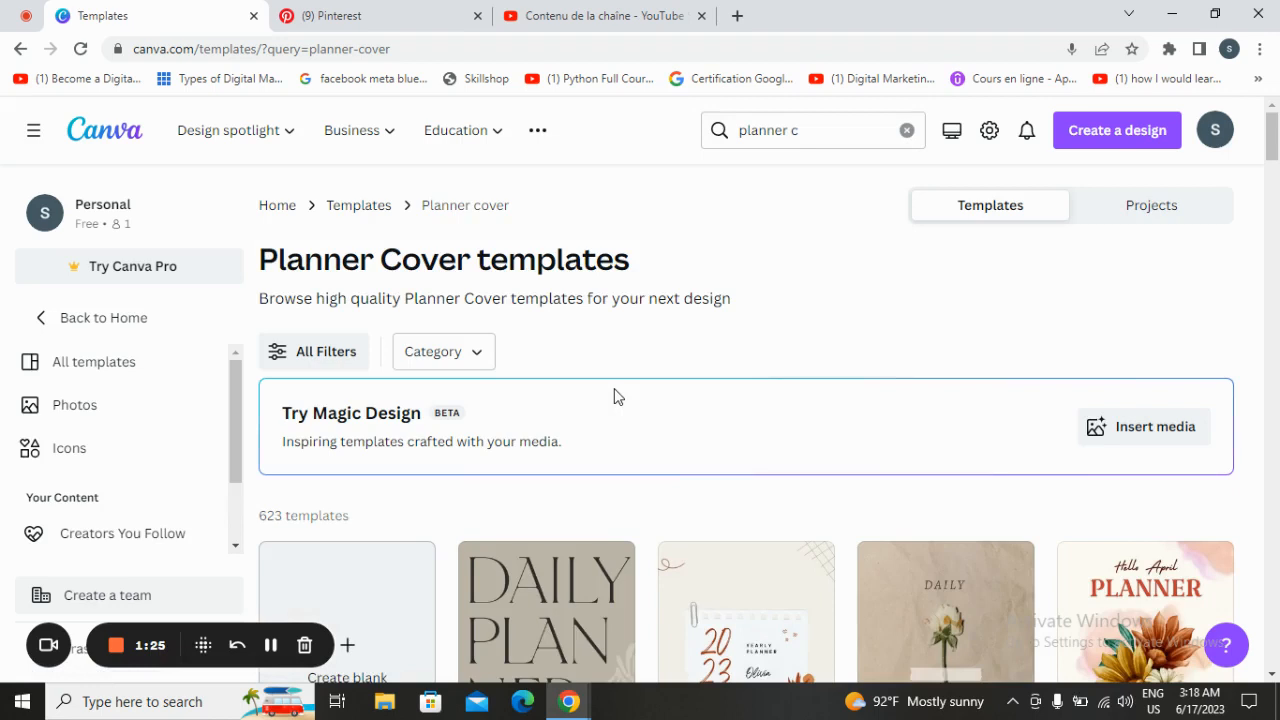
pyautogui.scroll(-3)
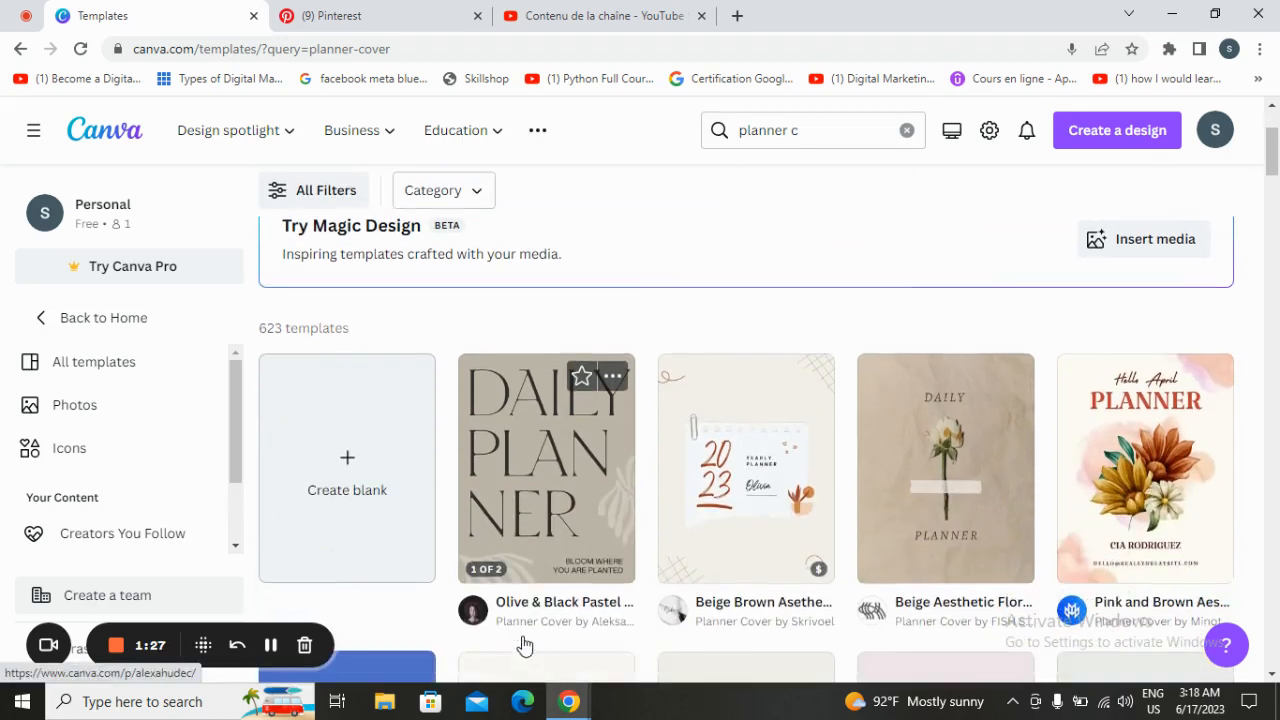
pyautogui.moveTo(986, 444)
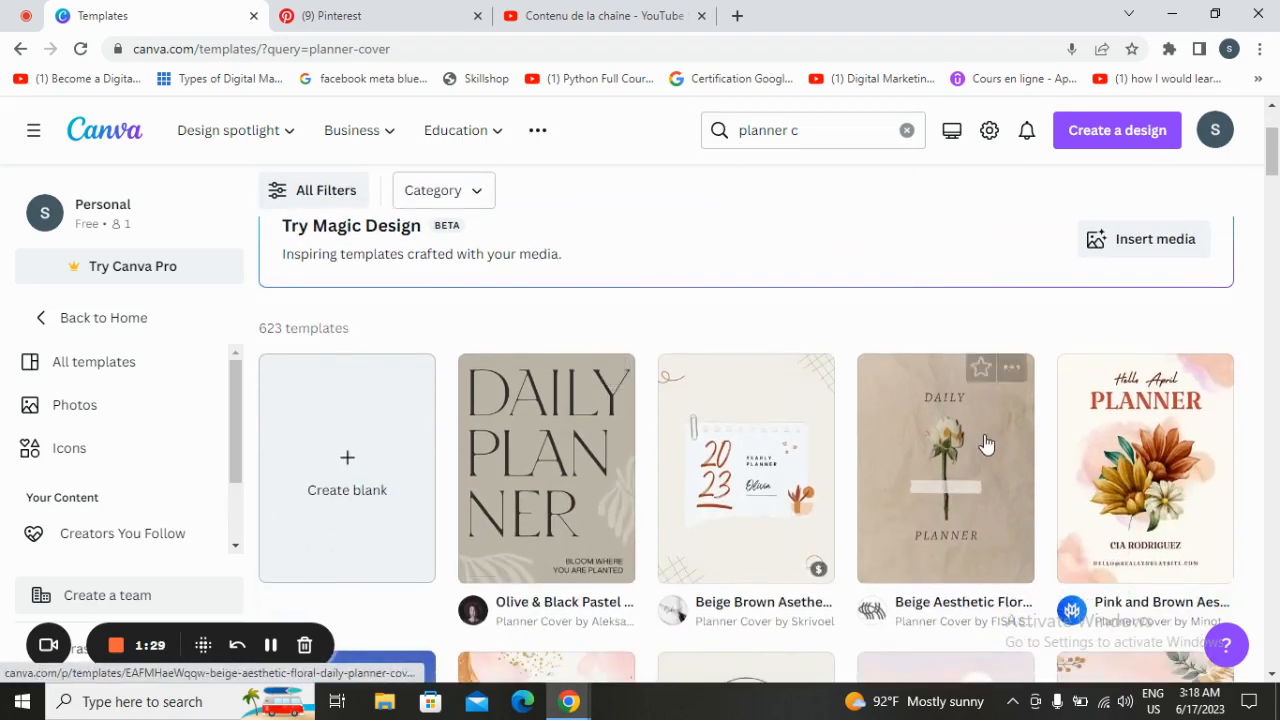
pyautogui.scroll(-3)
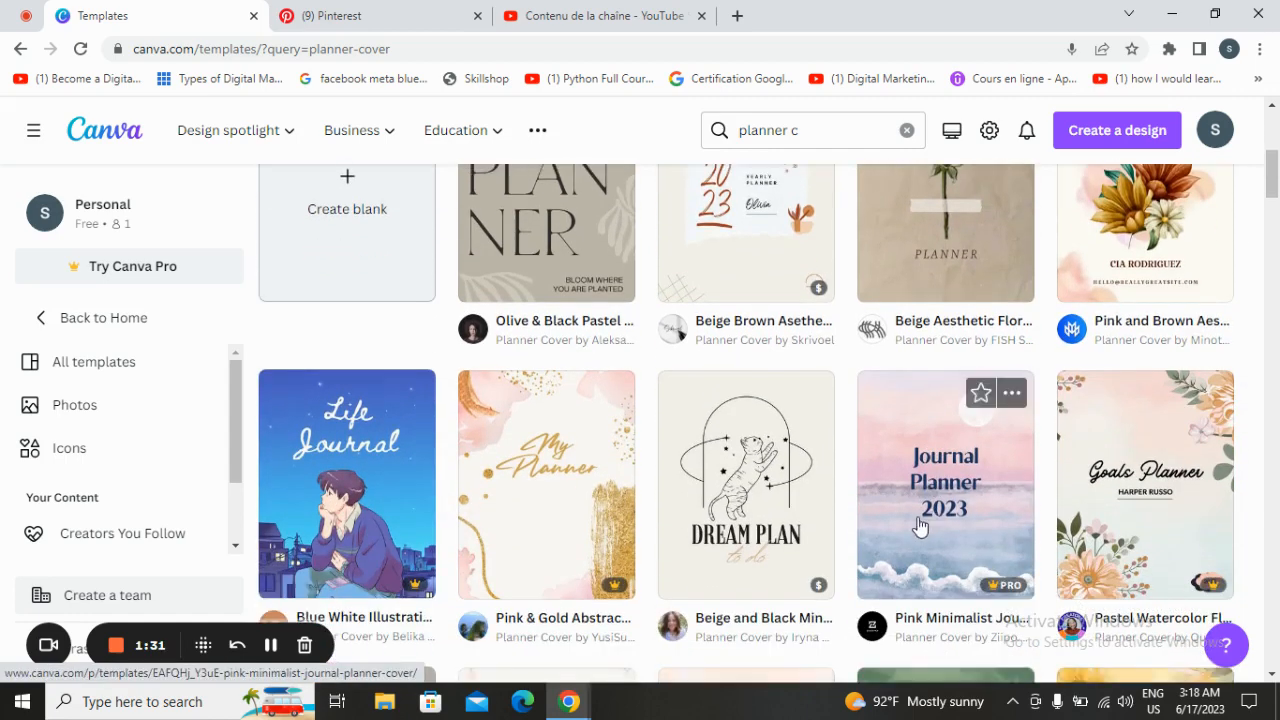
pyautogui.moveTo(910, 418)
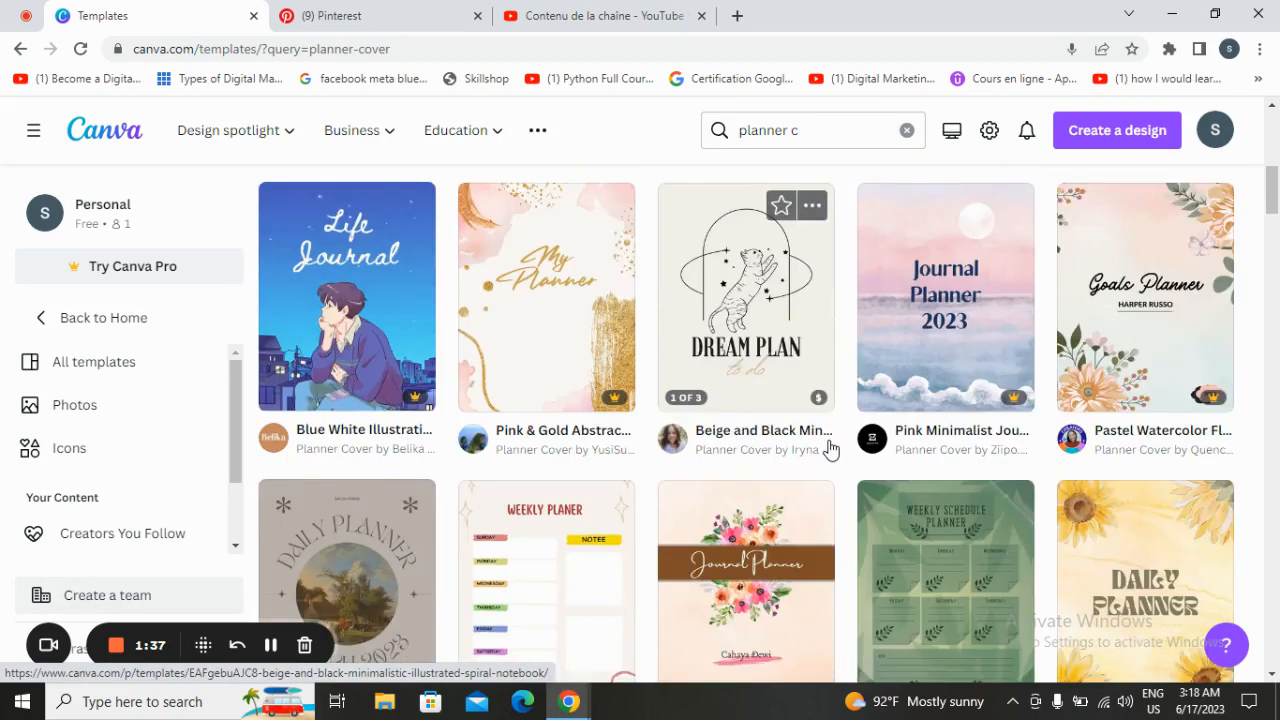
pyautogui.scroll(-3)
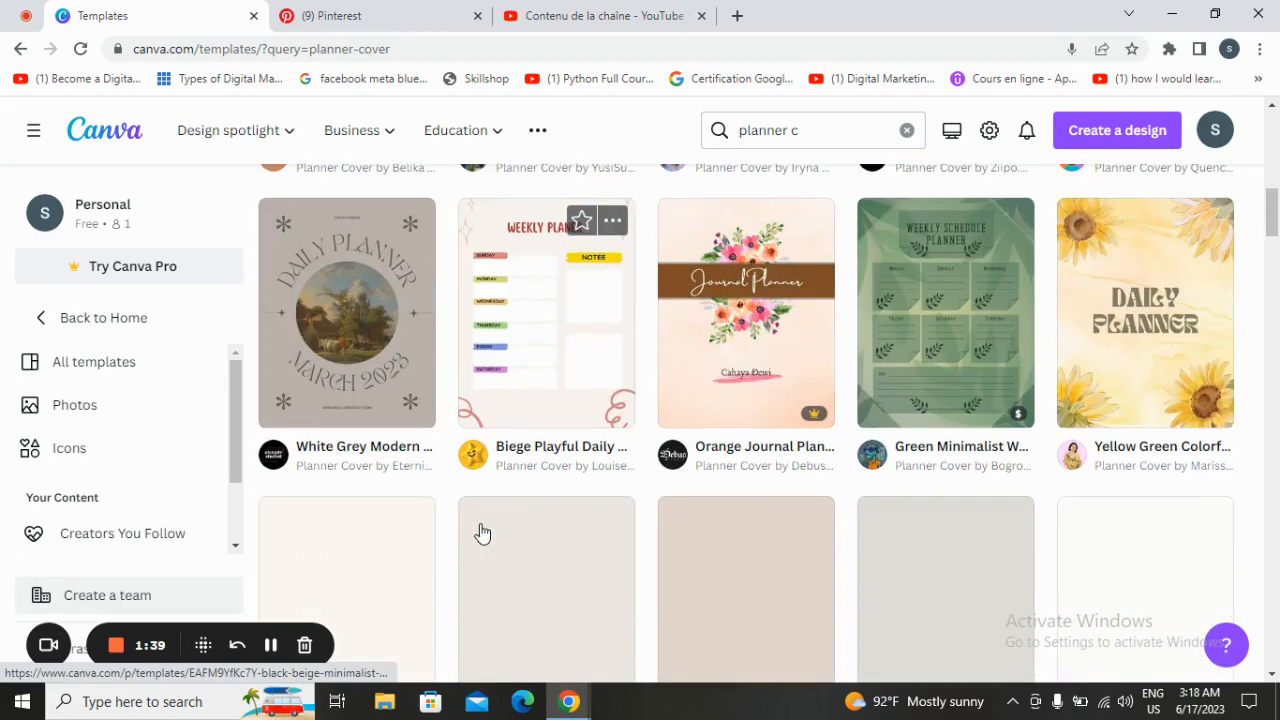
# - Search Pinterest for 'planner cover design' inspiration pins and browse them
pyautogui.click(340, 16)
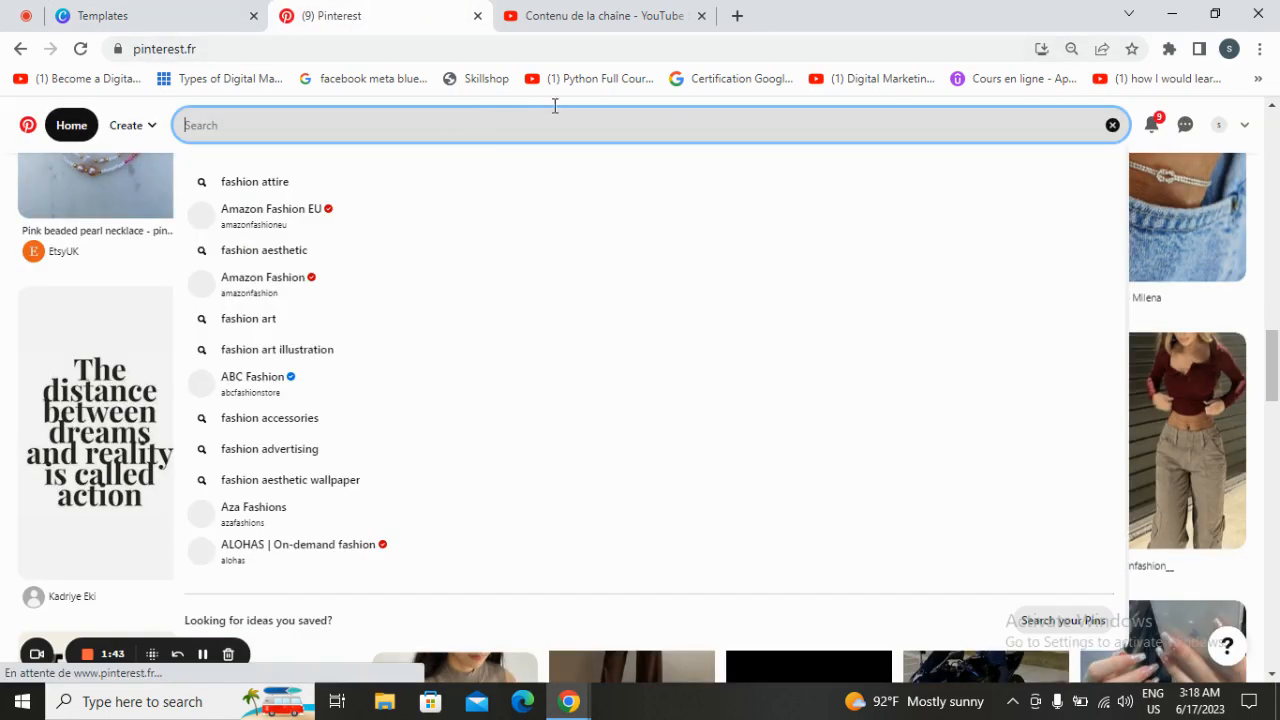
pyautogui.write('plann')
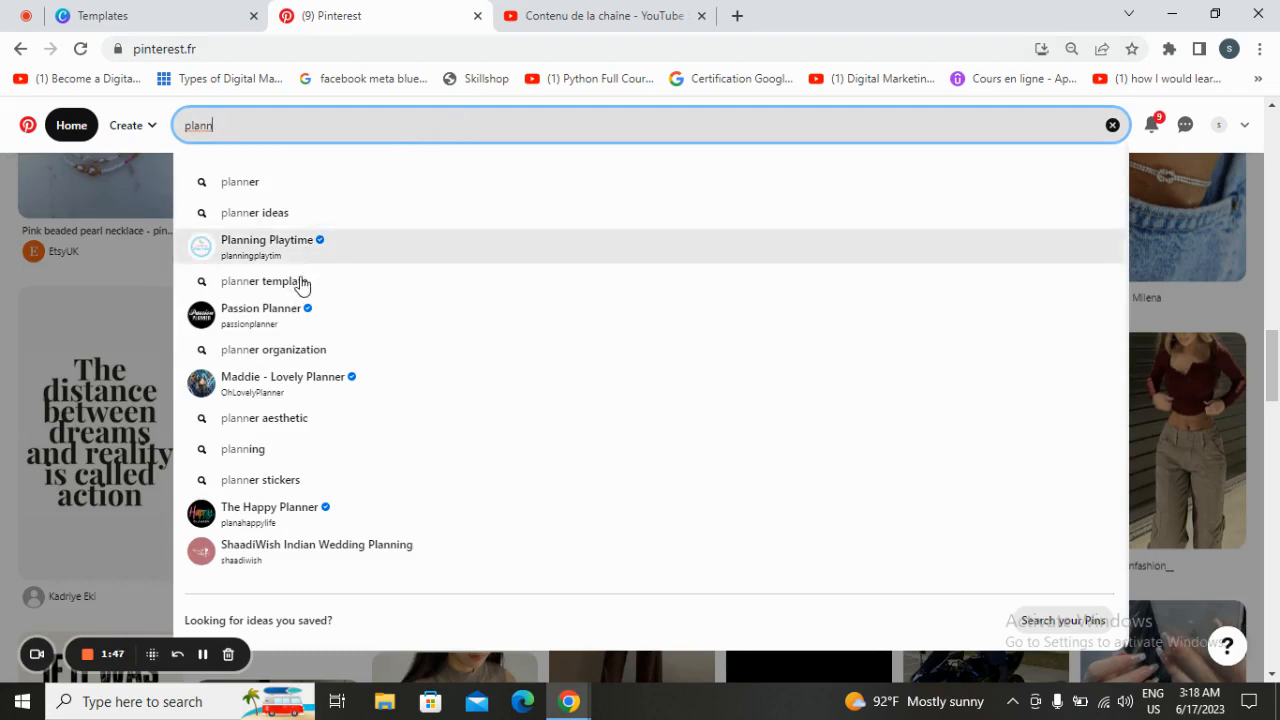
pyautogui.click(264, 280)
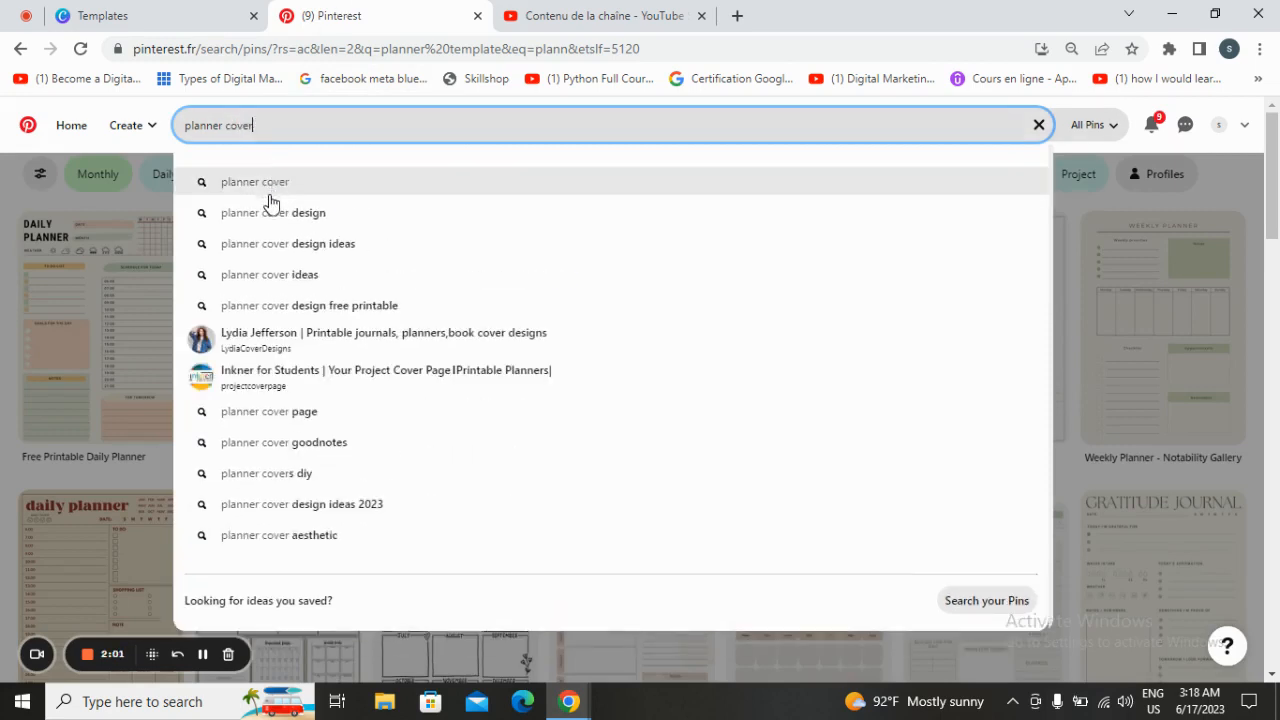
pyautogui.click(290, 212)
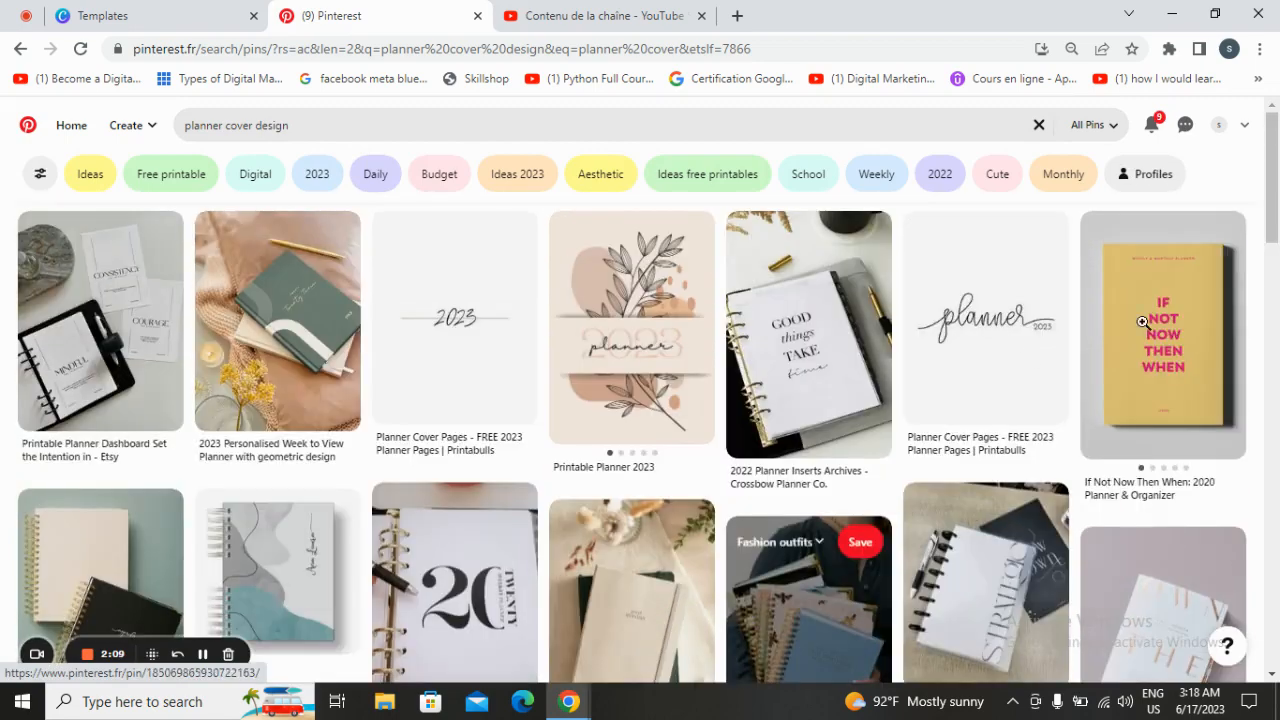
pyautogui.moveTo(738, 278)
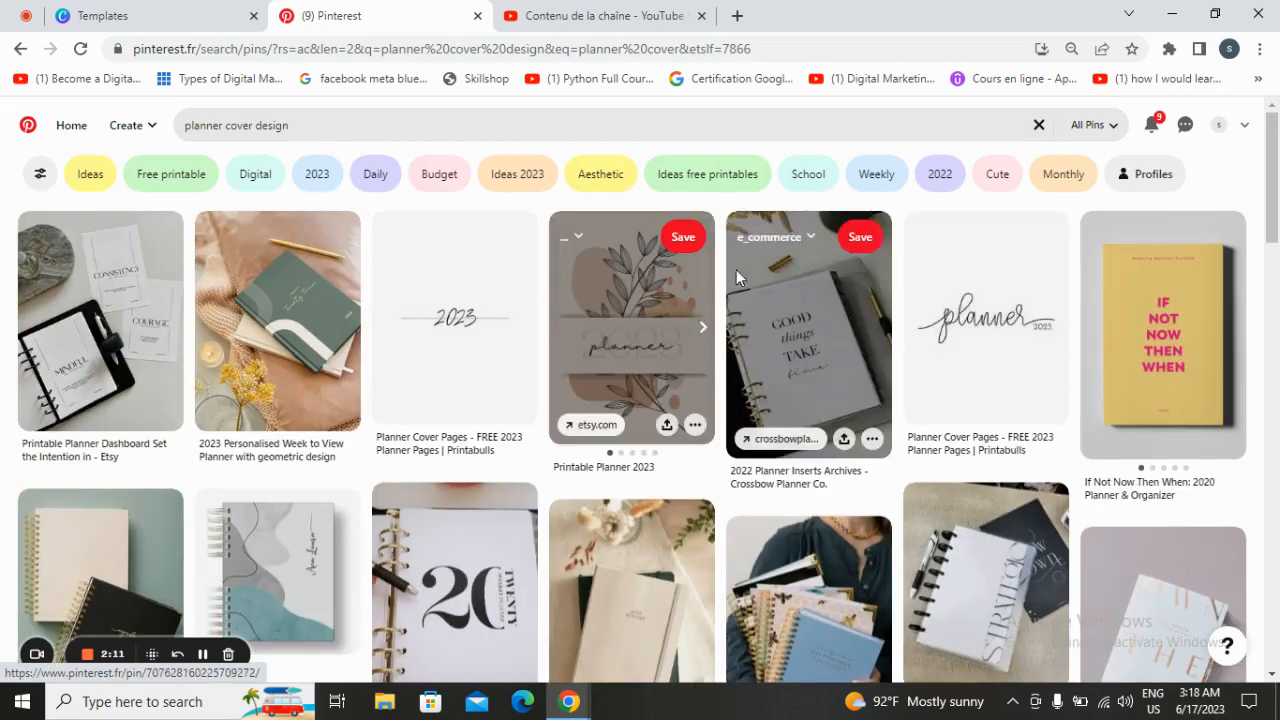
pyautogui.scroll(-3)
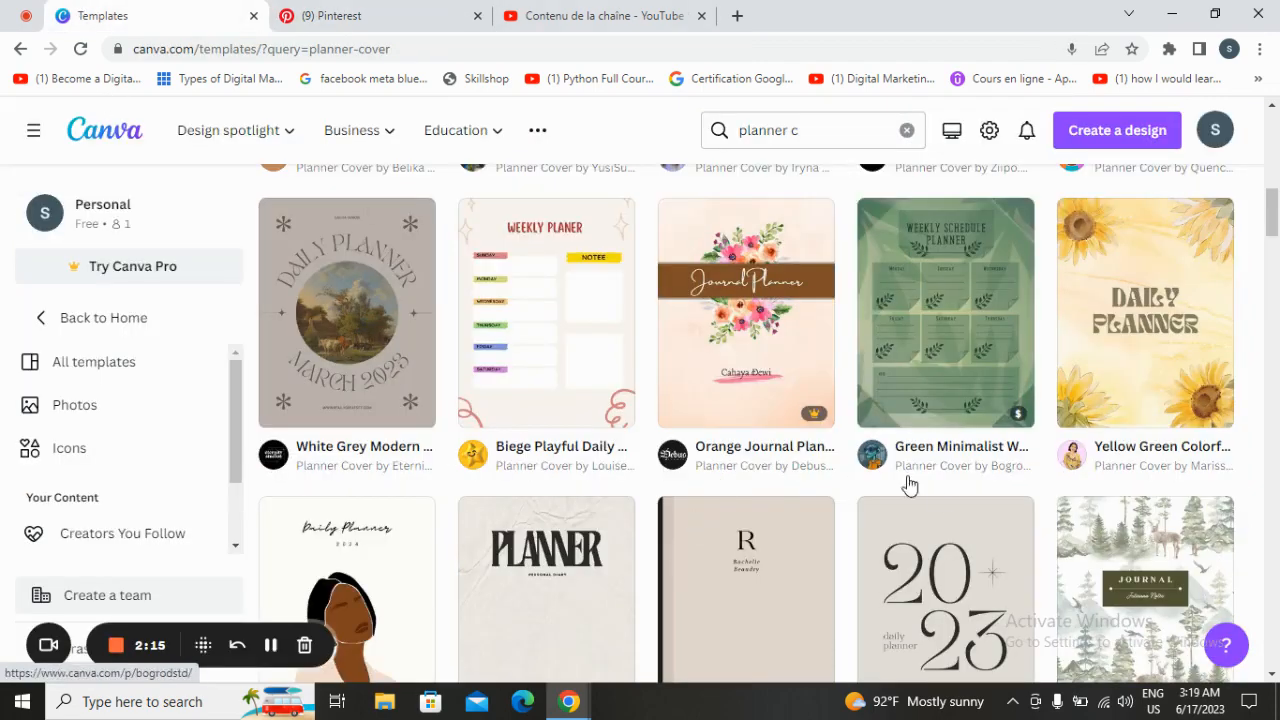
# - Customize the Beige Aesthetic Photo Notebook Cover template into a new design
pyautogui.scroll(-3)
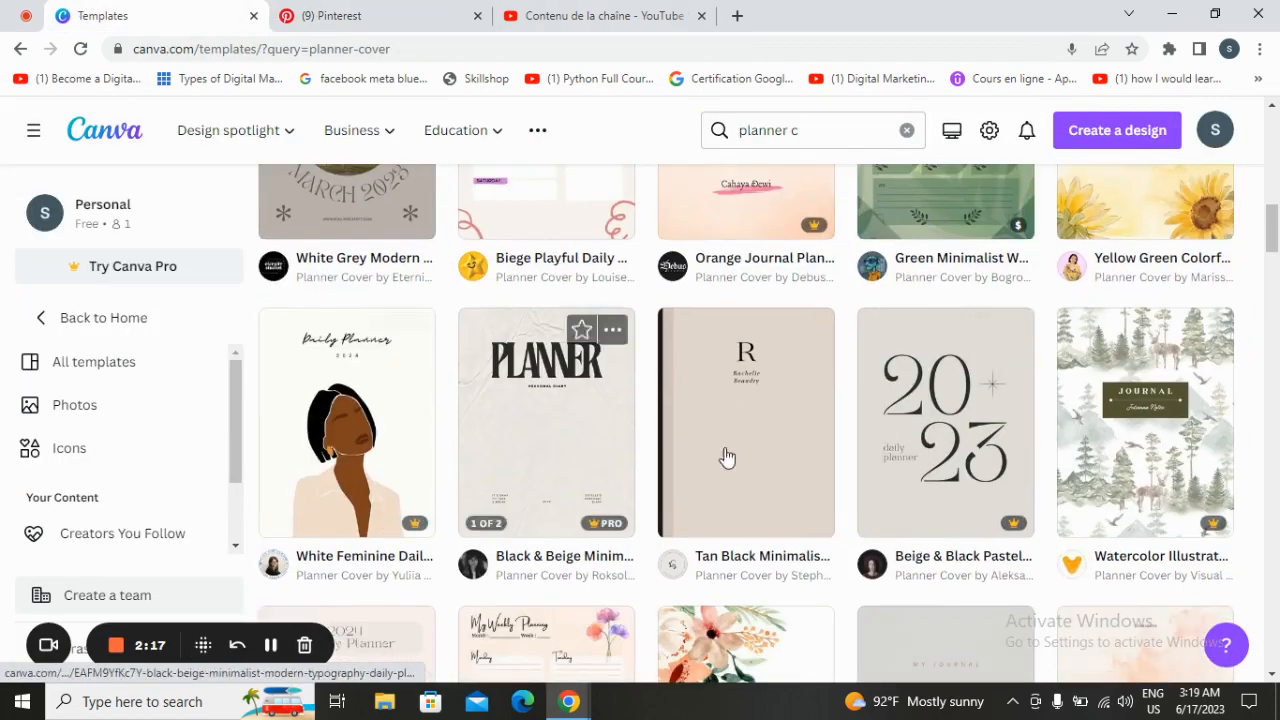
pyautogui.scroll(-3)
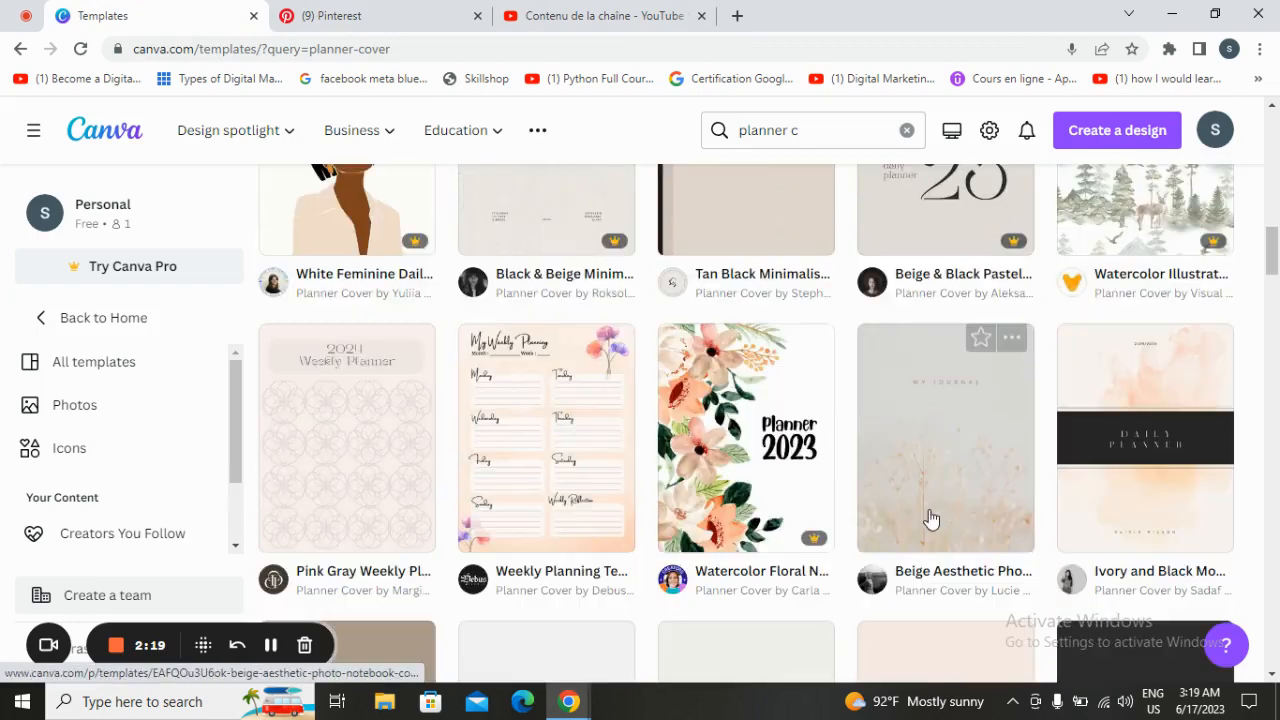
pyautogui.click(944, 436)
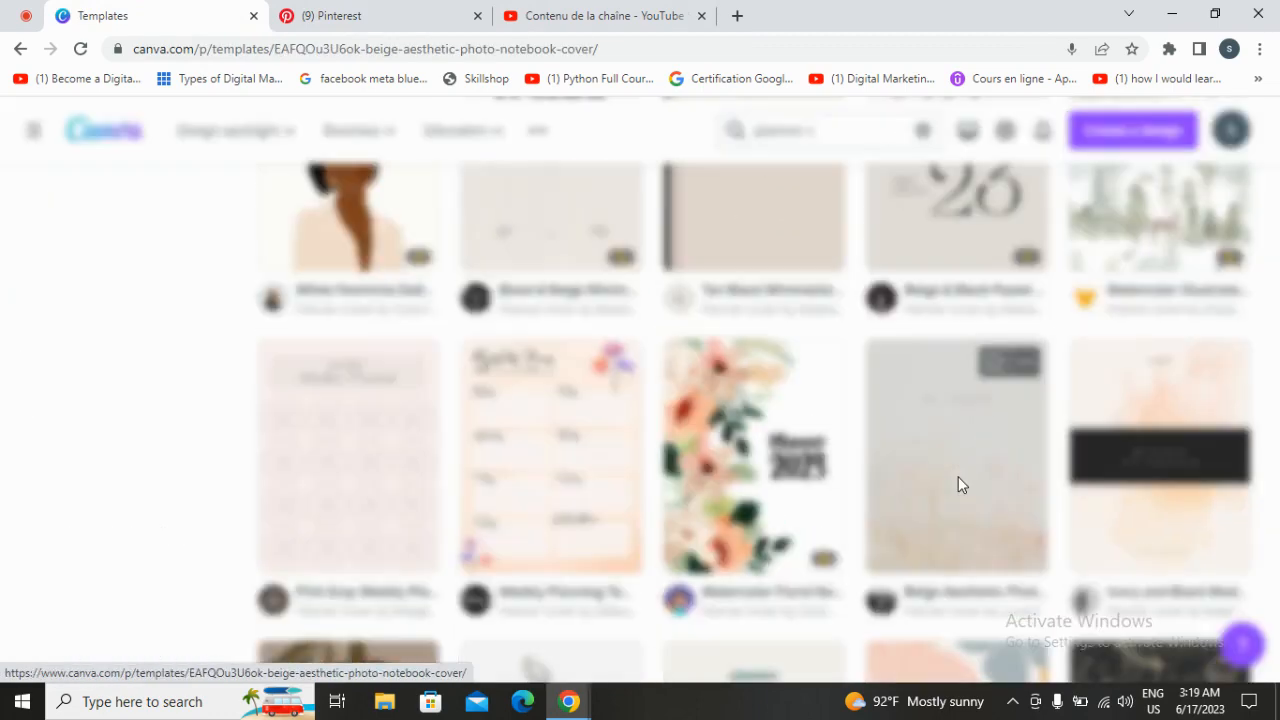
pyautogui.click(956, 456)
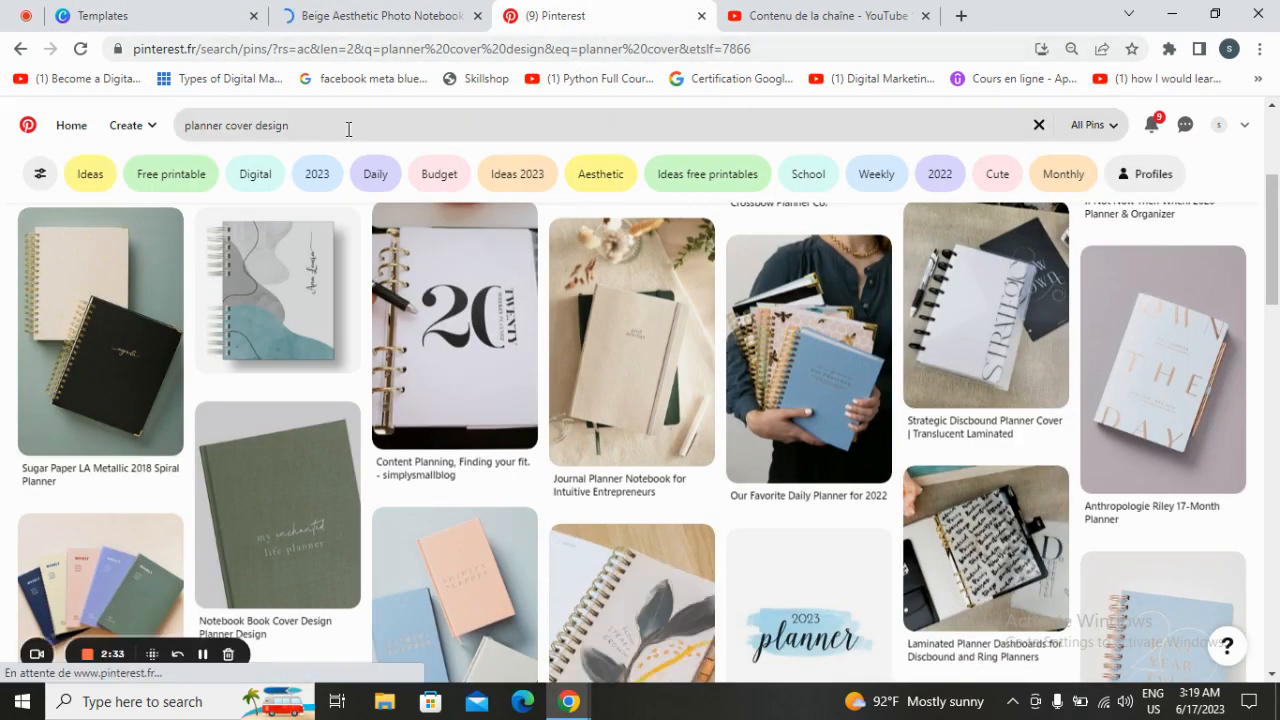
# - Search Pinterest for aesthetic background images and browse the results
pyautogui.click(344, 124)
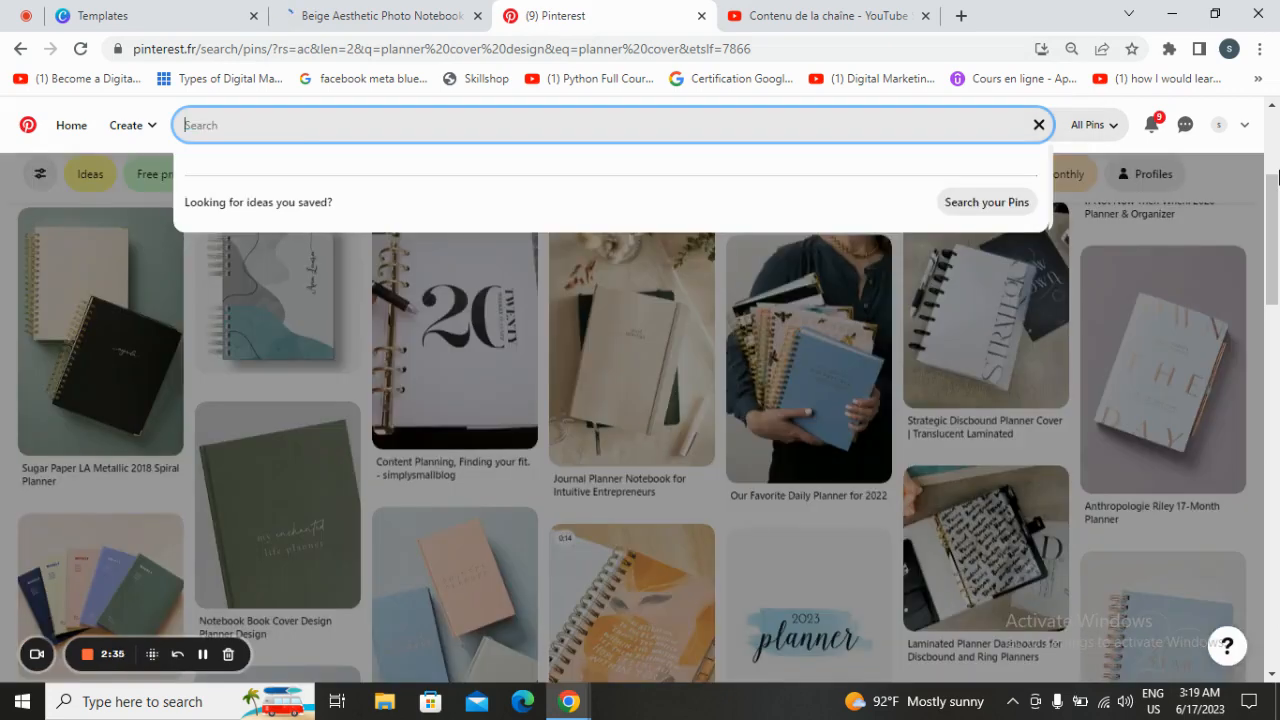
pyautogui.write('aesth')
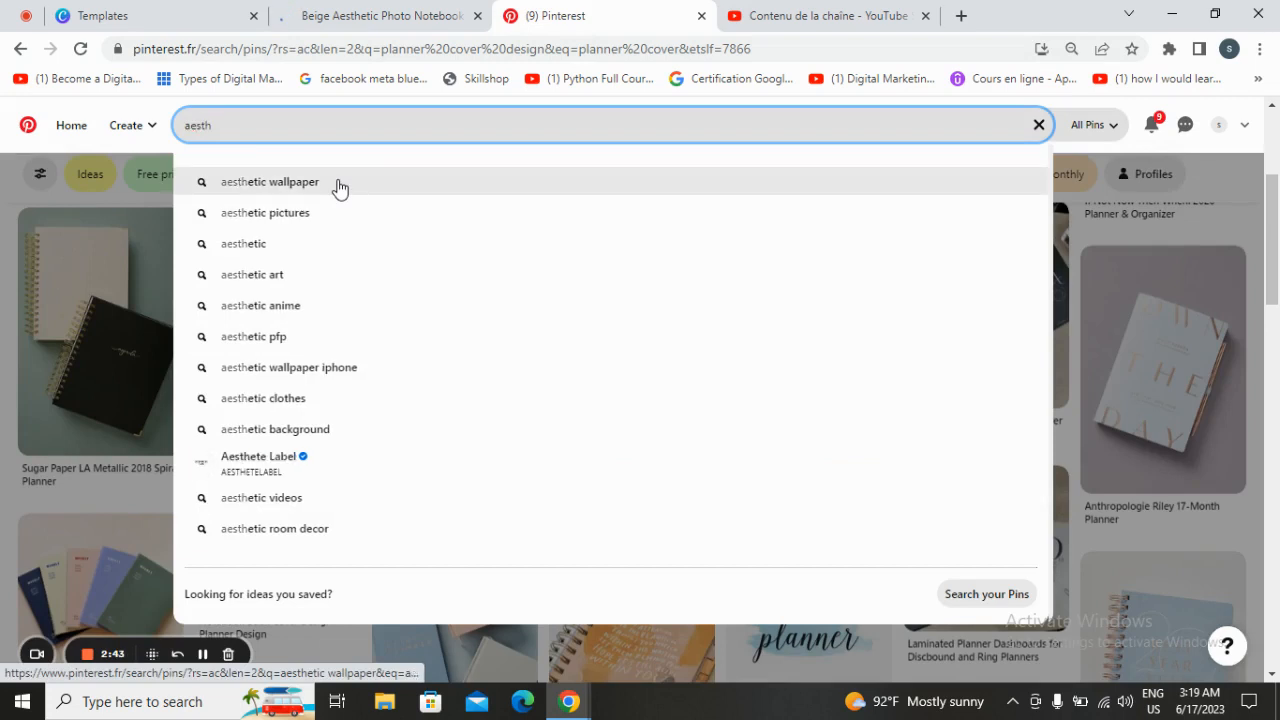
pyautogui.write('e')
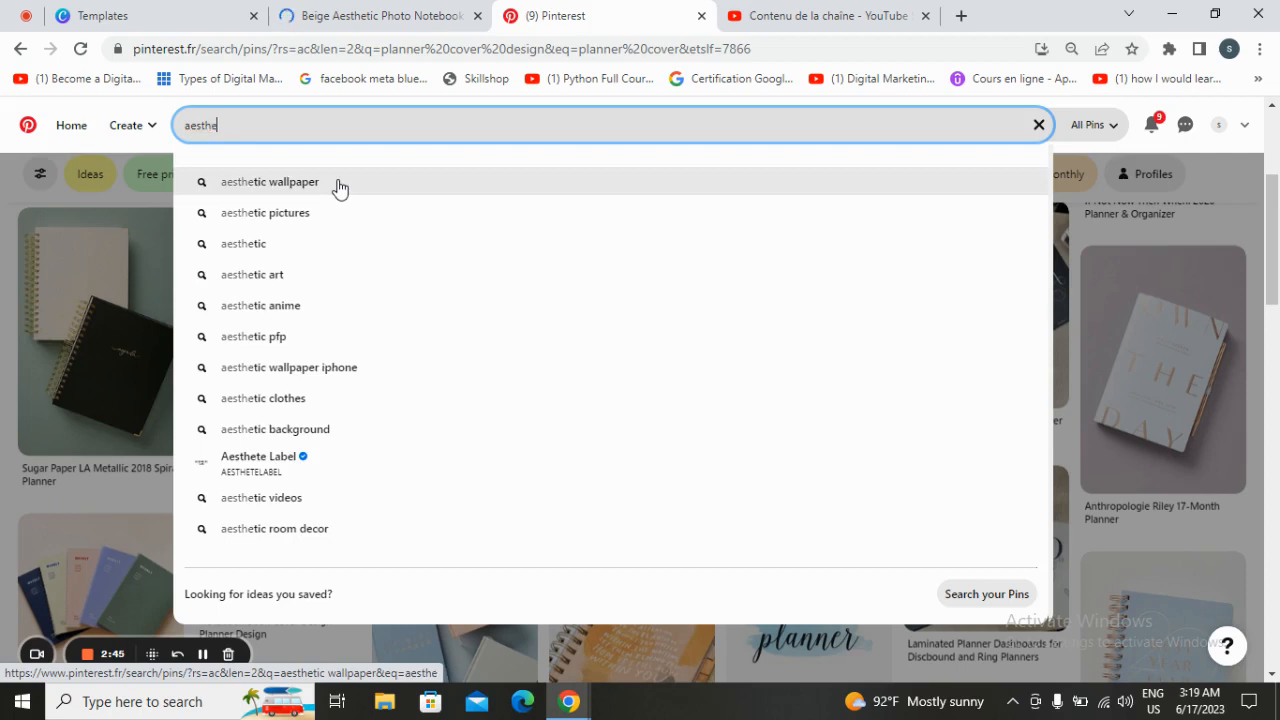
pyautogui.write('ic b')
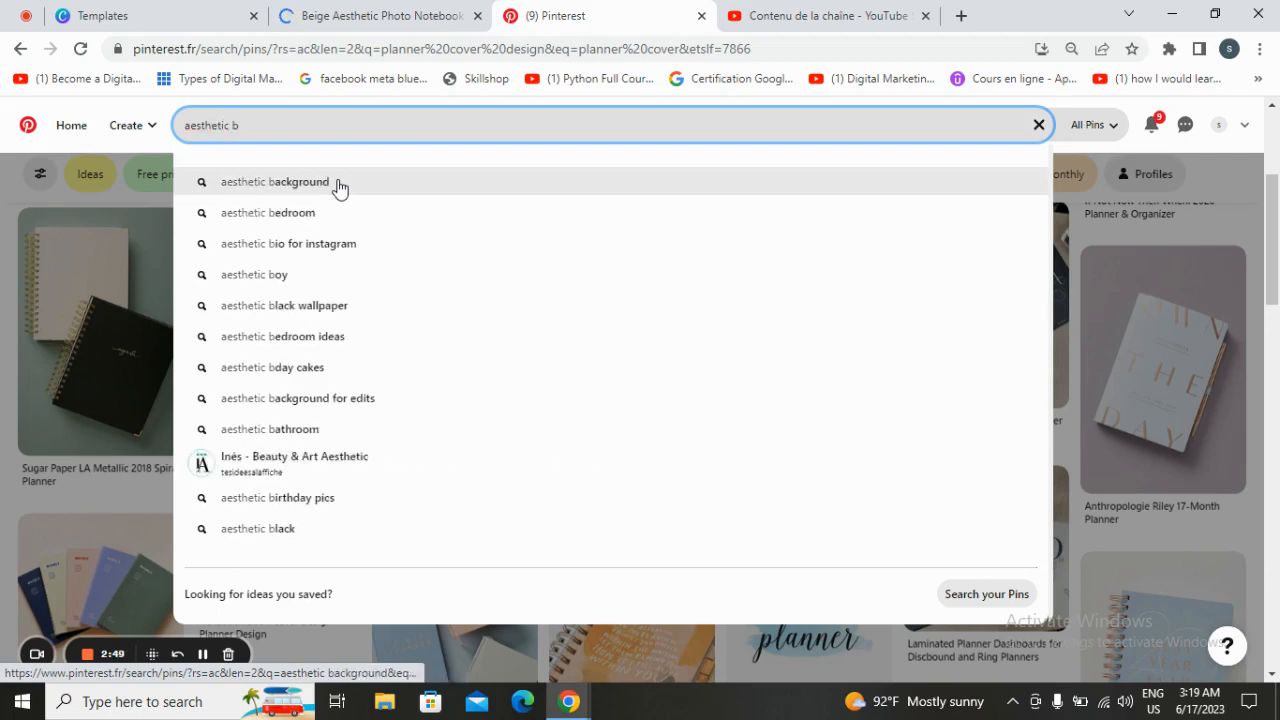
pyautogui.click(274, 180)
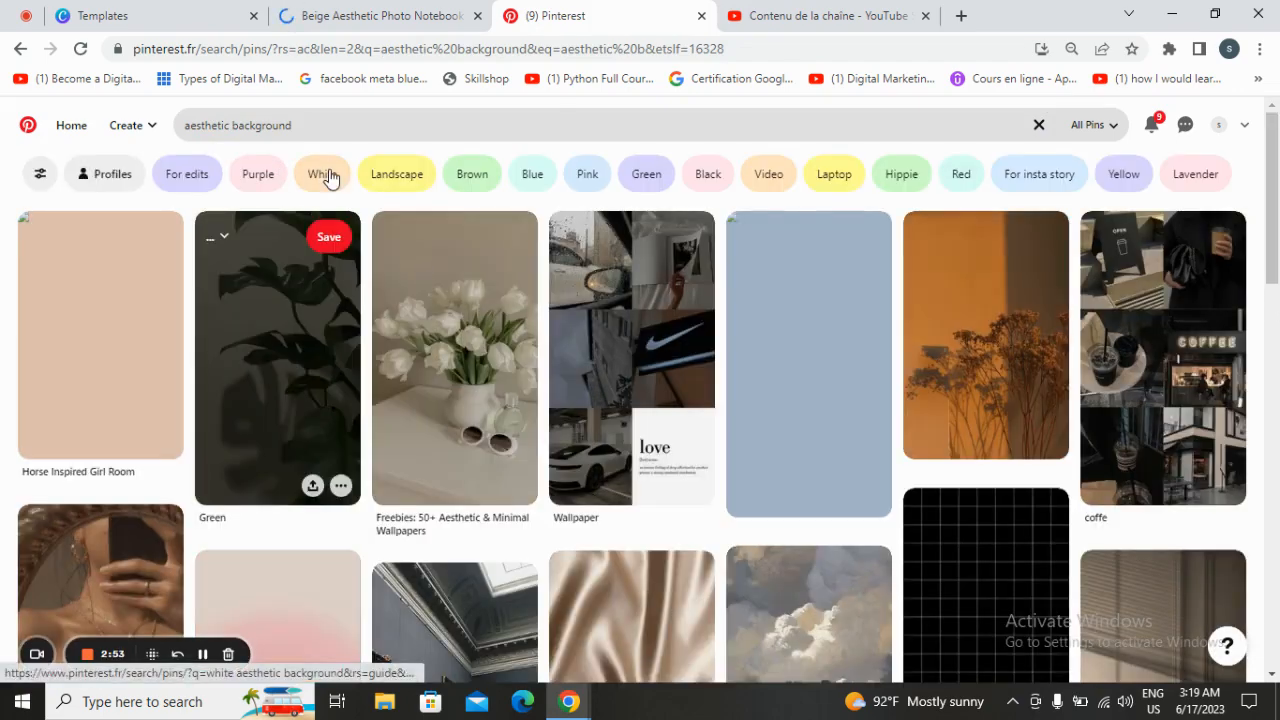
pyautogui.scroll(-3)
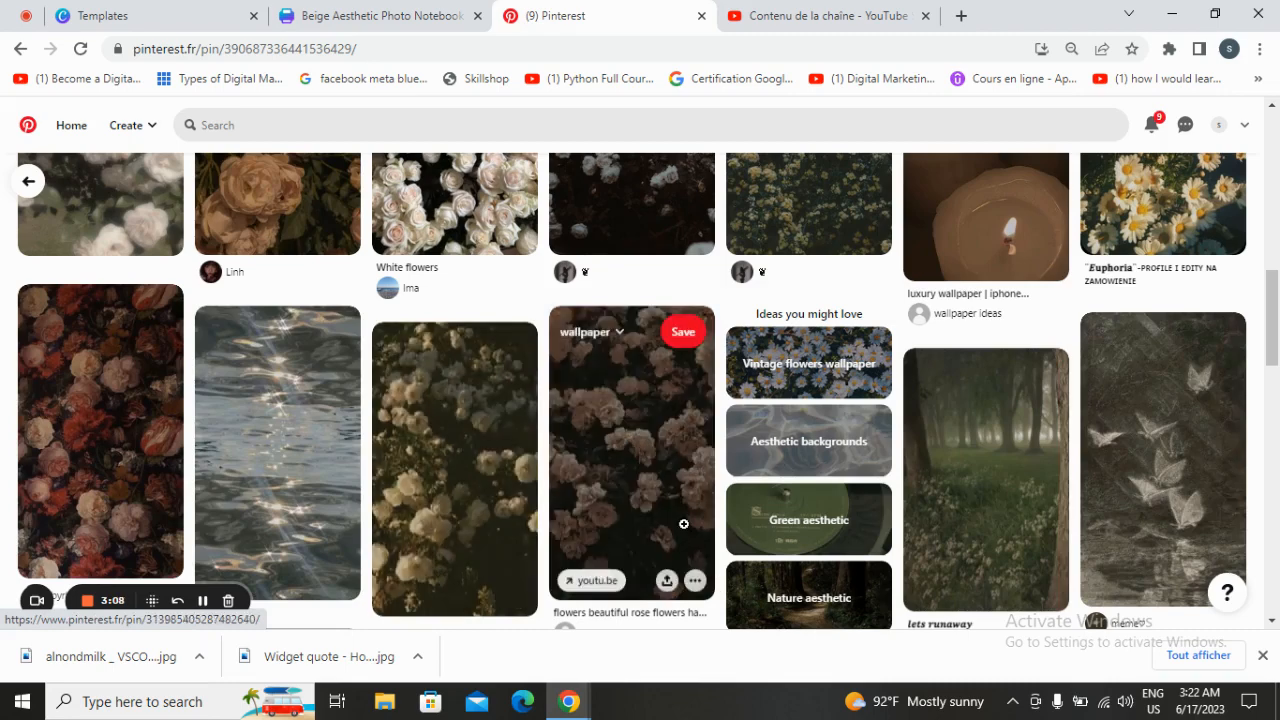
# - Download the dark flowers wallpaper pin and return to the Canva design
pyautogui.click(696, 488)
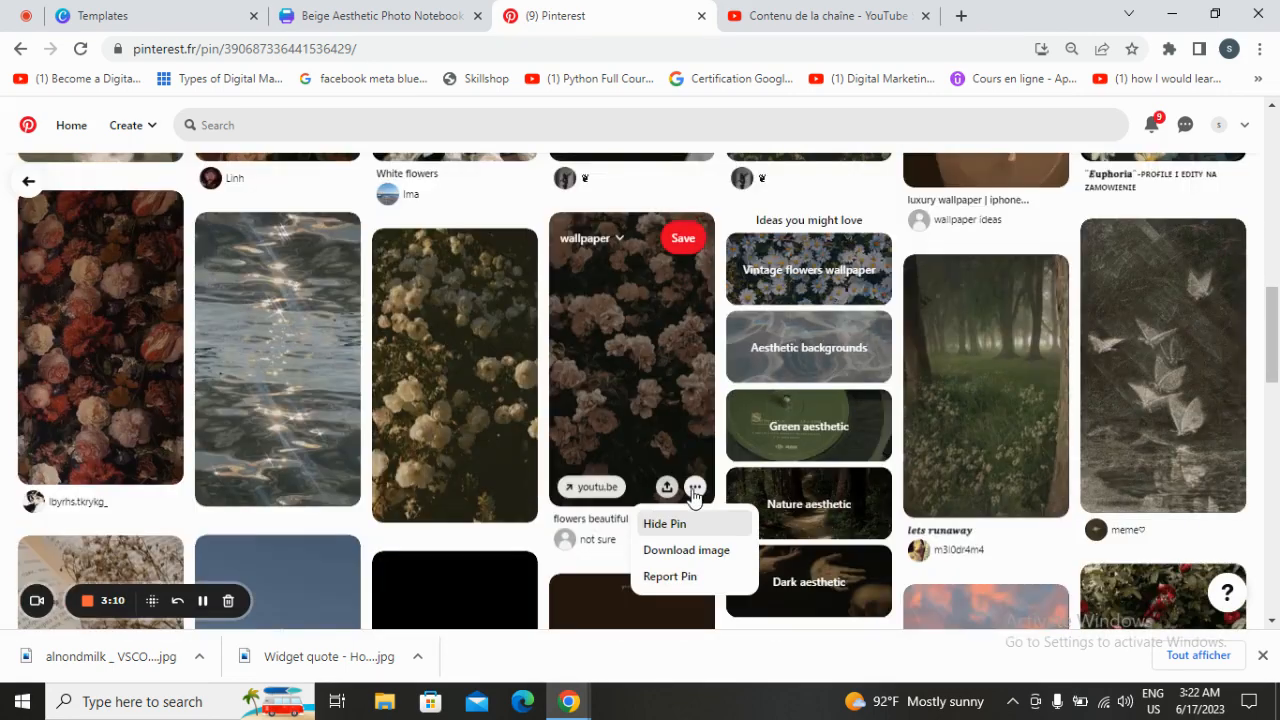
pyautogui.click(686, 550)
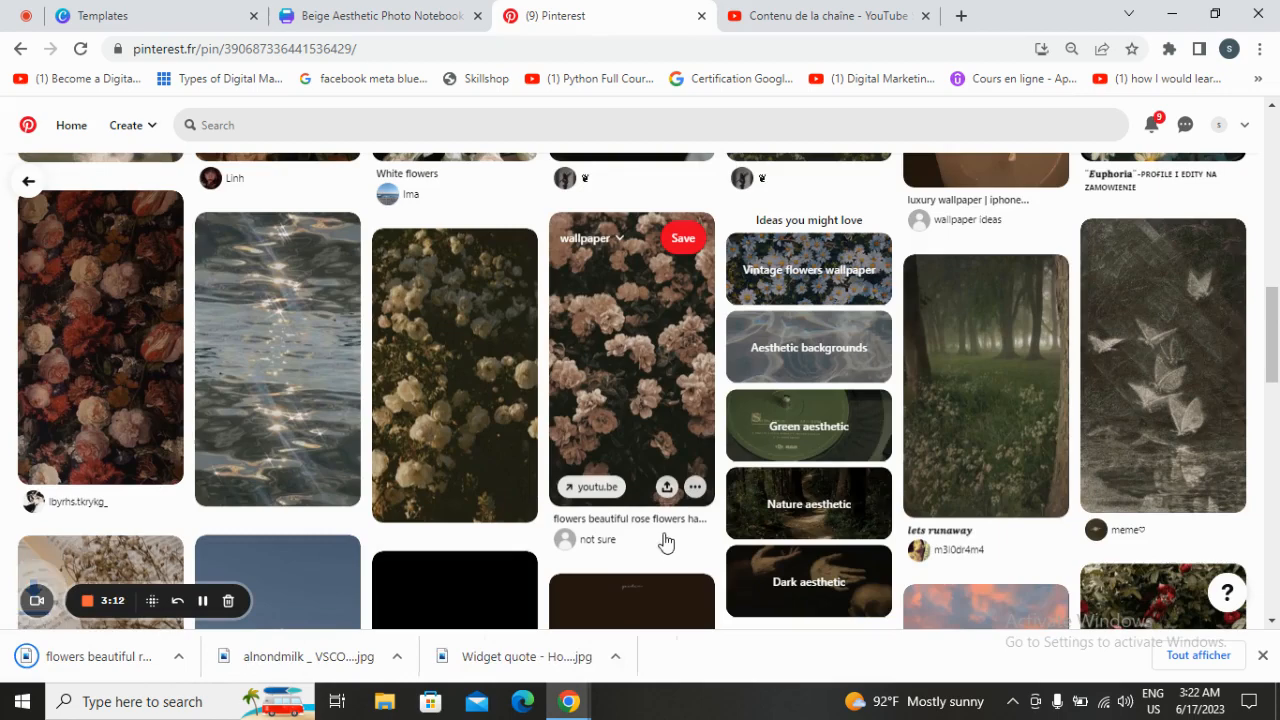
pyautogui.click(378, 16)
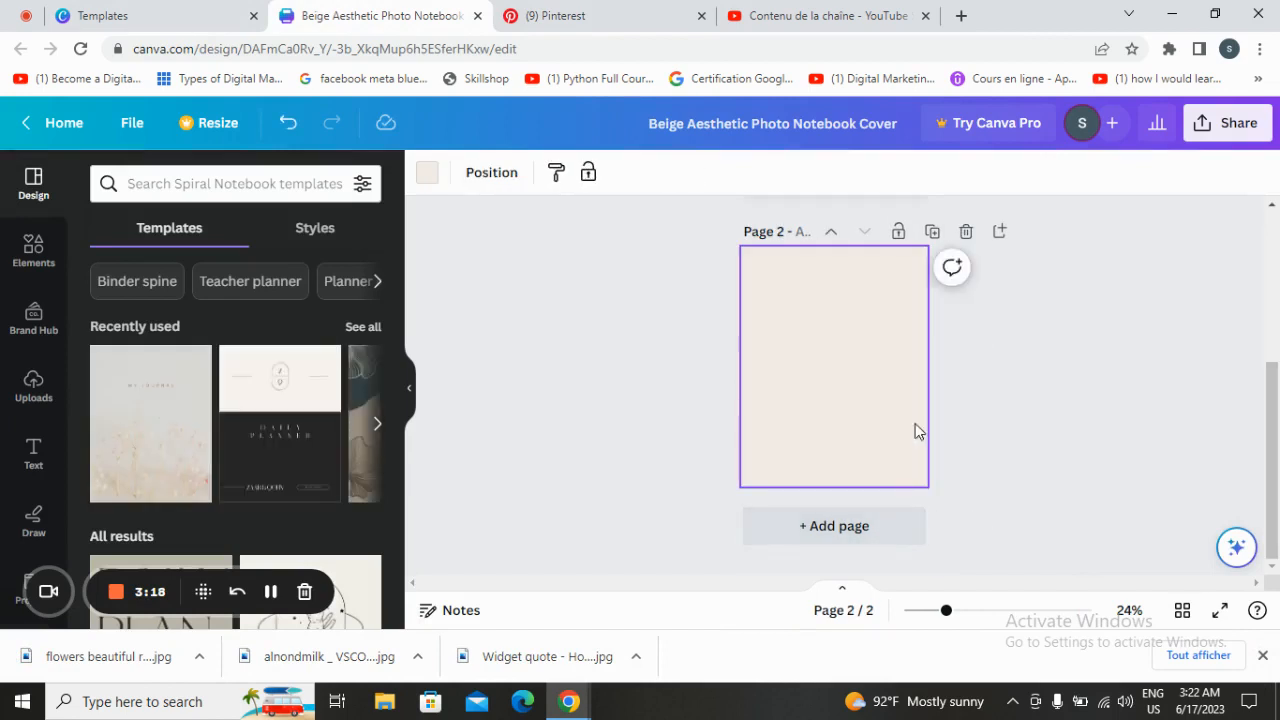
# - Upload the downloaded flowers image into Canva's Uploads media
pyautogui.scroll(3)
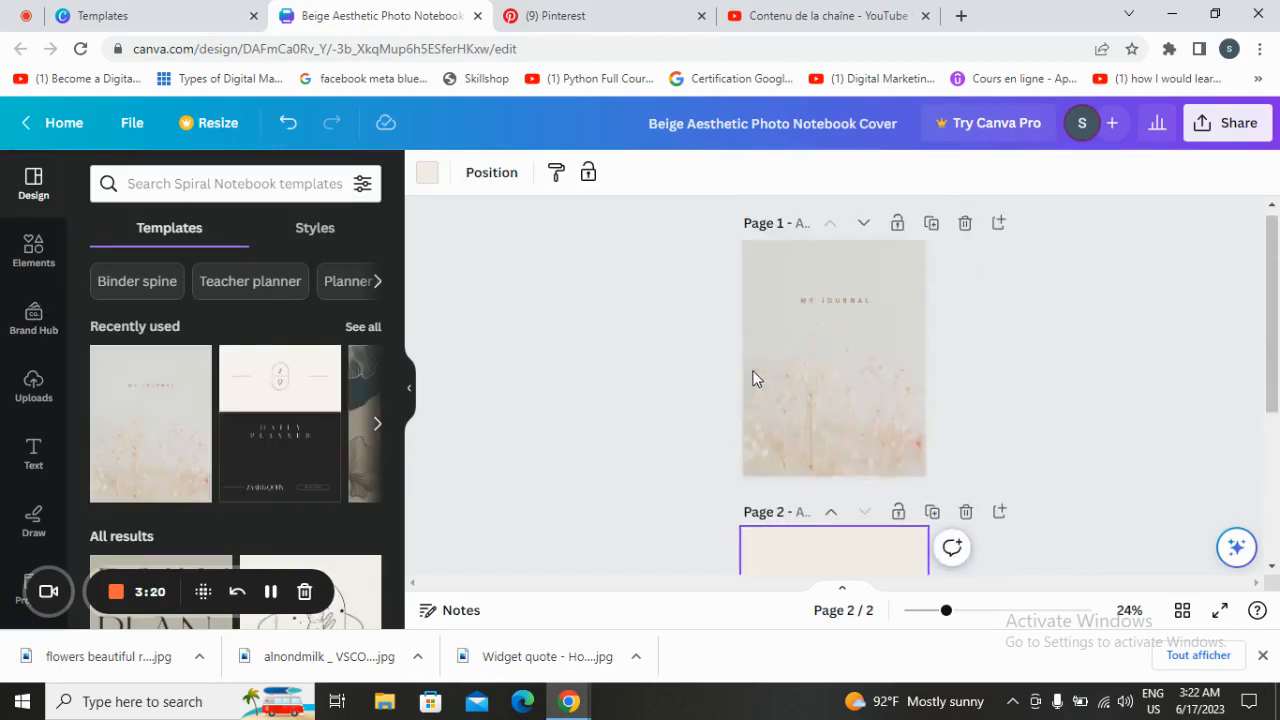
pyautogui.click(834, 300)
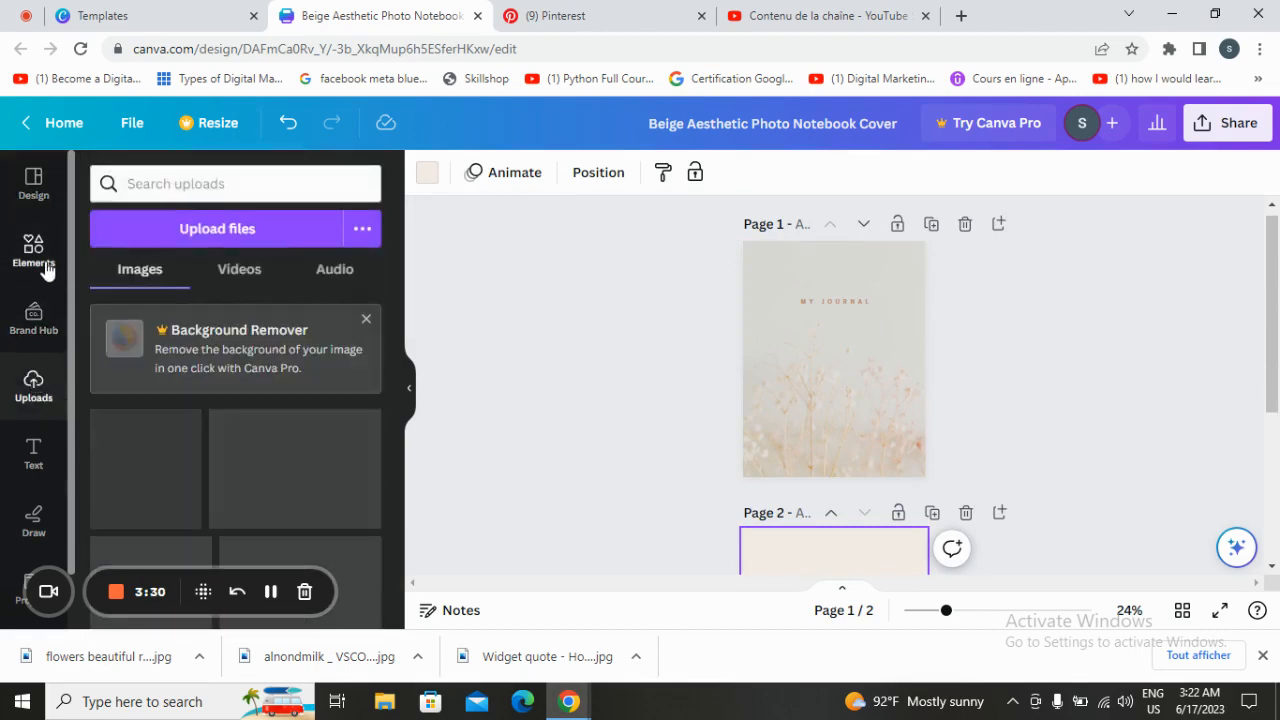
pyautogui.click(32, 250)
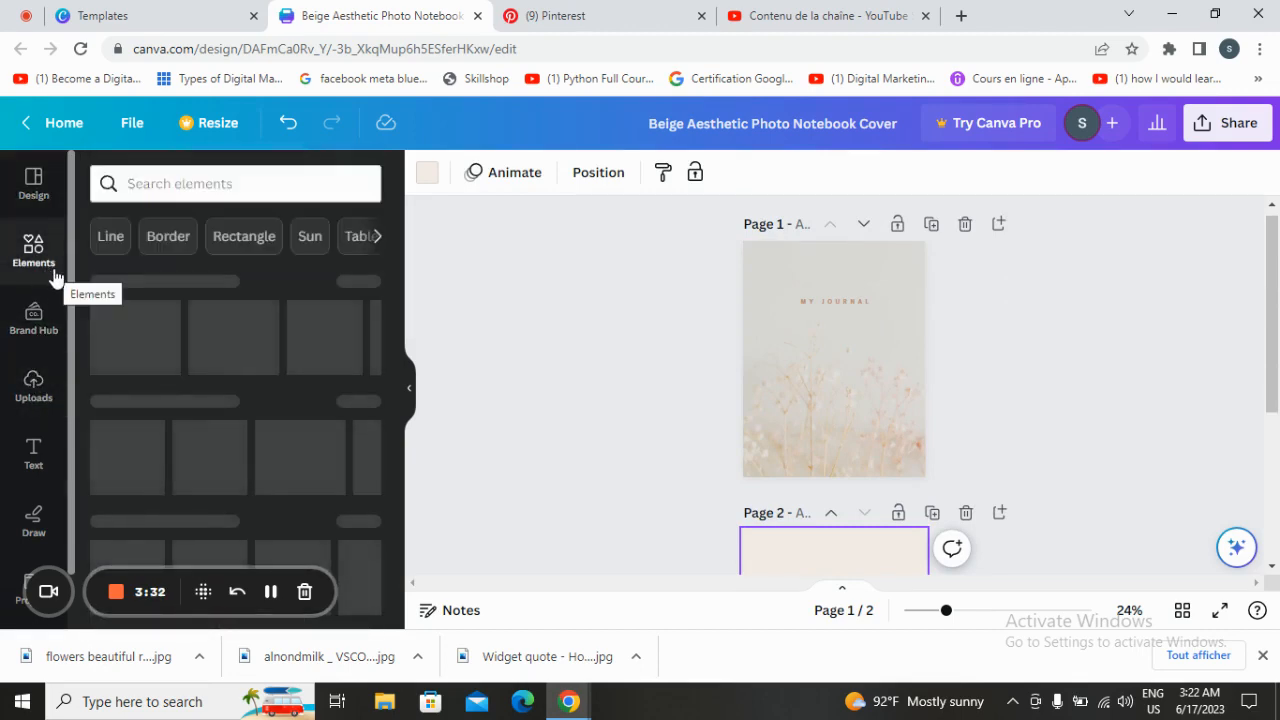
pyautogui.click(32, 250)
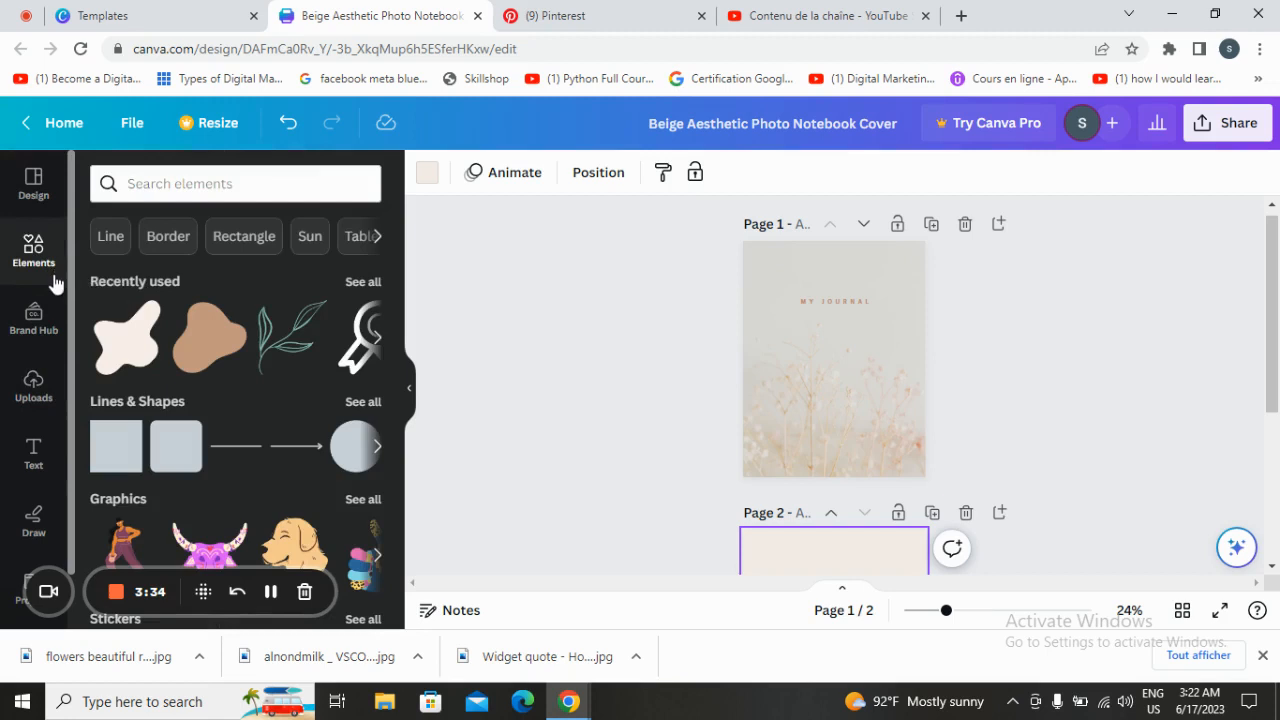
pyautogui.moveTo(118, 248)
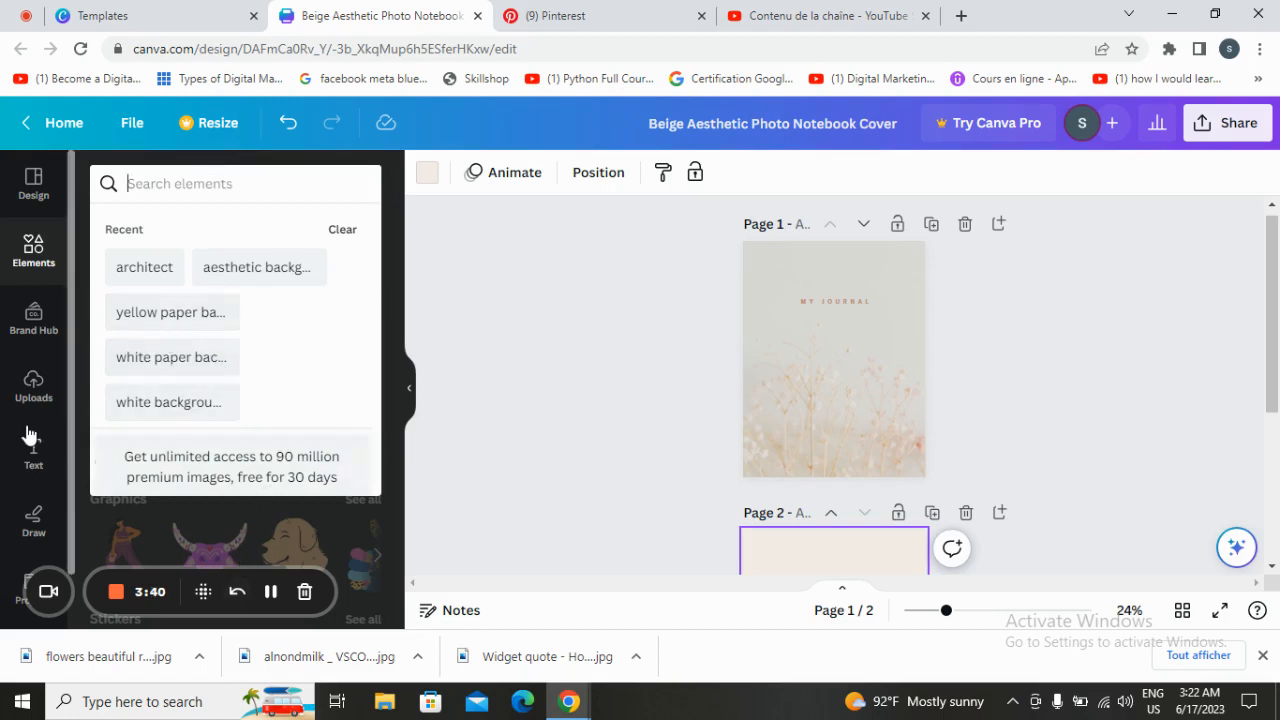
pyautogui.click(32, 388)
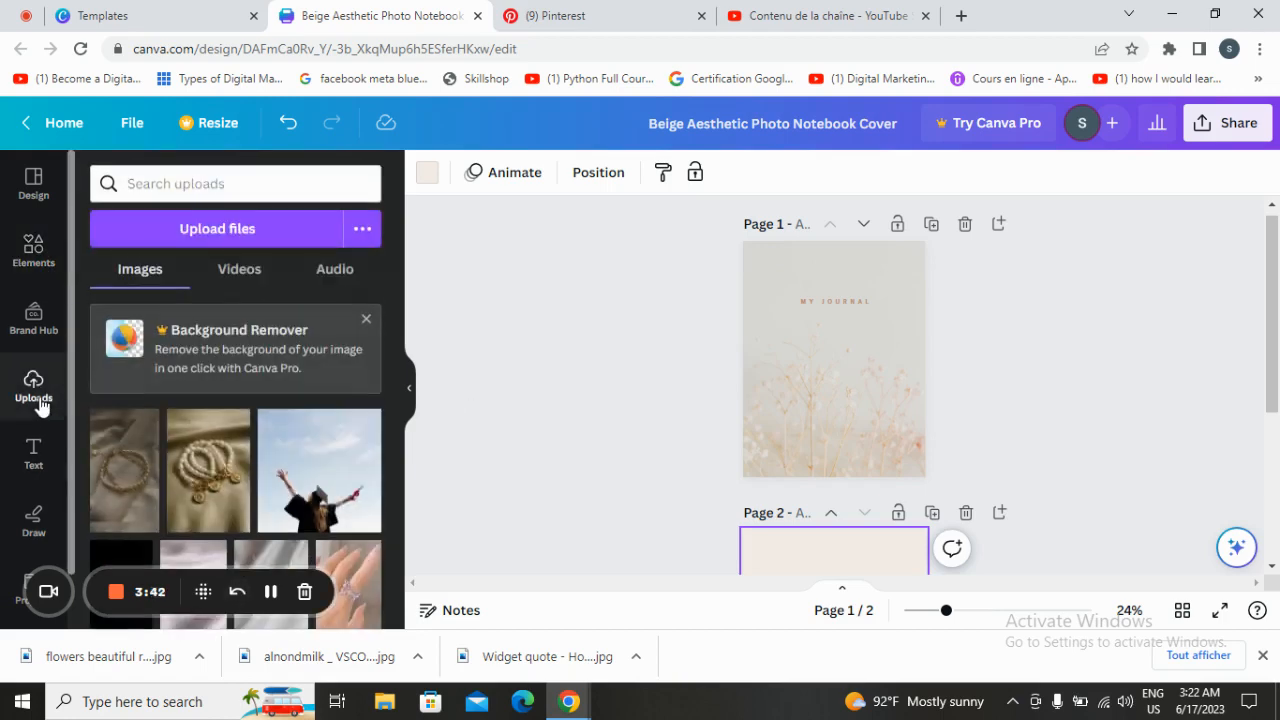
pyautogui.moveTo(216, 228)
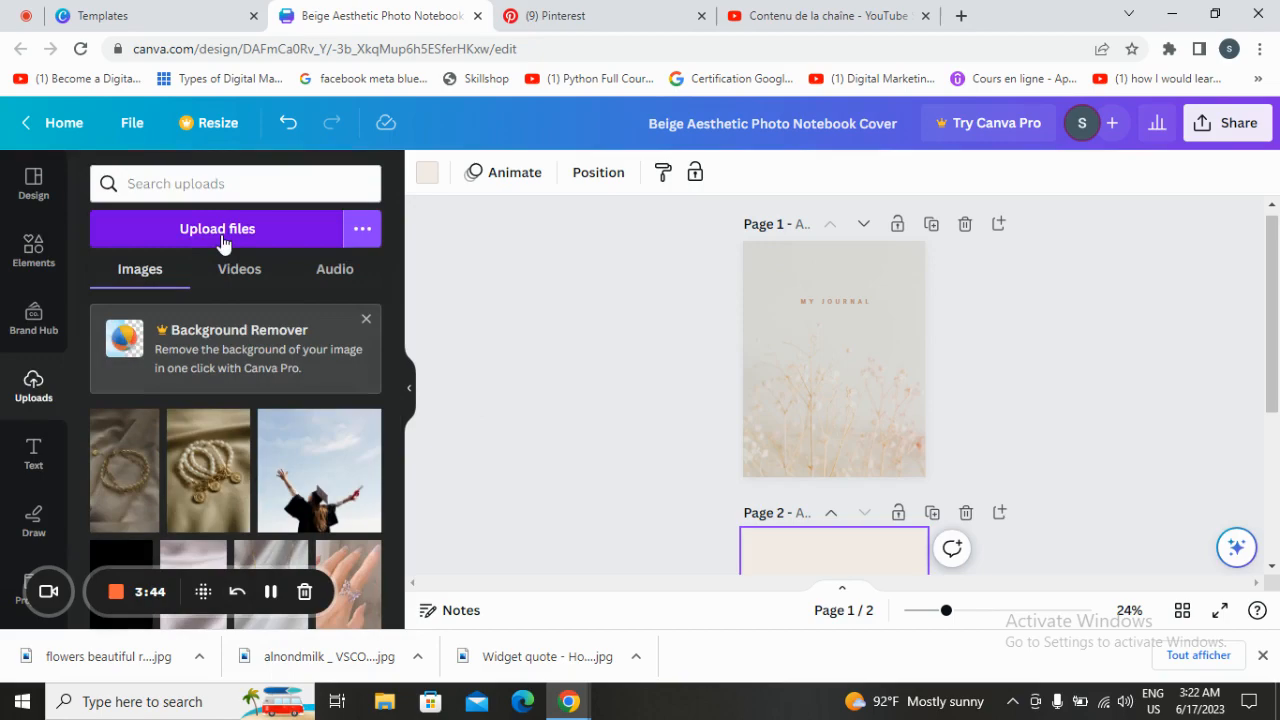
pyautogui.click(216, 228)
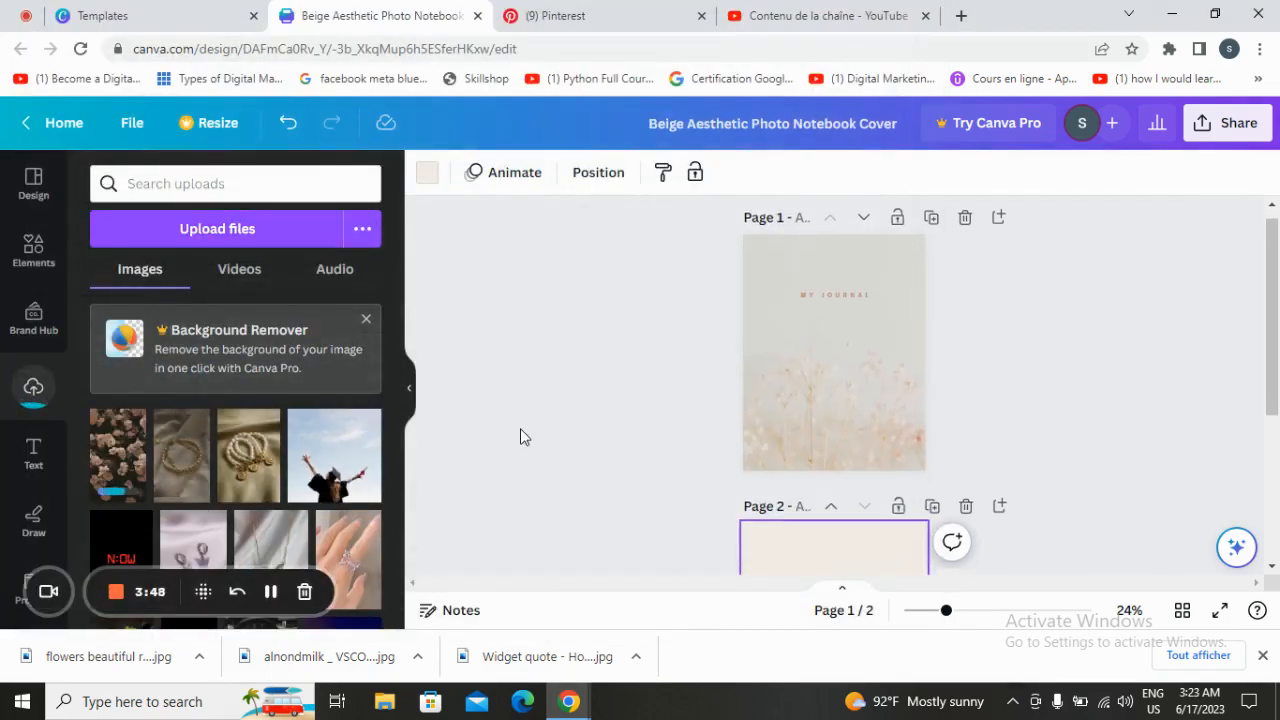
# - Show all Frames from Elements for blank page 2 and scroll through them
pyautogui.scroll(-3)
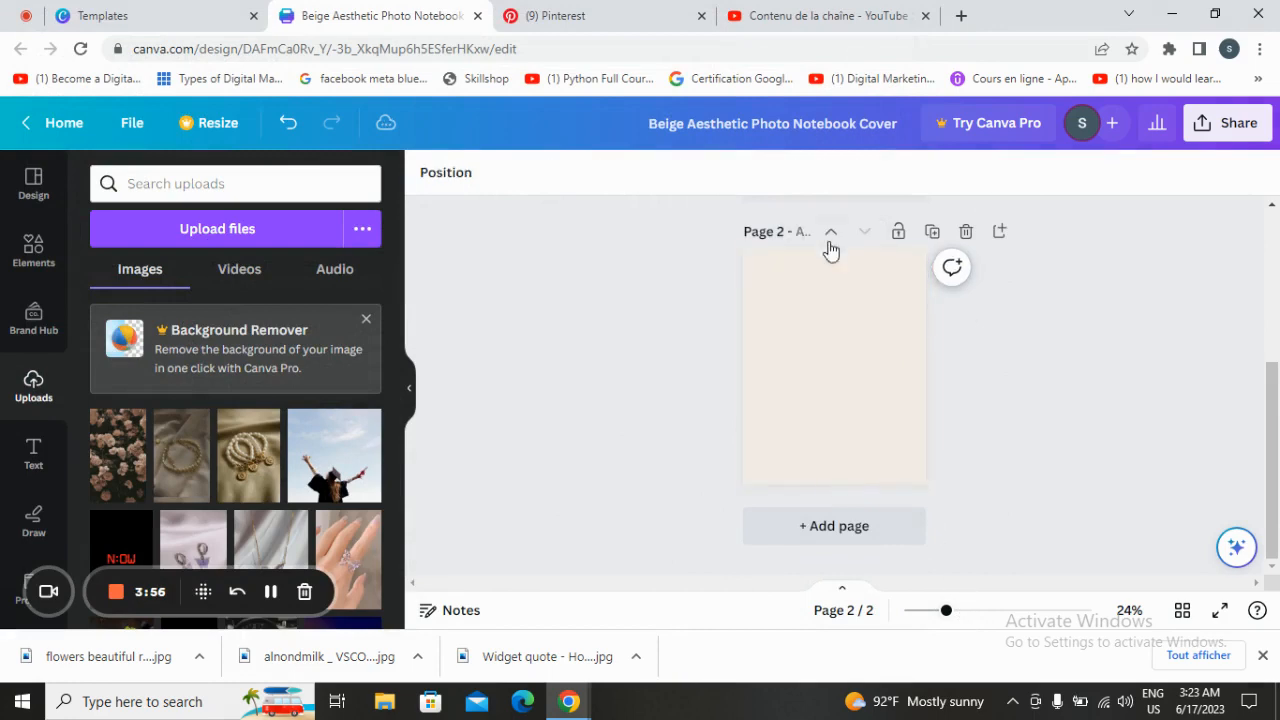
pyautogui.click(32, 248)
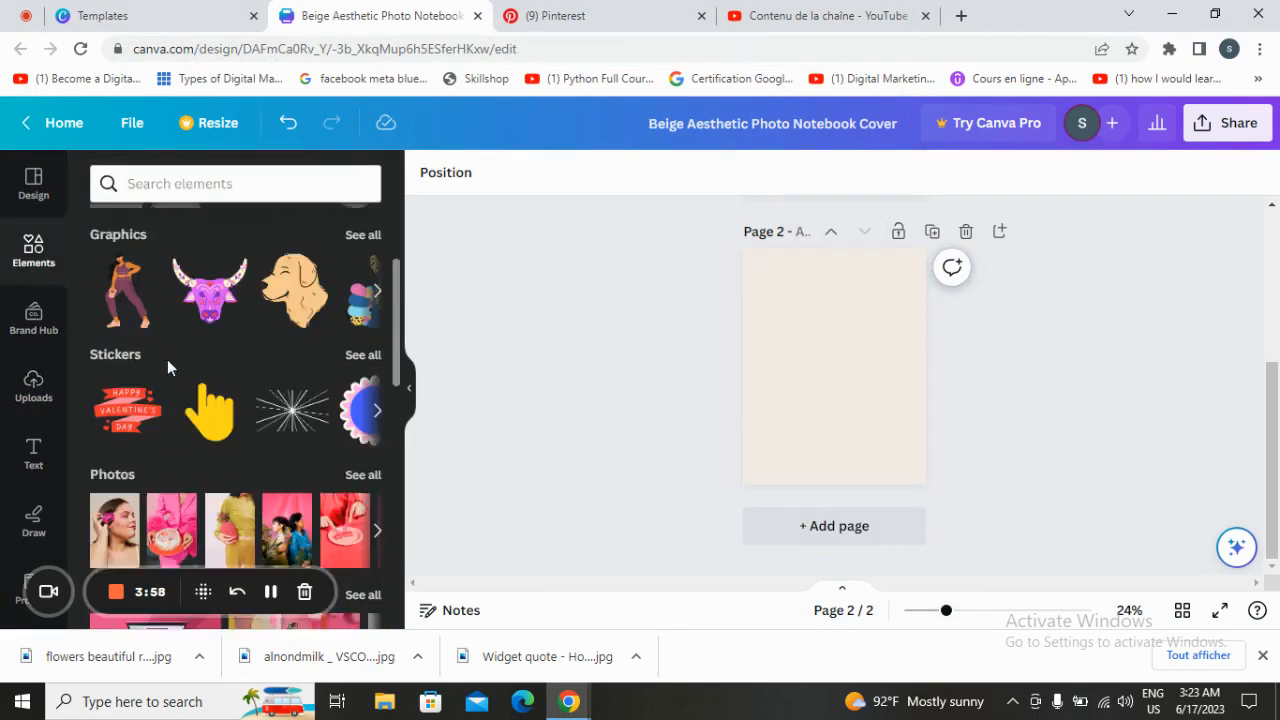
pyautogui.scroll(-3)
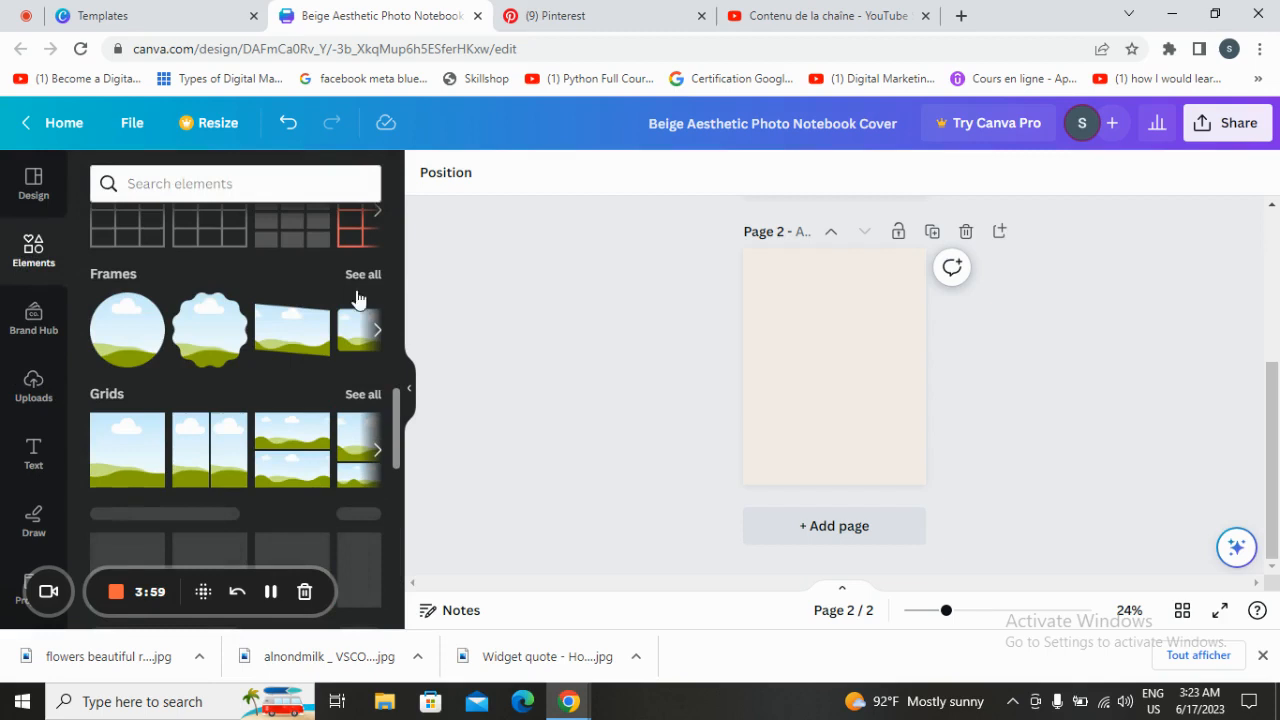
pyautogui.click(362, 272)
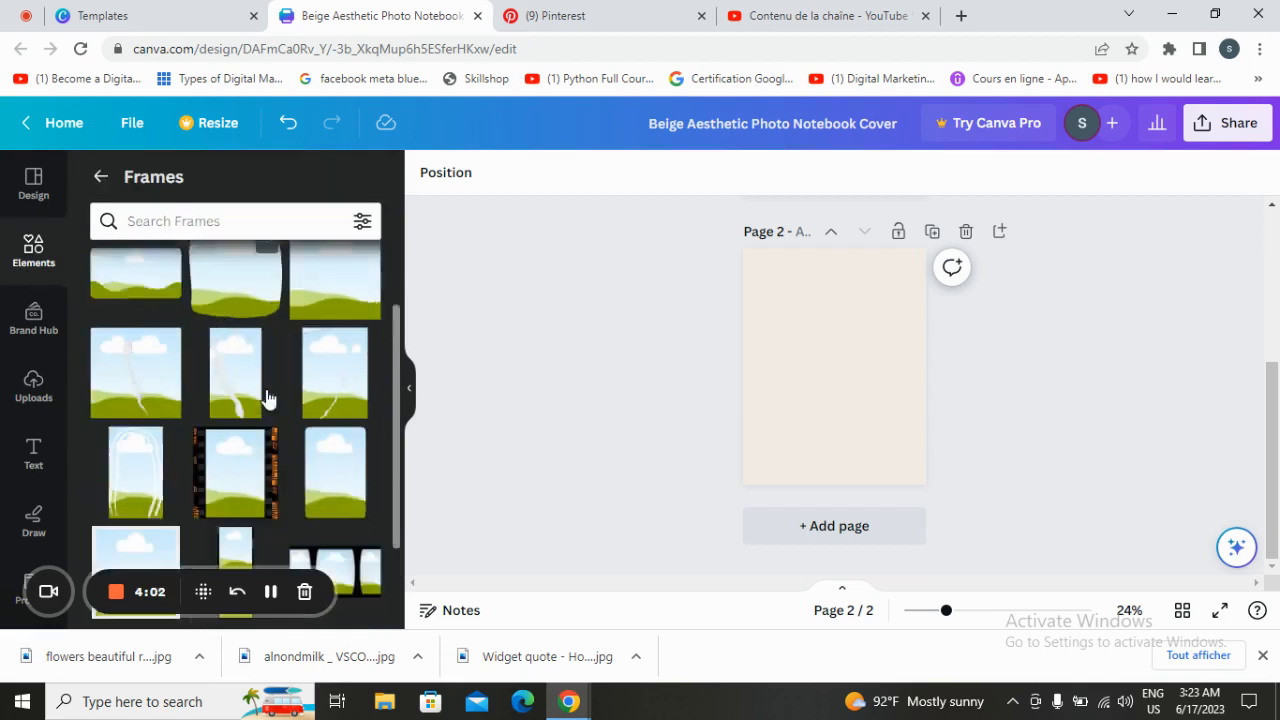
pyautogui.scroll(-3)
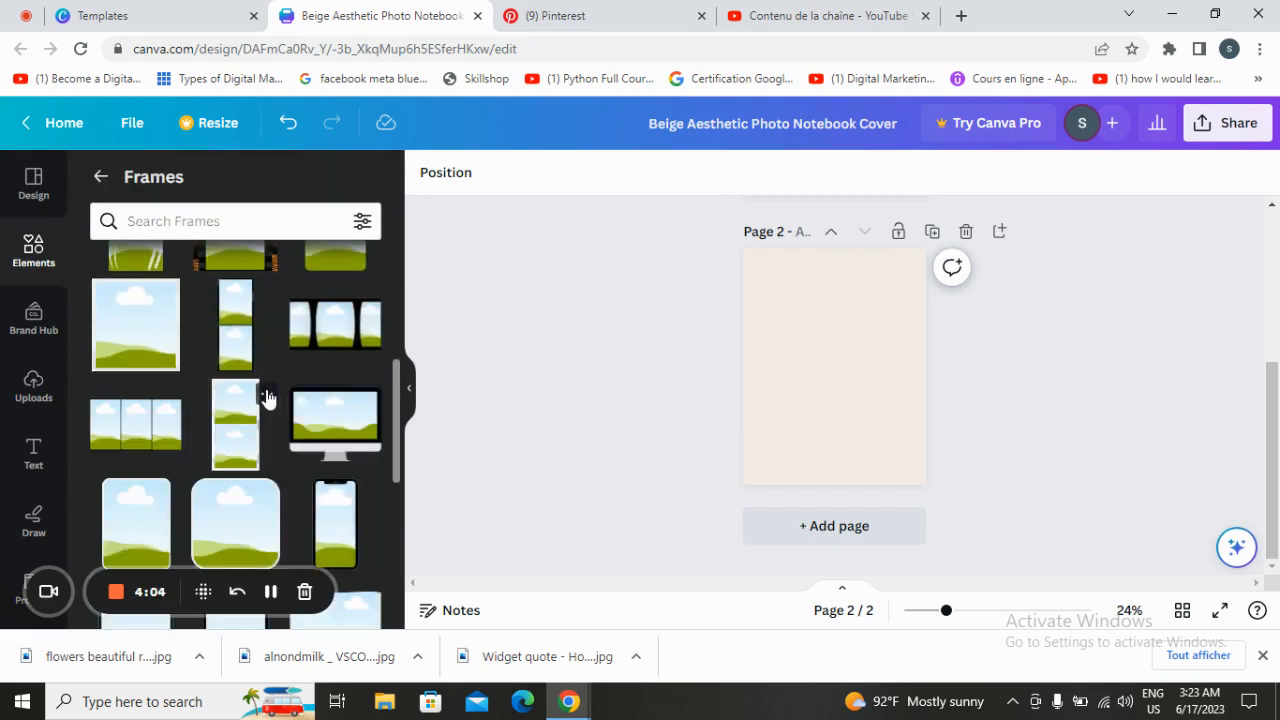
pyautogui.scroll(-3)
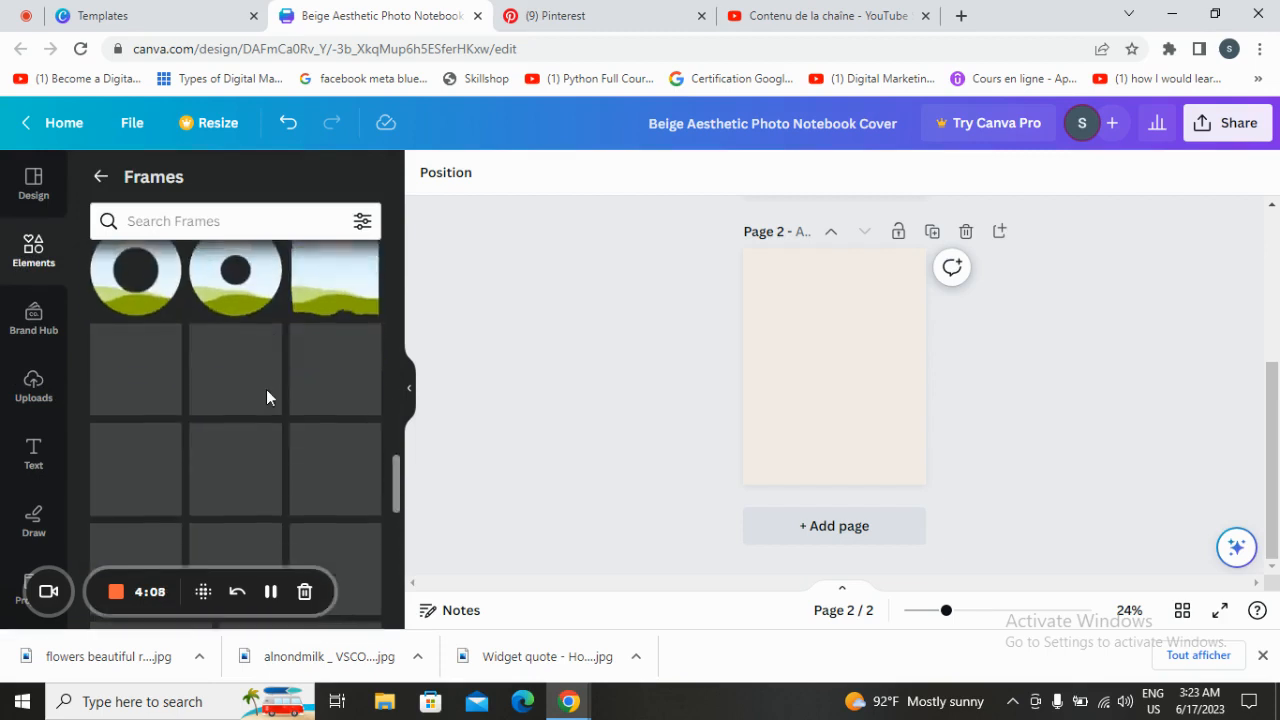
pyautogui.scroll(-3)
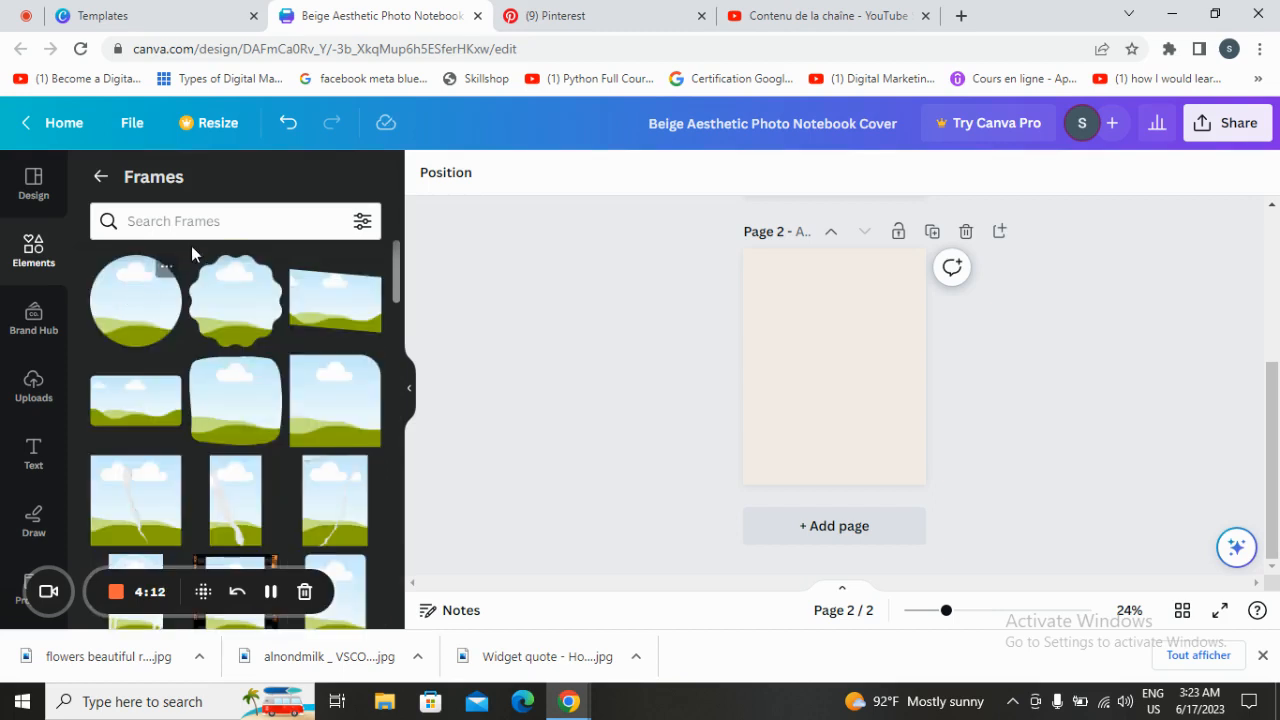
pyautogui.scroll(-3)
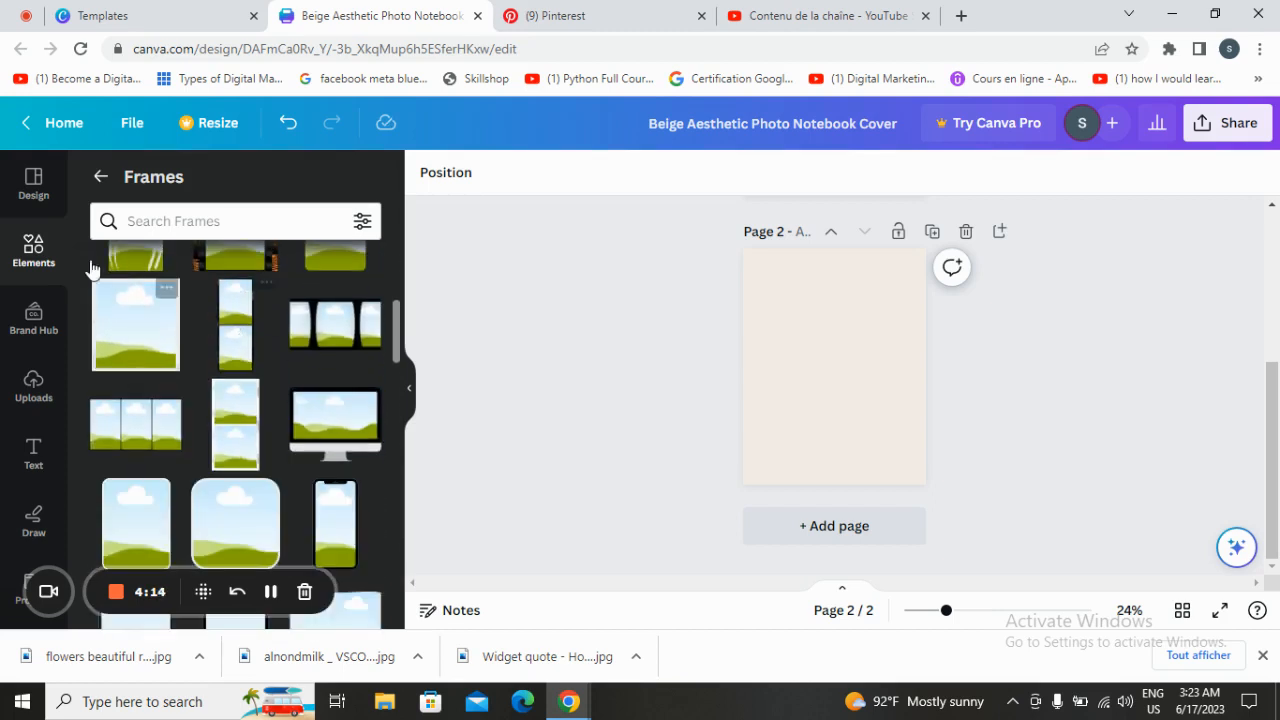
# - Return to the Elements list and reopen the full Frames gallery, browsing further
pyautogui.click(100, 176)
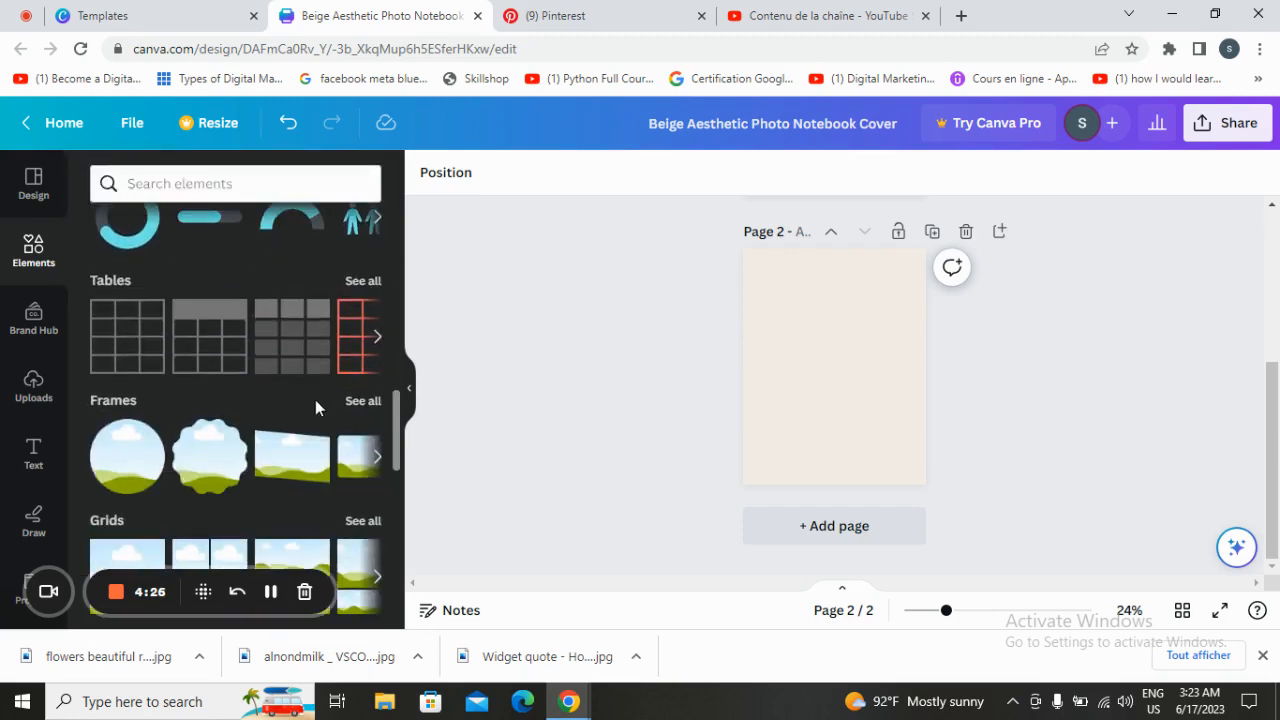
pyautogui.click(364, 400)
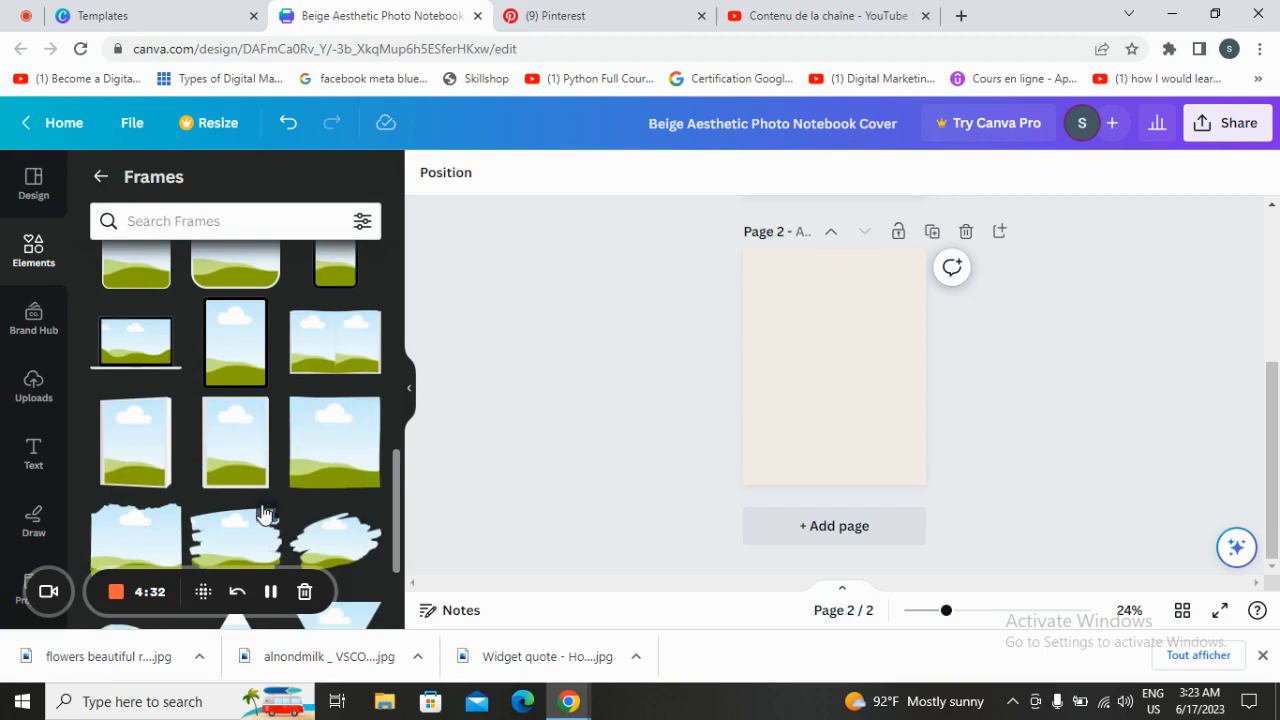
pyautogui.scroll(-3)
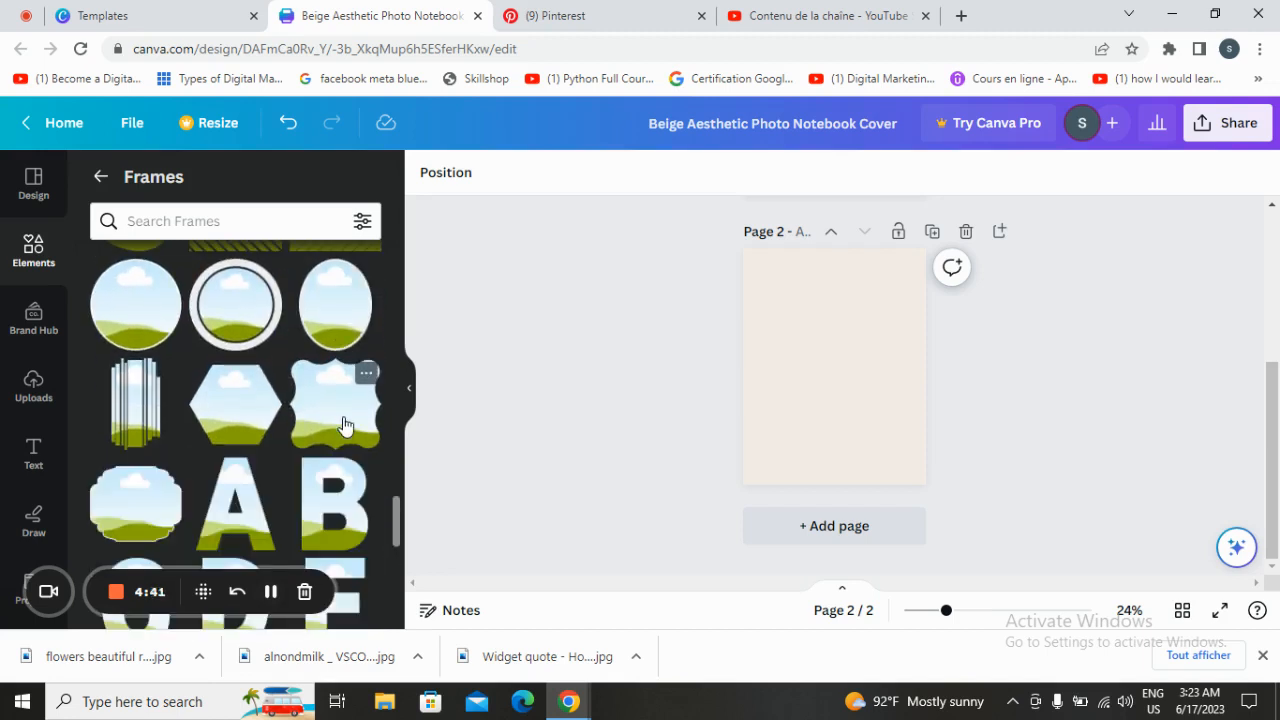
pyautogui.scroll(-3)
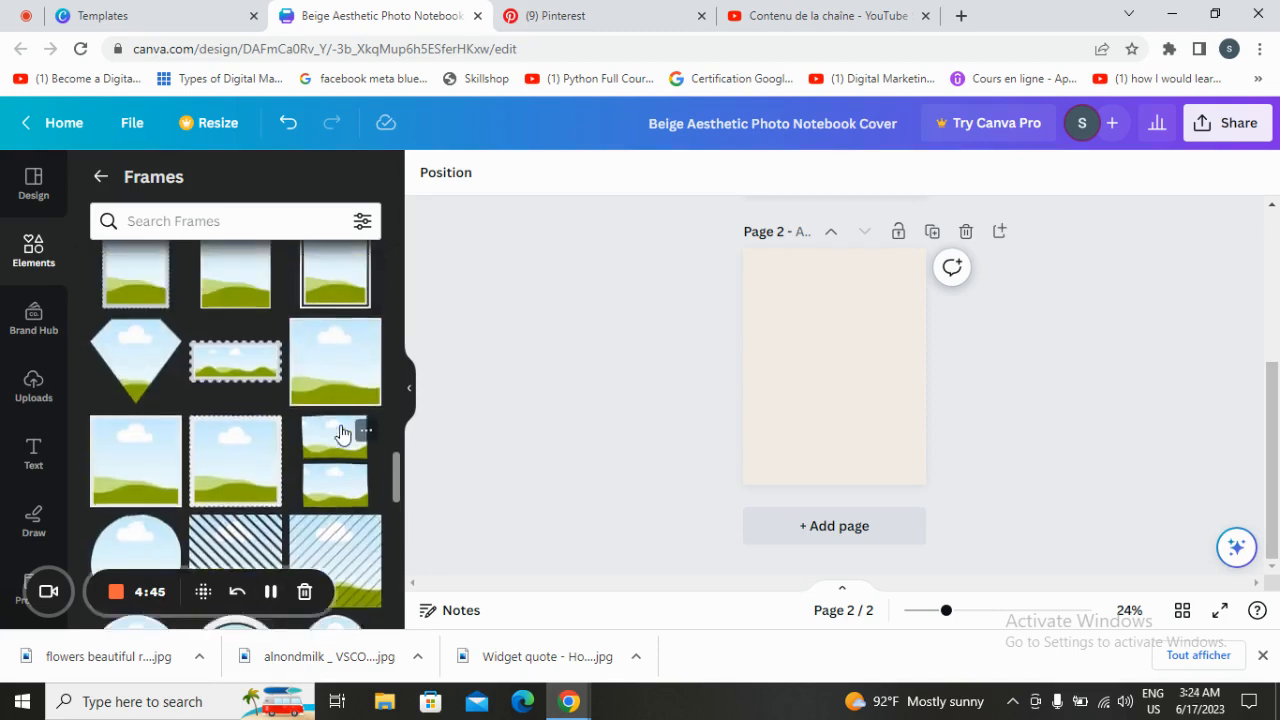
# - Add a bordered rectangular frame, enlarge and centre it on page 2, ready for the flowers upload
pyautogui.click(336, 376)
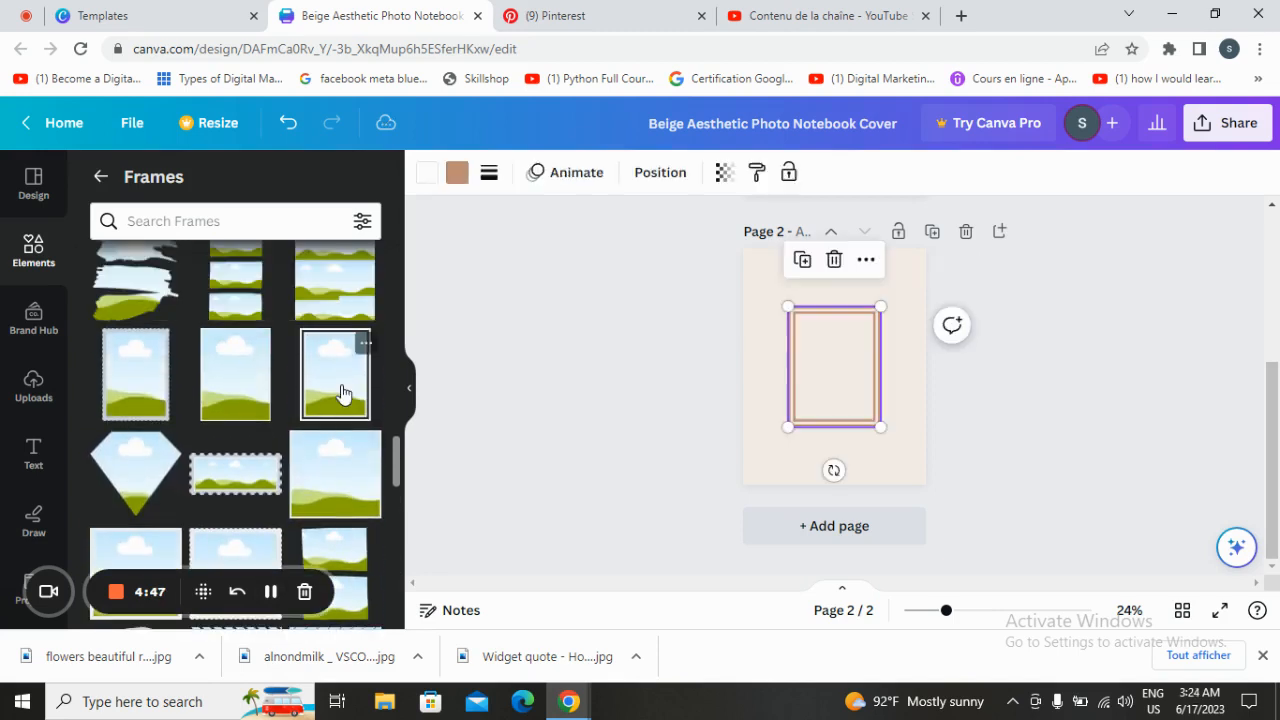
pyautogui.click(336, 376)
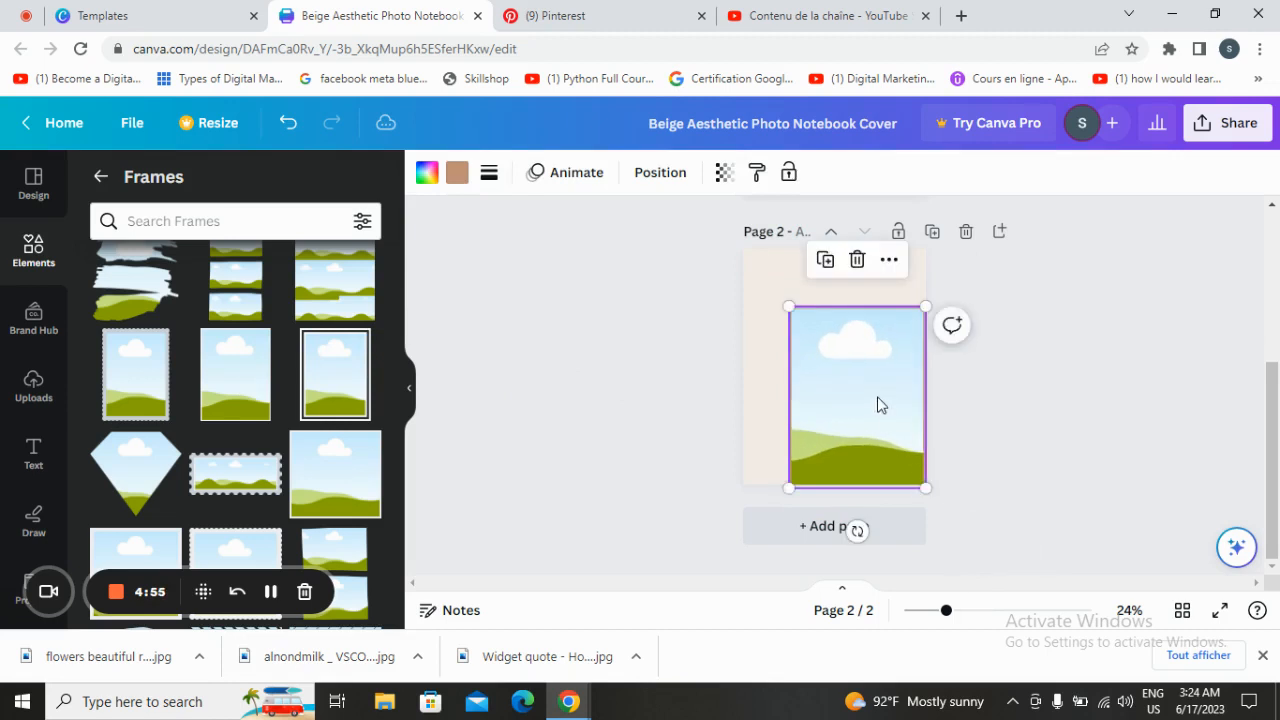
pyautogui.moveTo(880, 404); pyautogui.dragTo(854, 364)
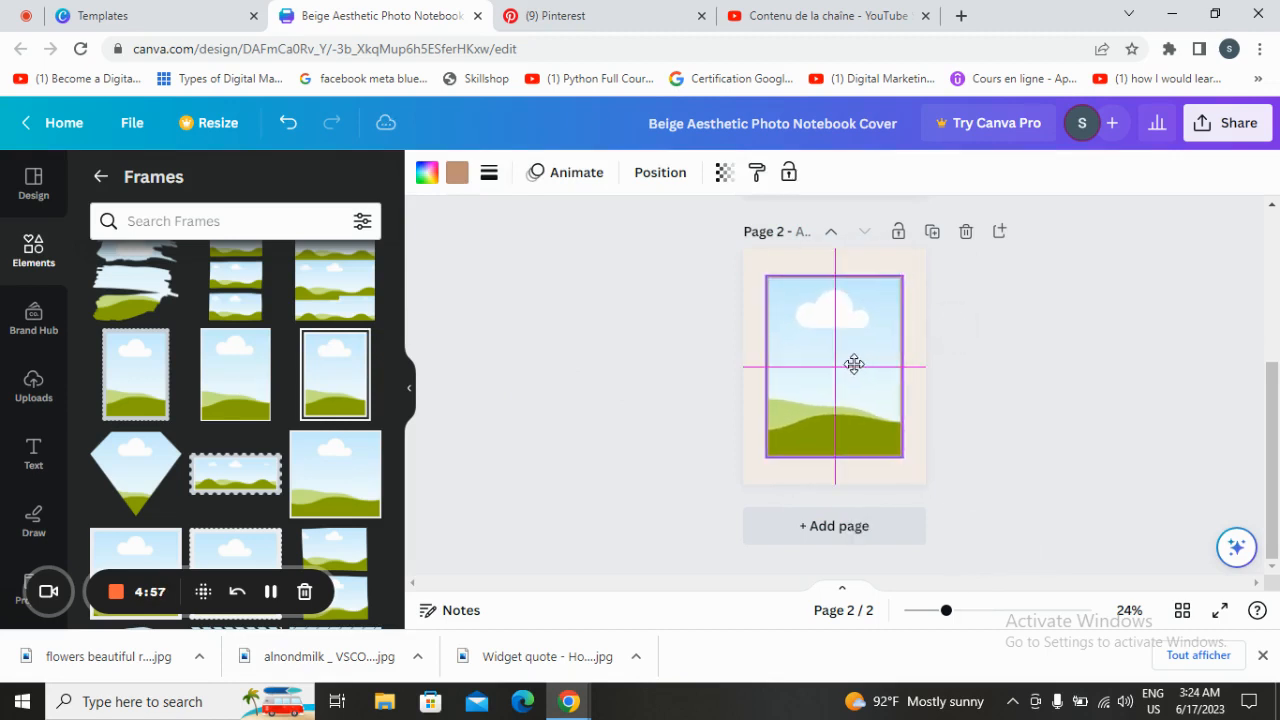
pyautogui.click(854, 364)
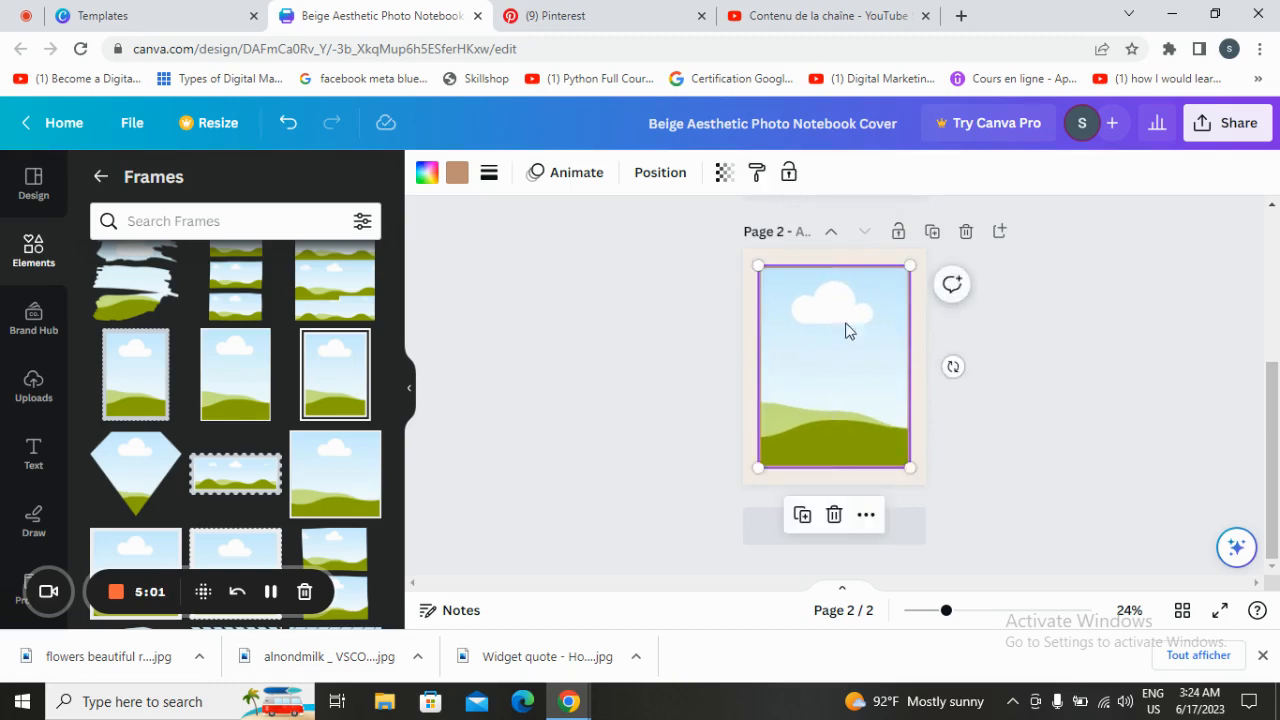
pyautogui.click(32, 384)
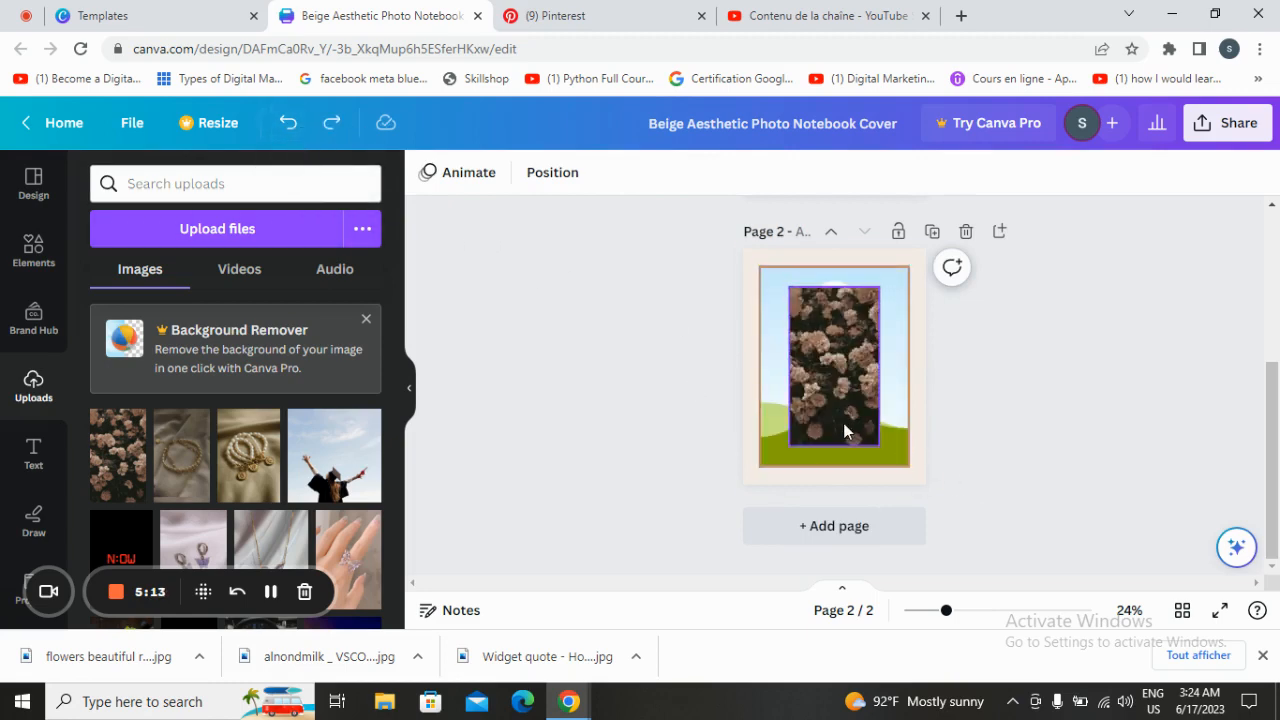
# - Make the flowers photo fill the frame and reposition the rose image within it
pyautogui.click(832, 368)
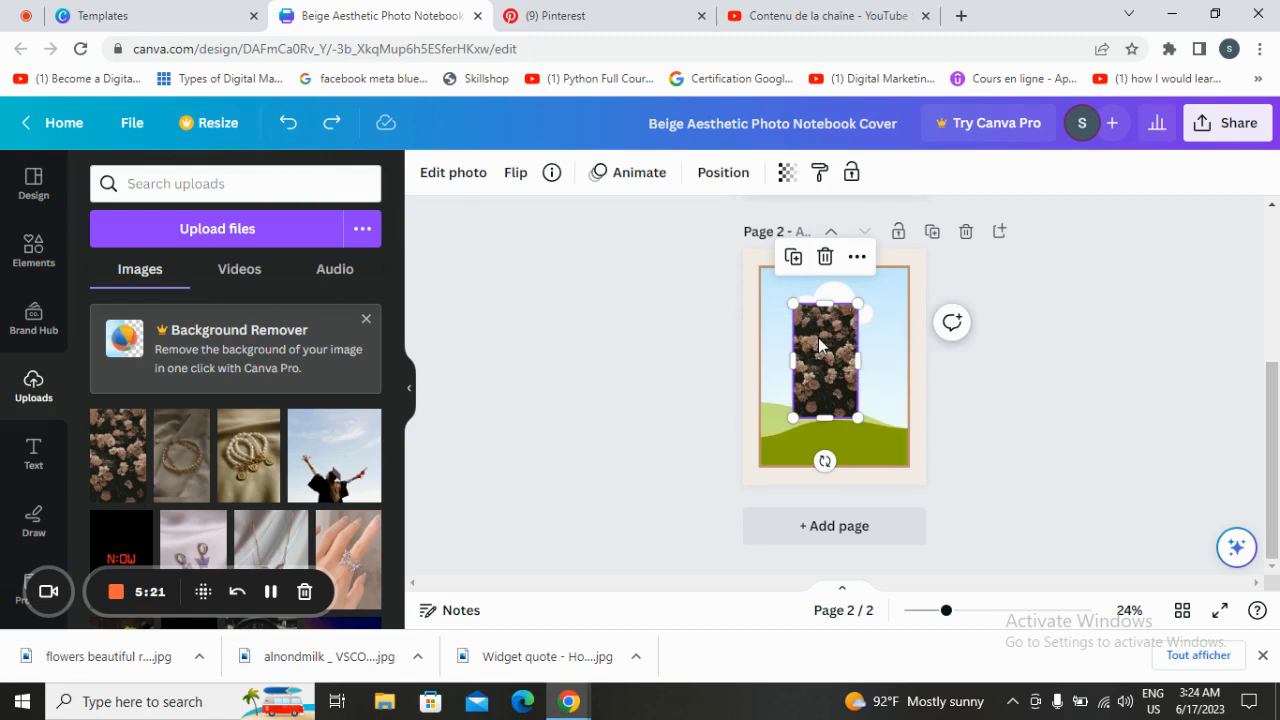
pyautogui.moveTo(790, 304); pyautogui.dragTo(764, 256)
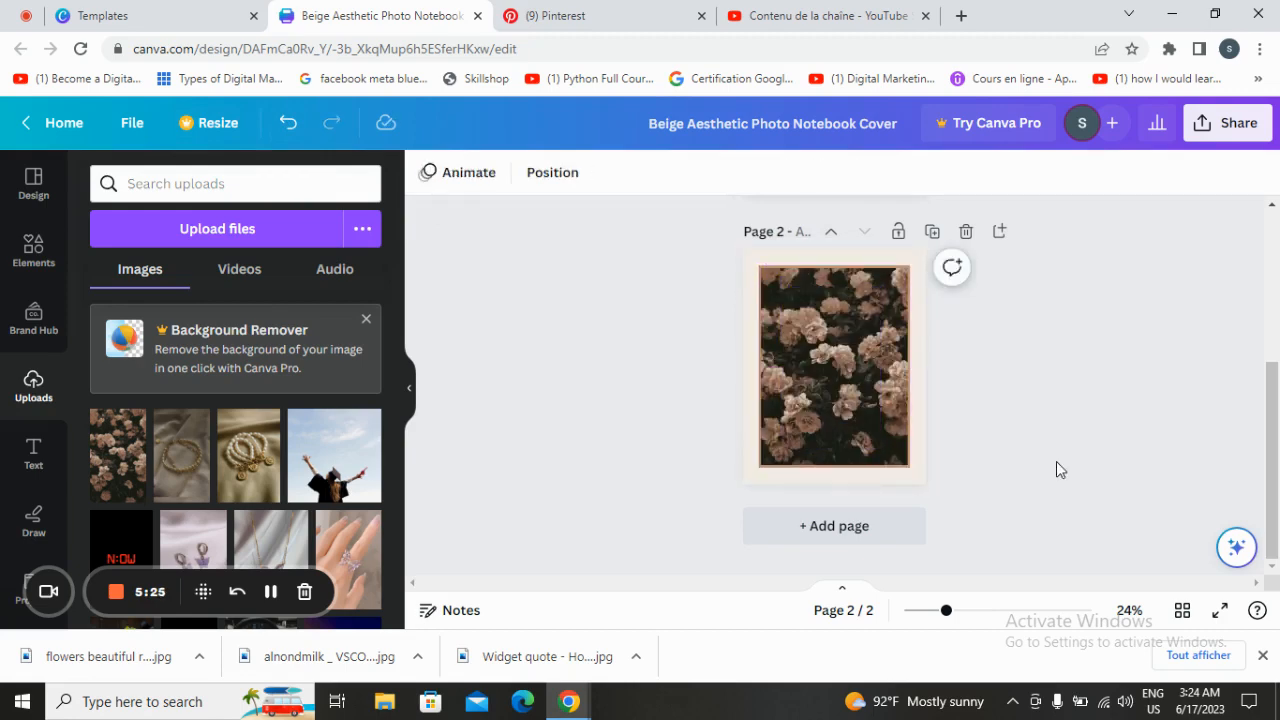
pyautogui.click(832, 368)
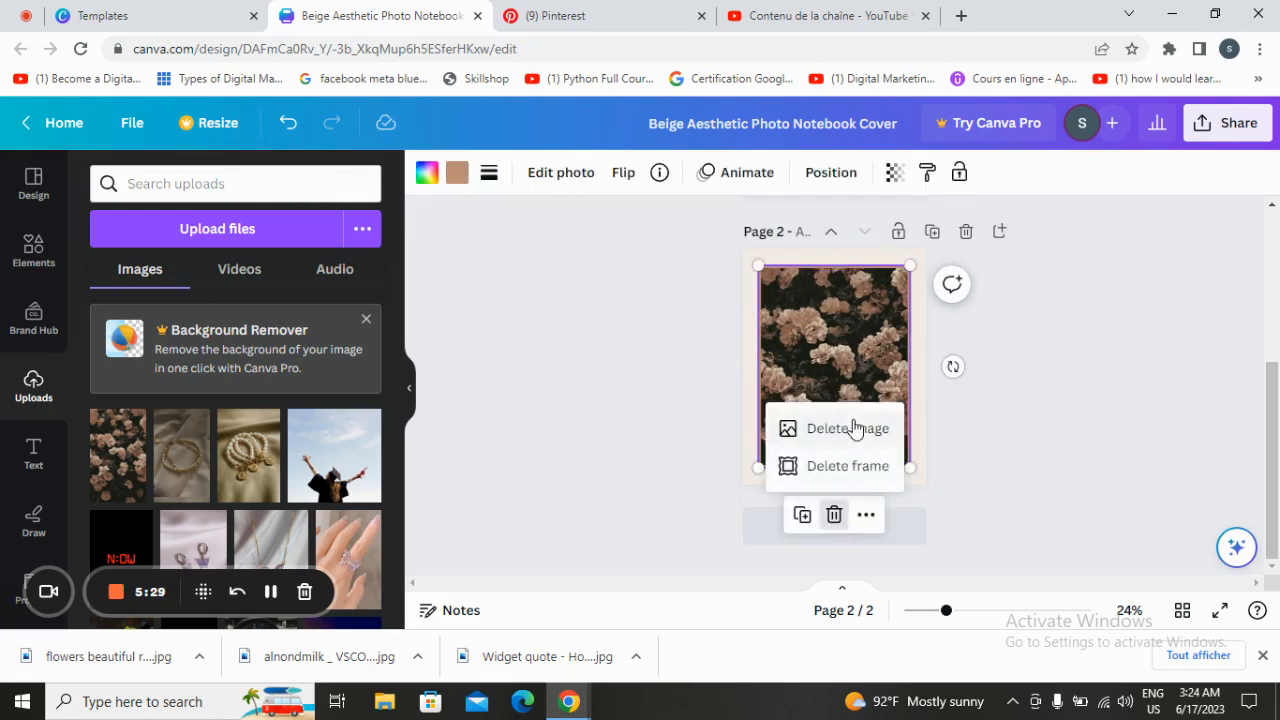
pyautogui.click(846, 428)
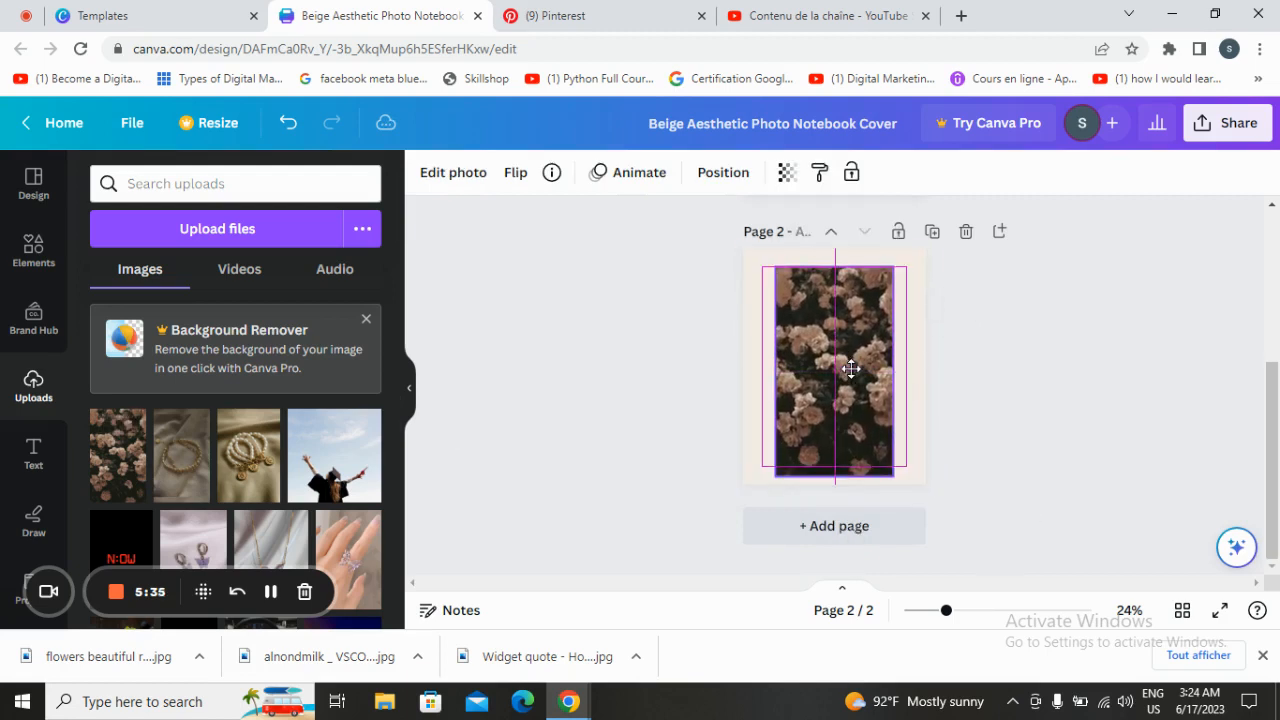
pyautogui.moveTo(850, 368); pyautogui.dragTo(852, 388)
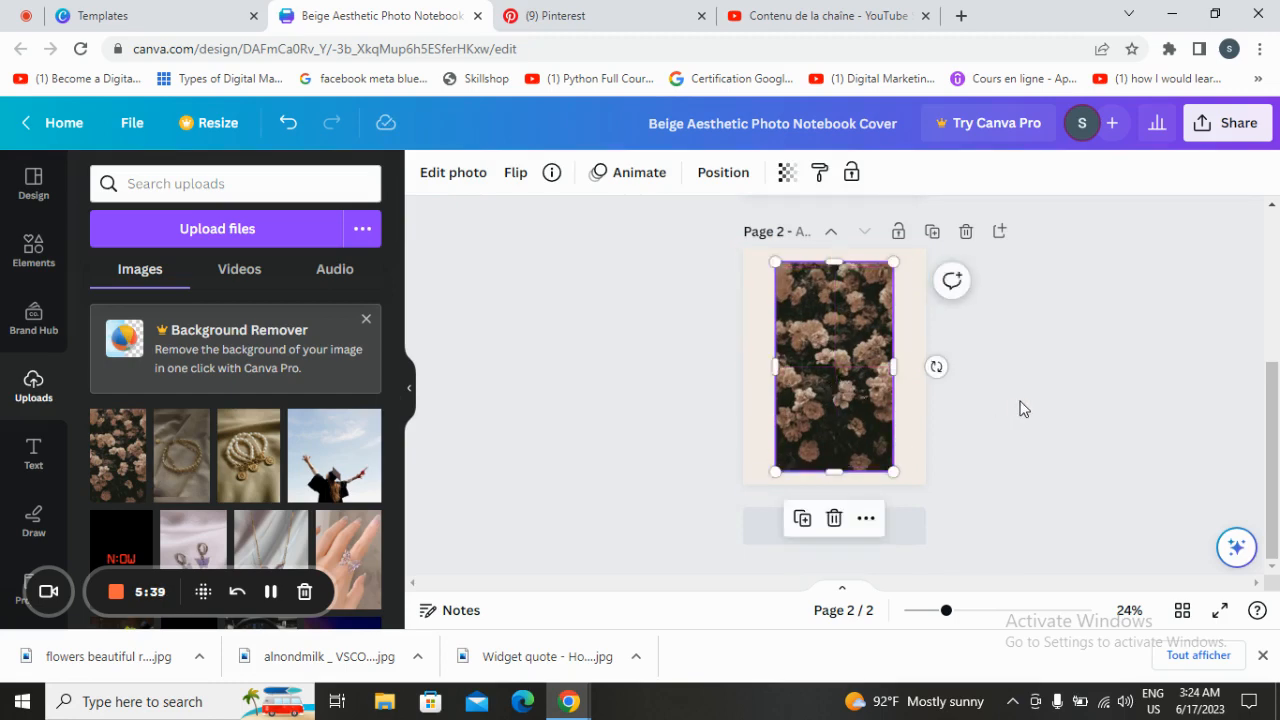
pyautogui.moveTo(892, 368); pyautogui.dragTo(876, 368)
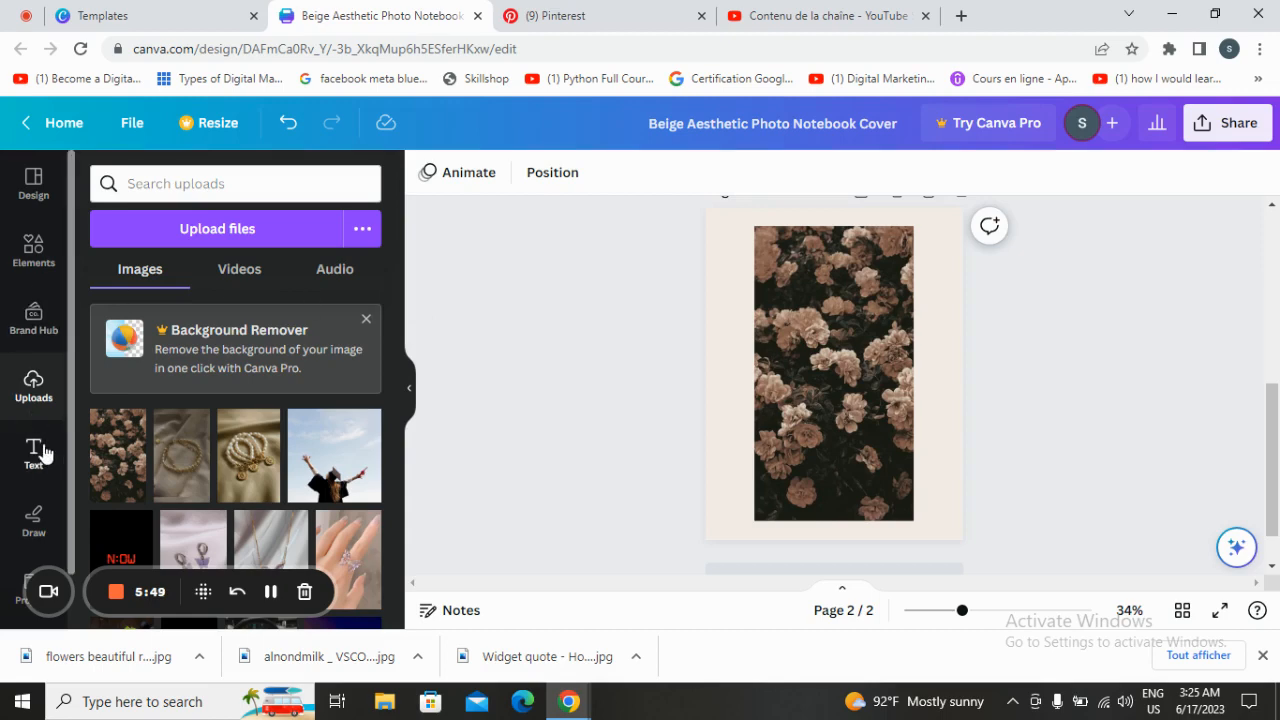
# - Add a white title text box in Open Sauce SemiBold and raise its size to 19
pyautogui.click(32, 456)
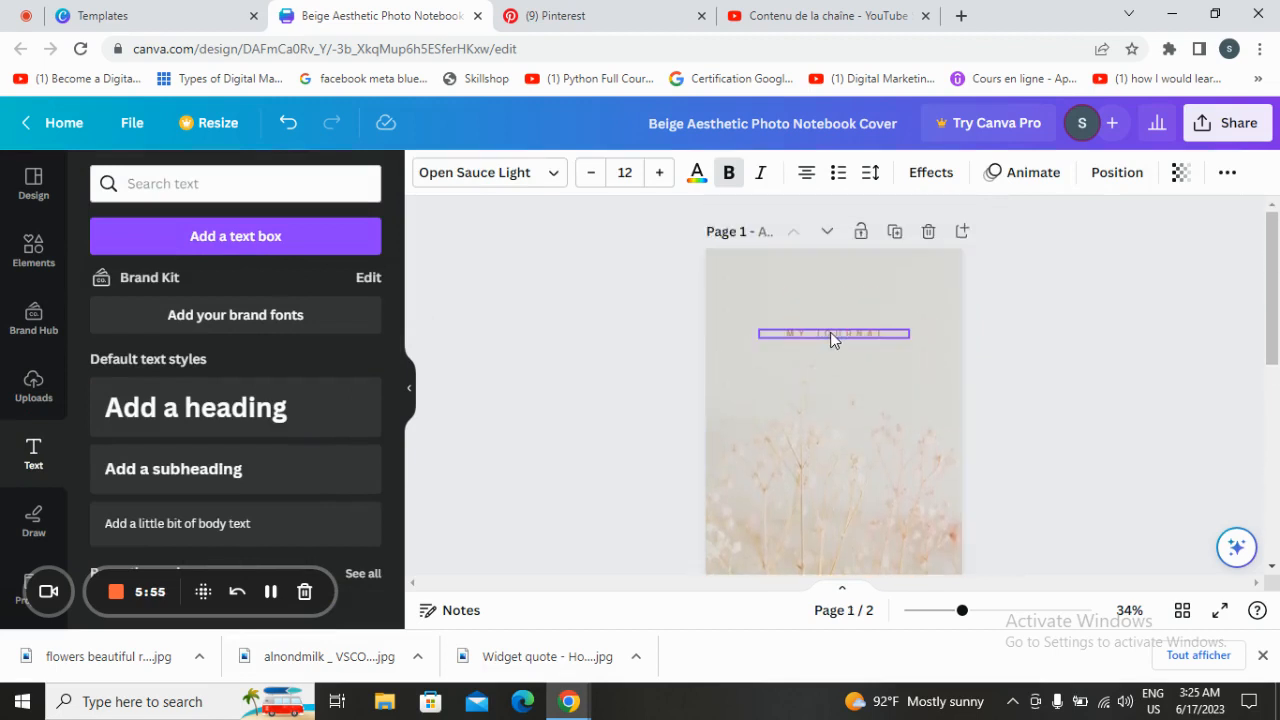
pyautogui.scroll(-3)
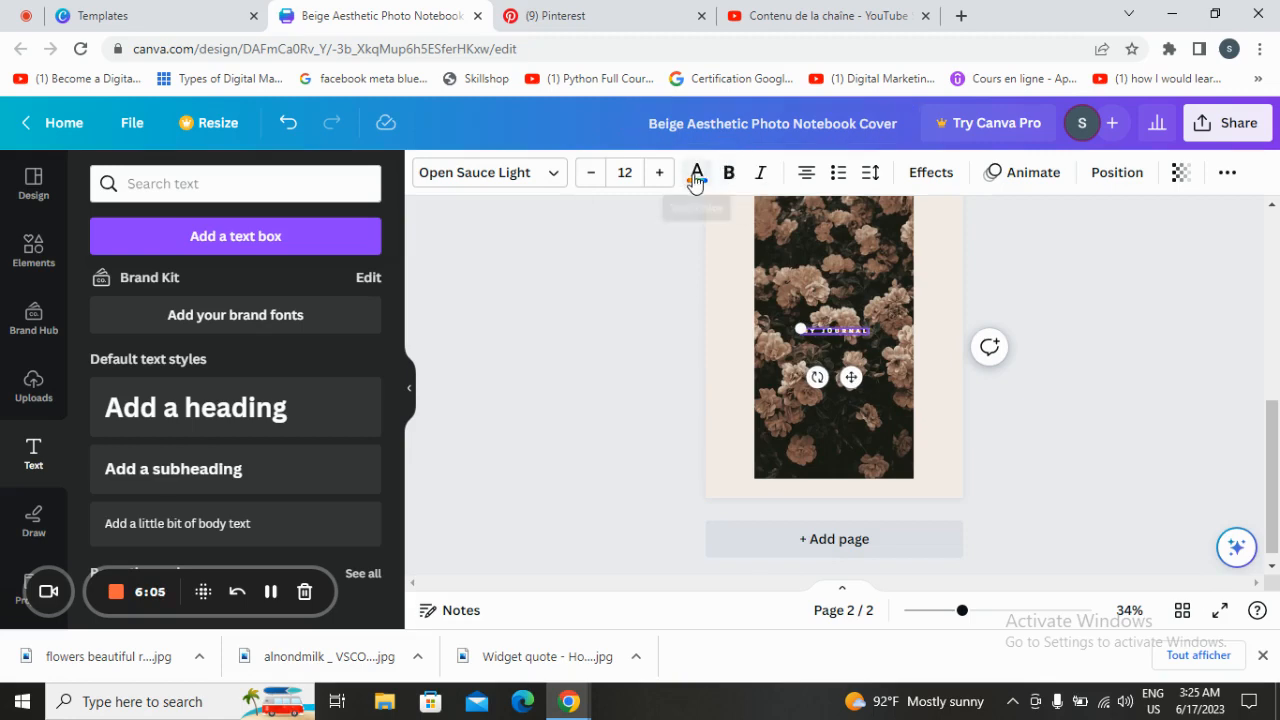
pyautogui.click(696, 172)
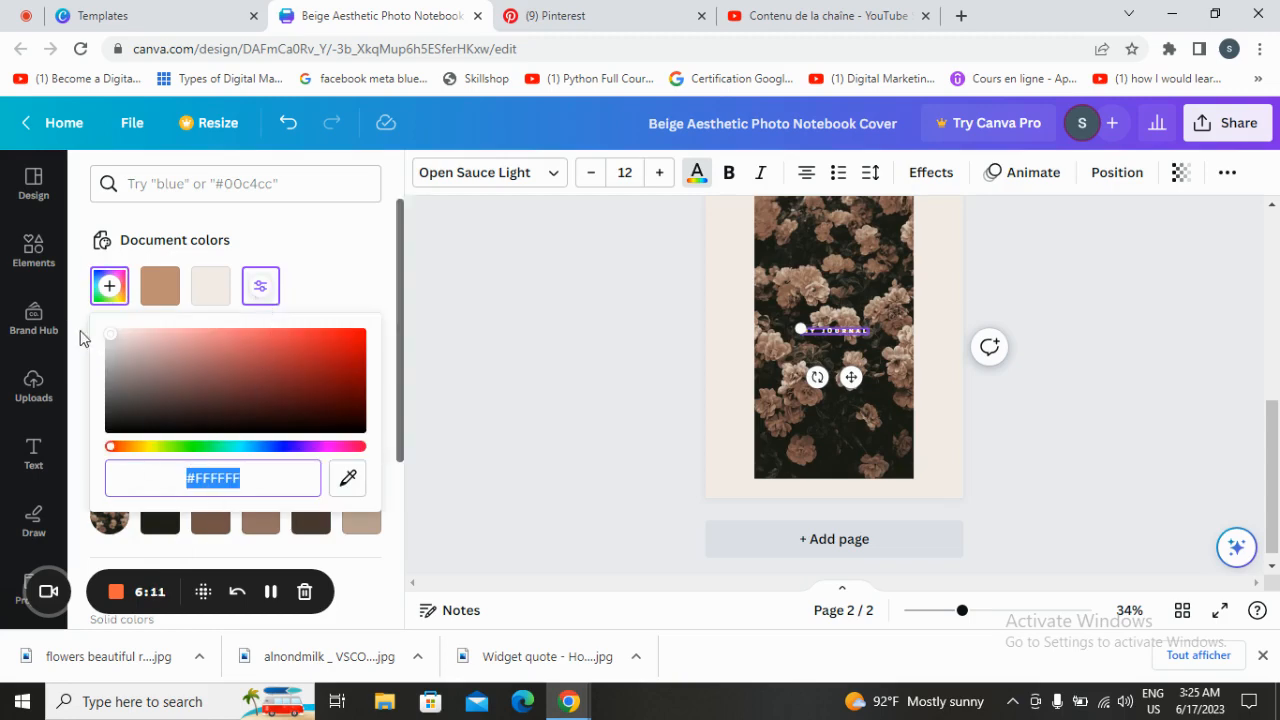
pyautogui.click(478, 172)
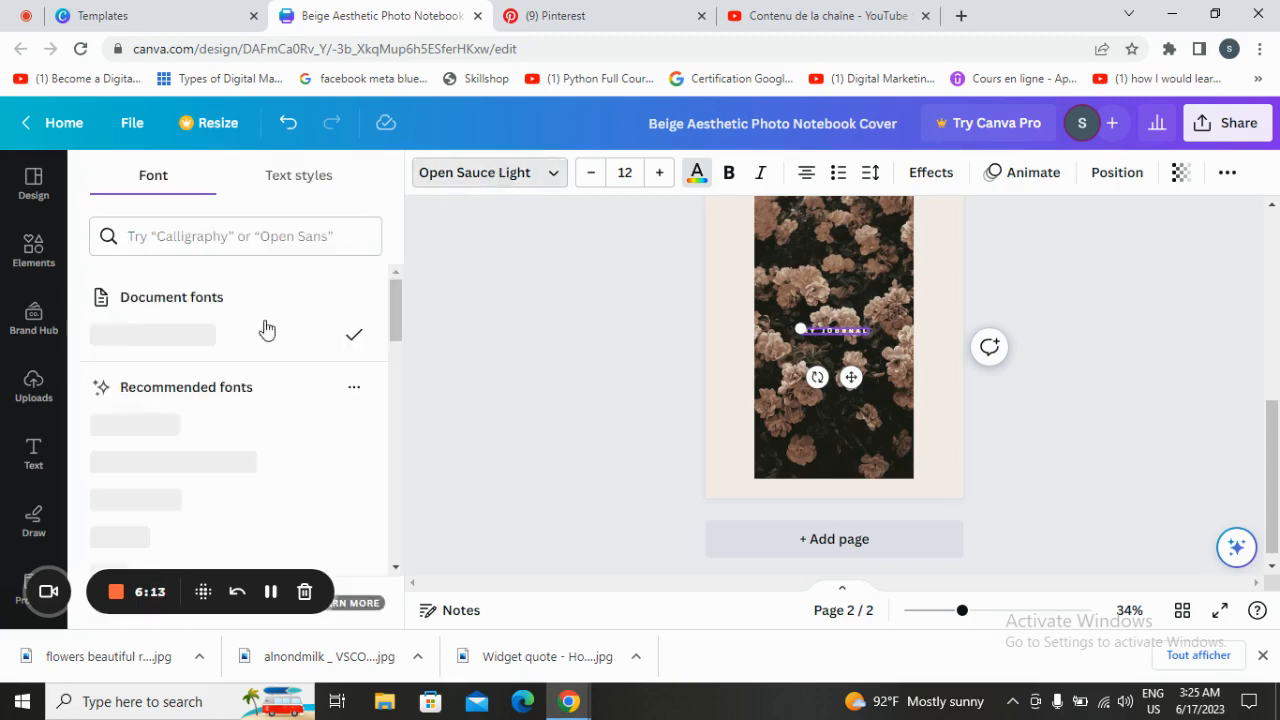
pyautogui.click(172, 366)
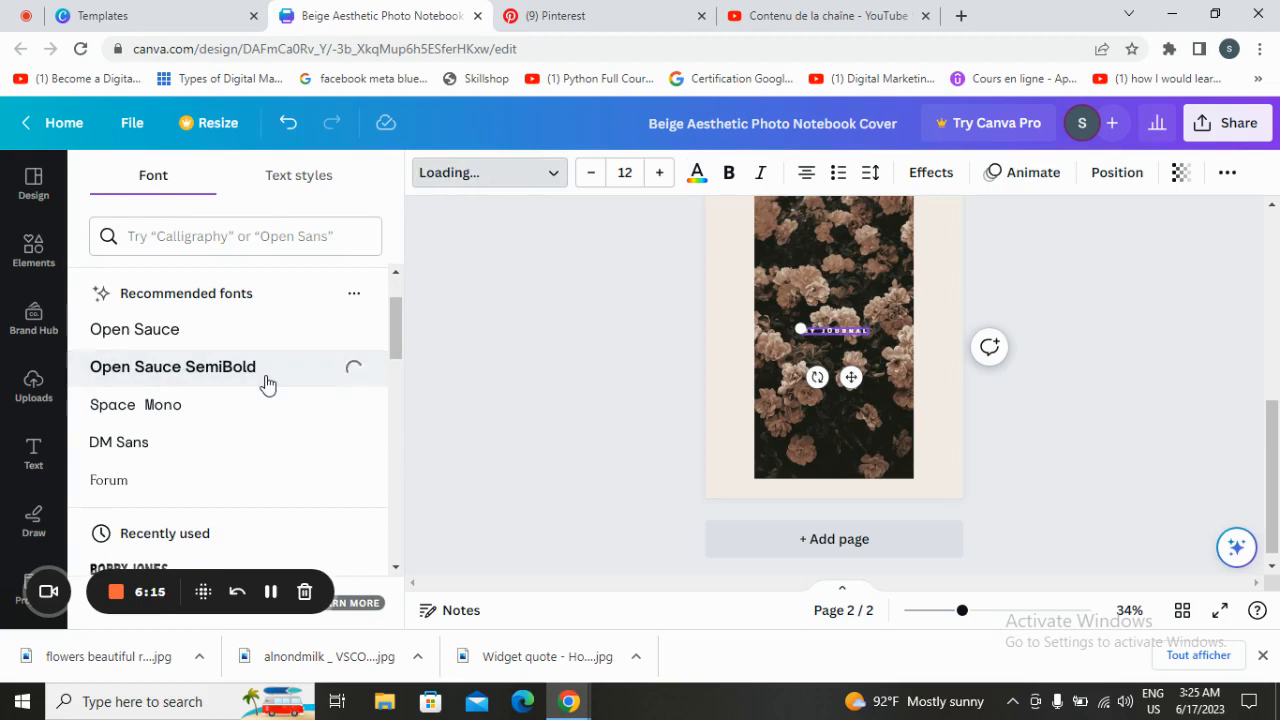
pyautogui.click(172, 368)
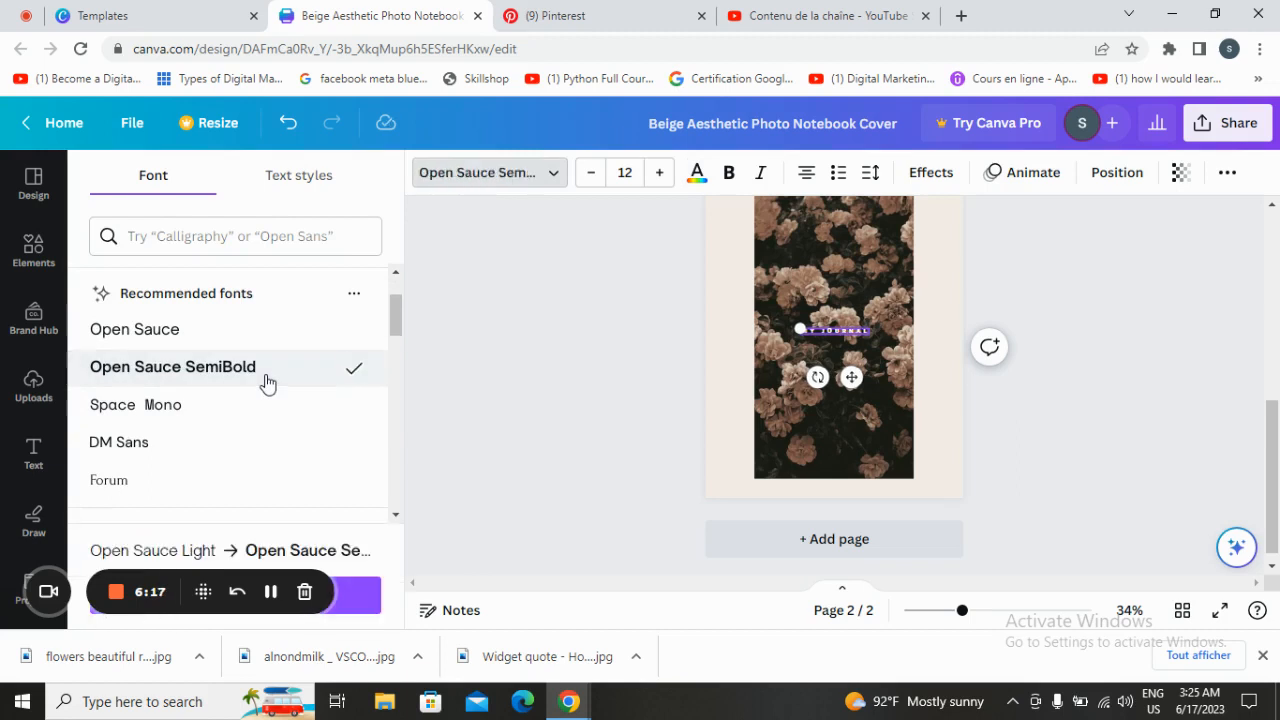
pyautogui.click(658, 172)
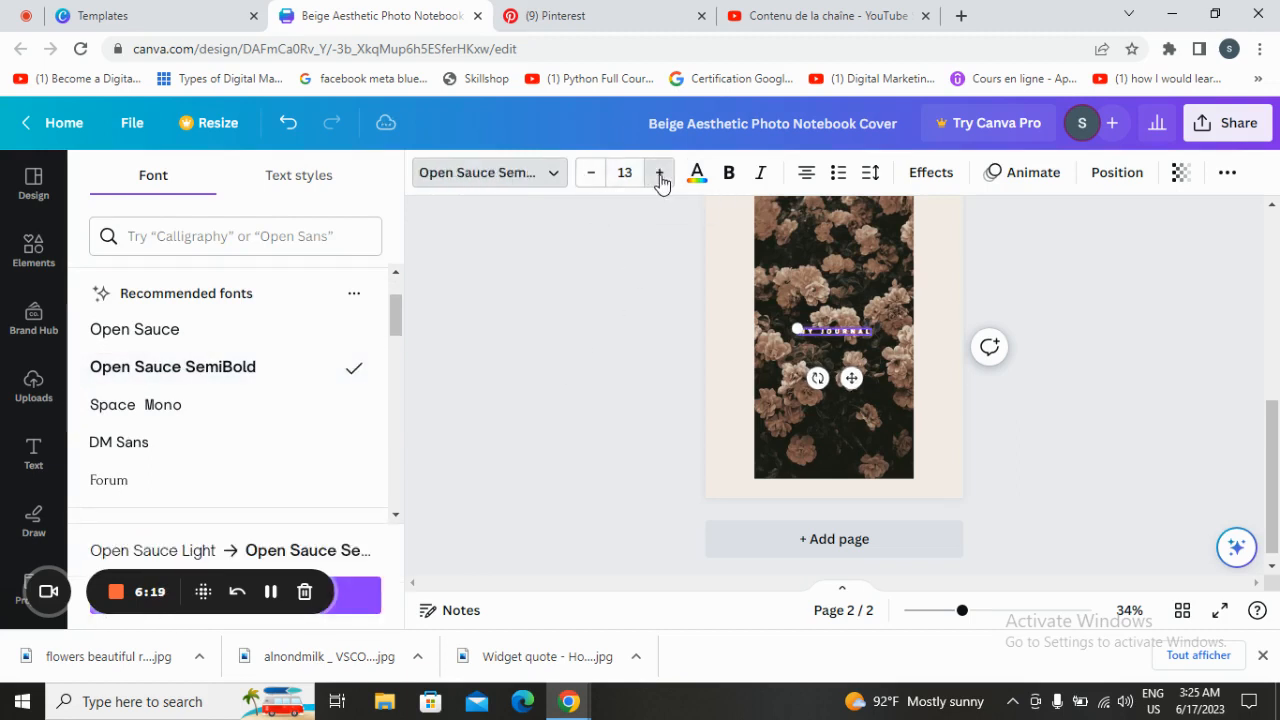
pyautogui.click(660, 172)
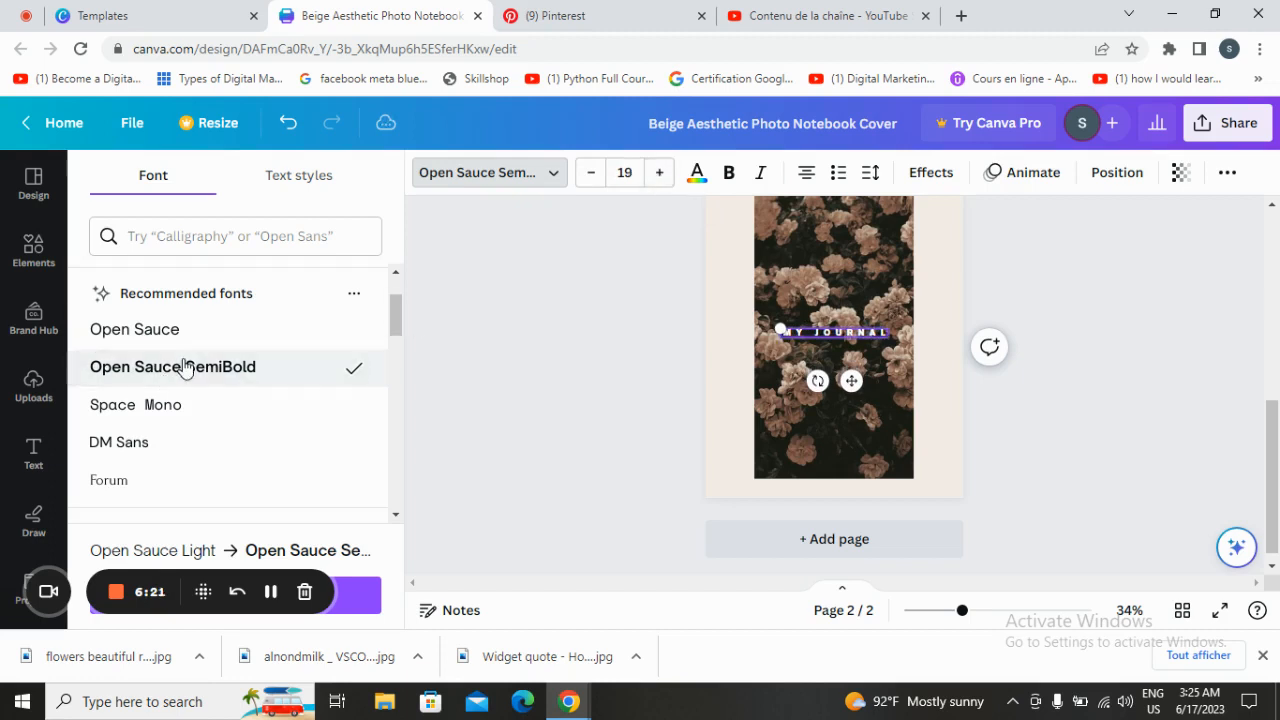
# - Try Open Sauce and Bobby Jones, settle on Open Sauce SemiBold, and position the title
pyautogui.click(134, 328)
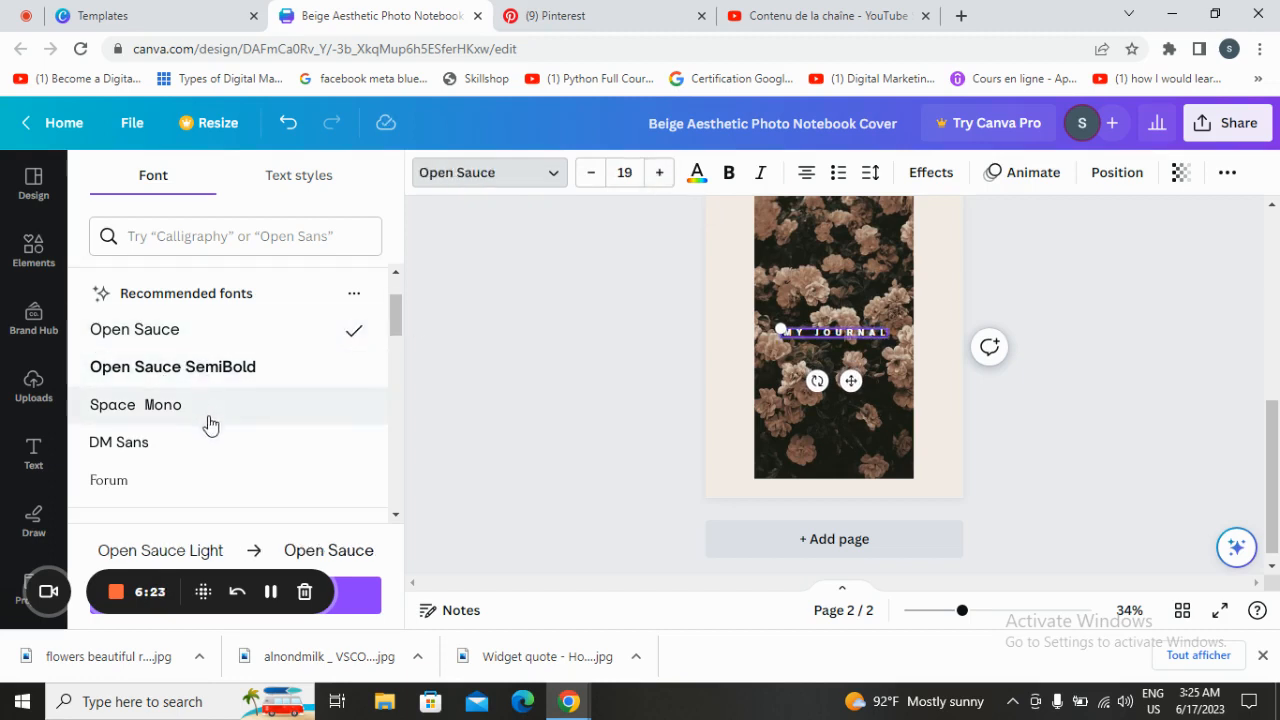
pyautogui.scroll(-3)
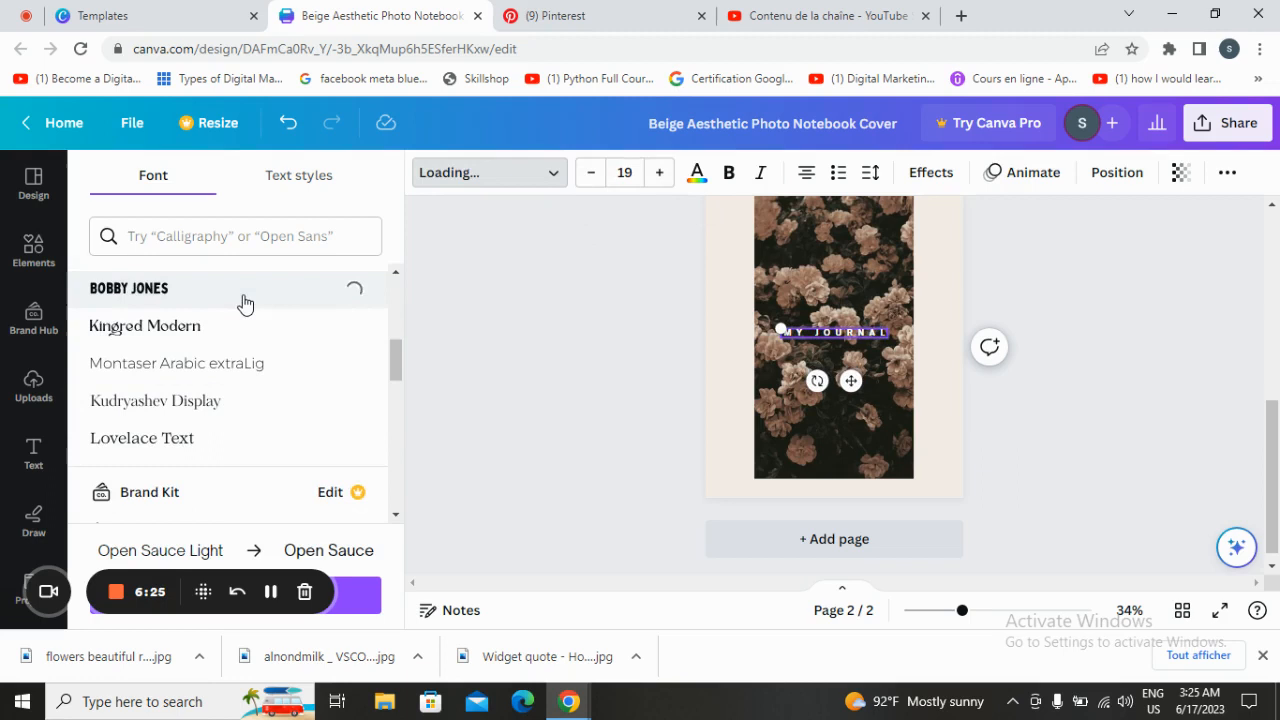
pyautogui.click(128, 288)
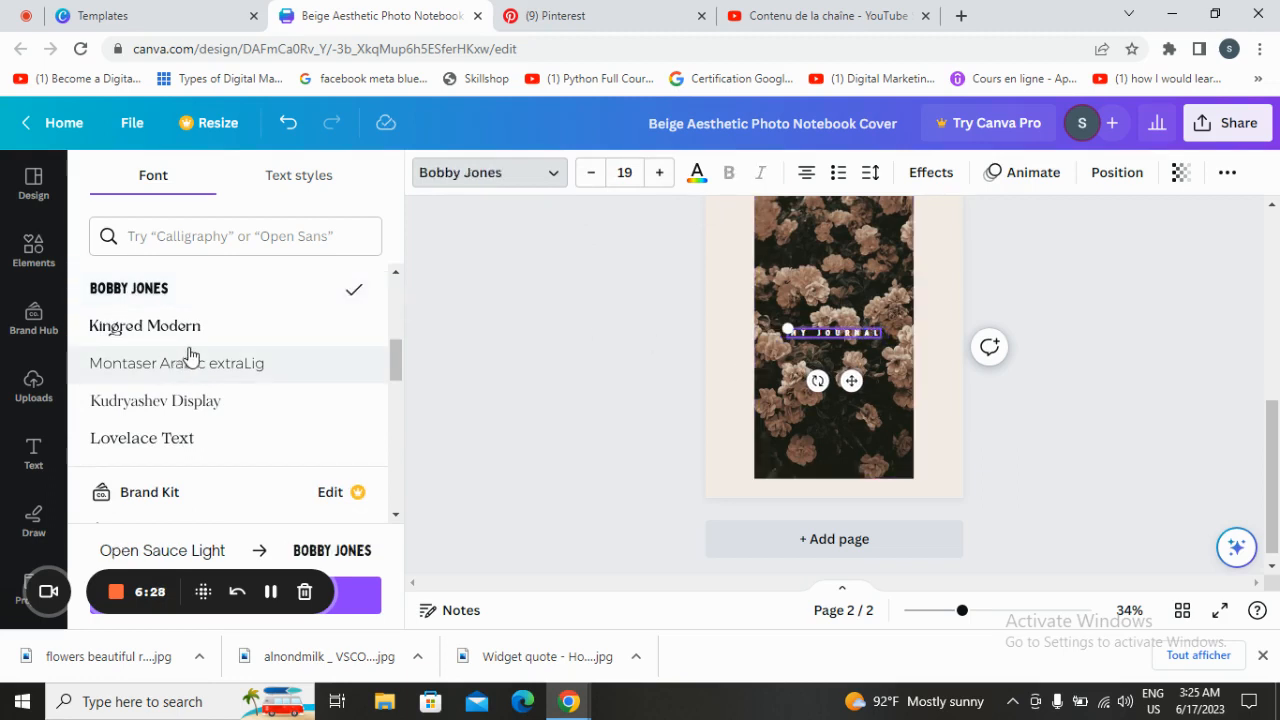
pyautogui.click(172, 460)
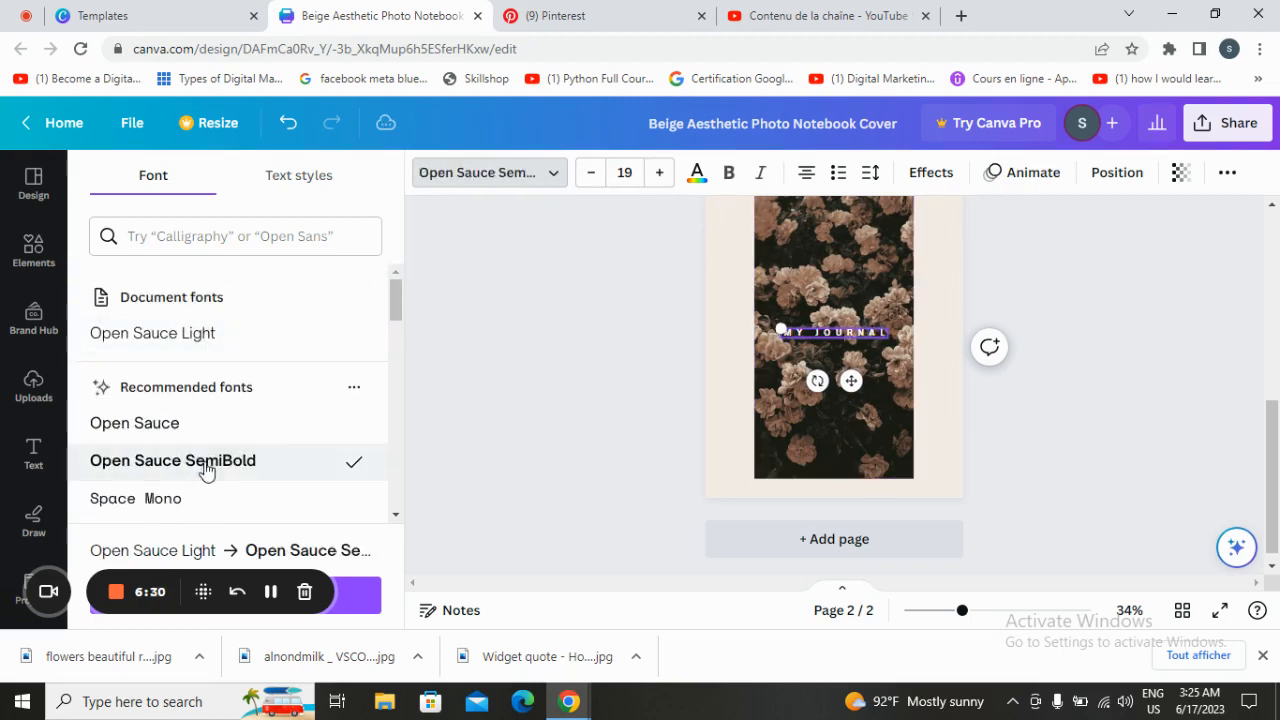
pyautogui.click(32, 456)
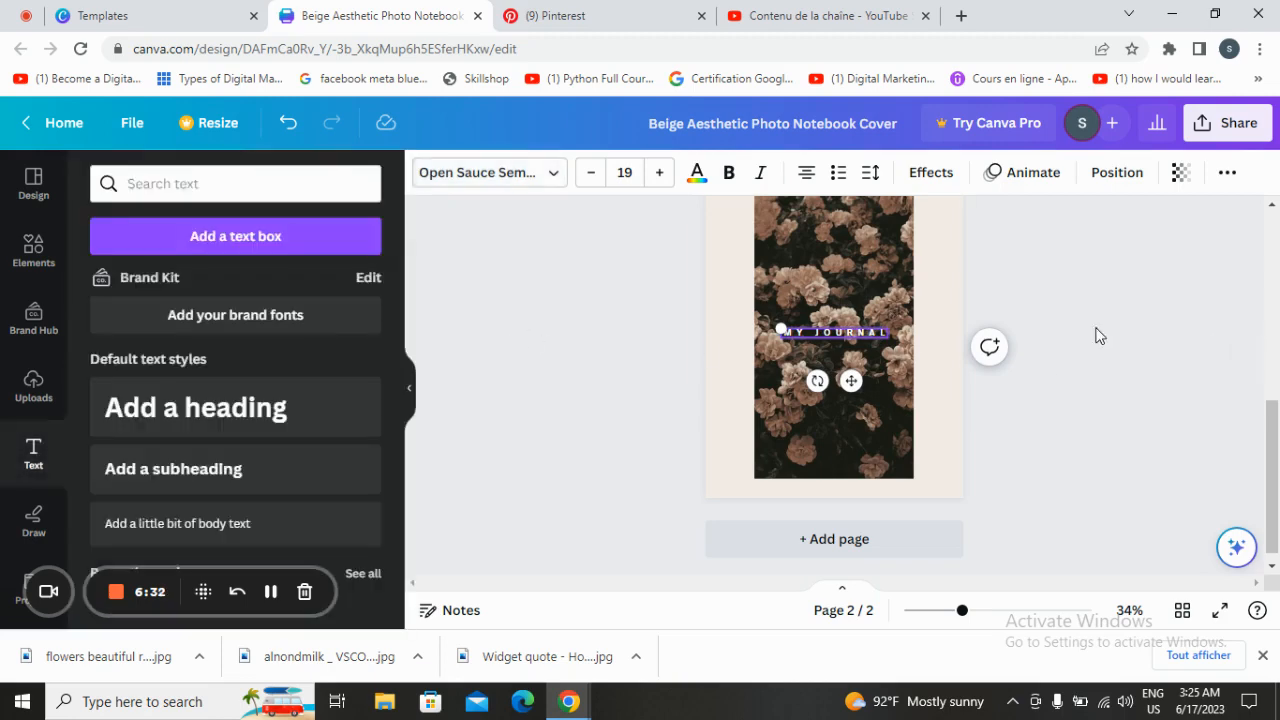
pyautogui.moveTo(832, 332); pyautogui.dragTo(832, 320)
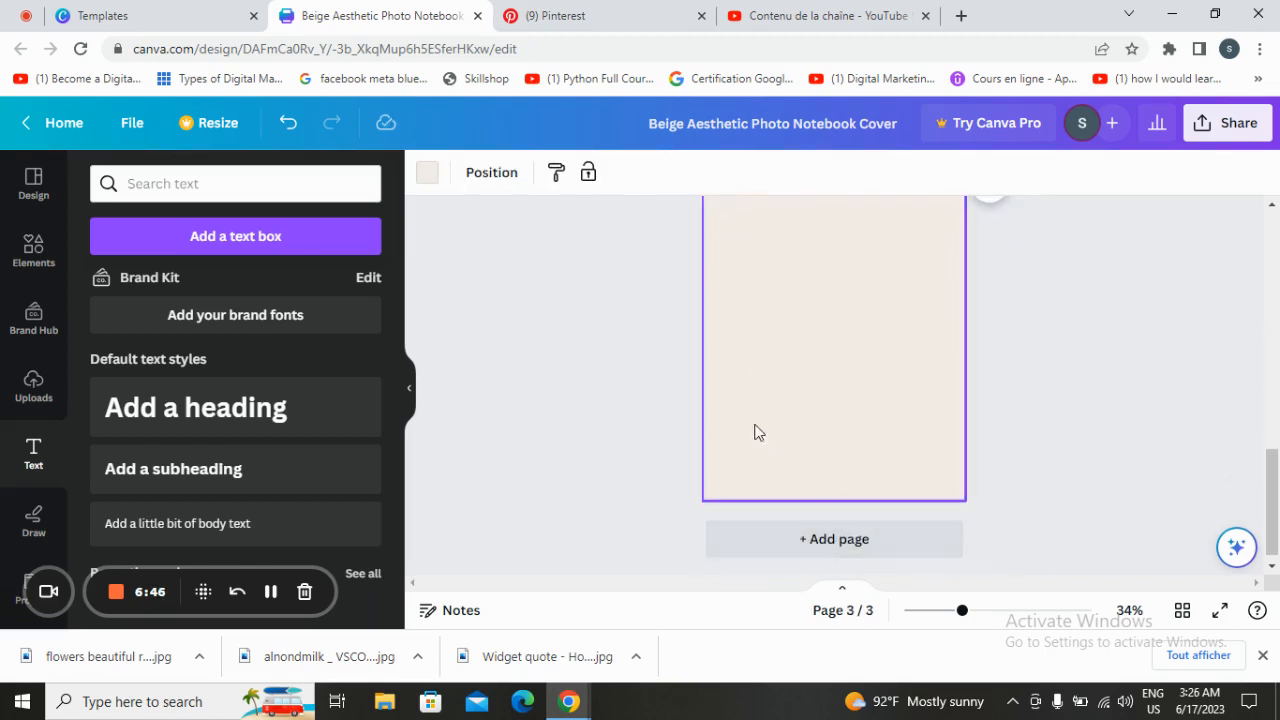
# - Select page 3's background and upload the brown quote image
pyautogui.click(428, 172)
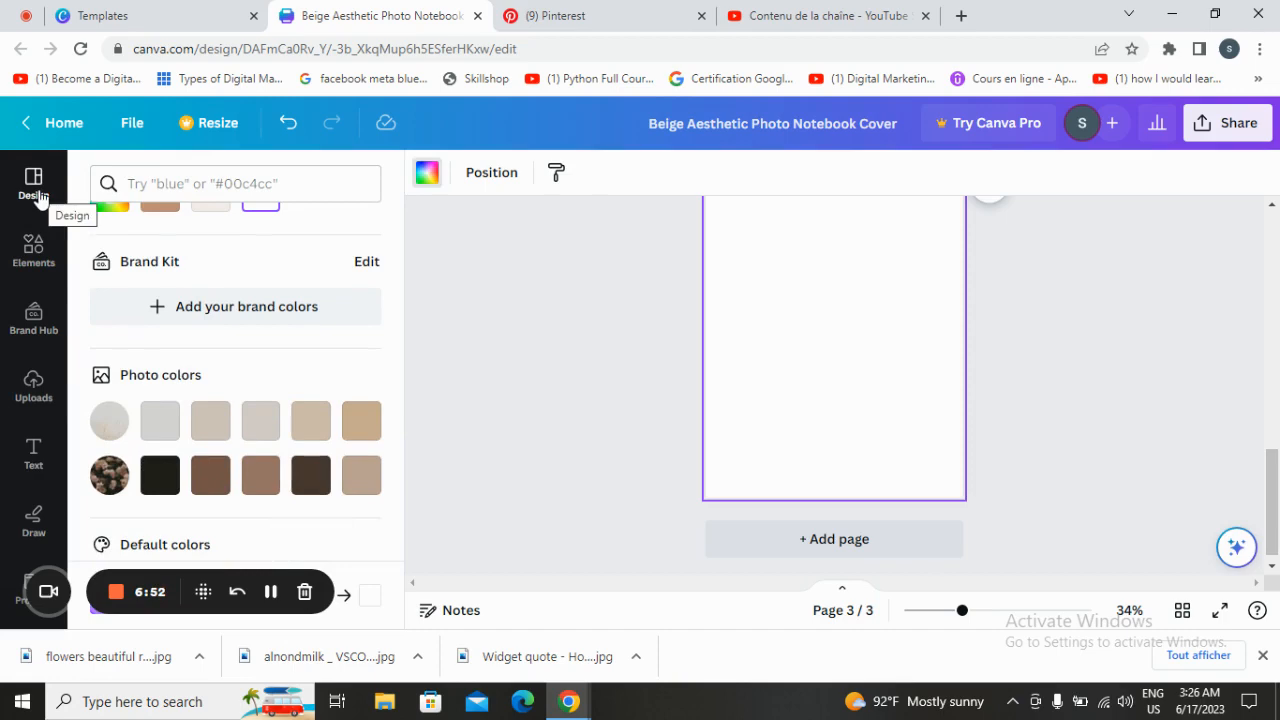
pyautogui.click(32, 384)
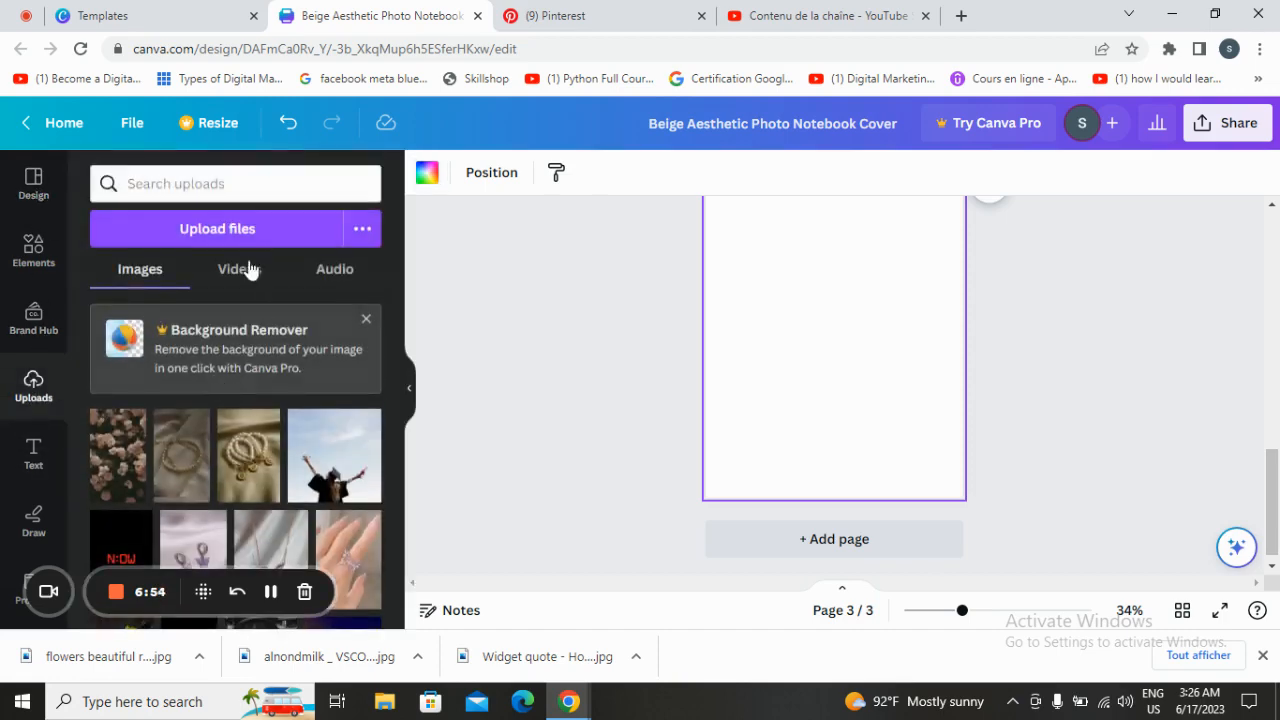
pyautogui.click(216, 228)
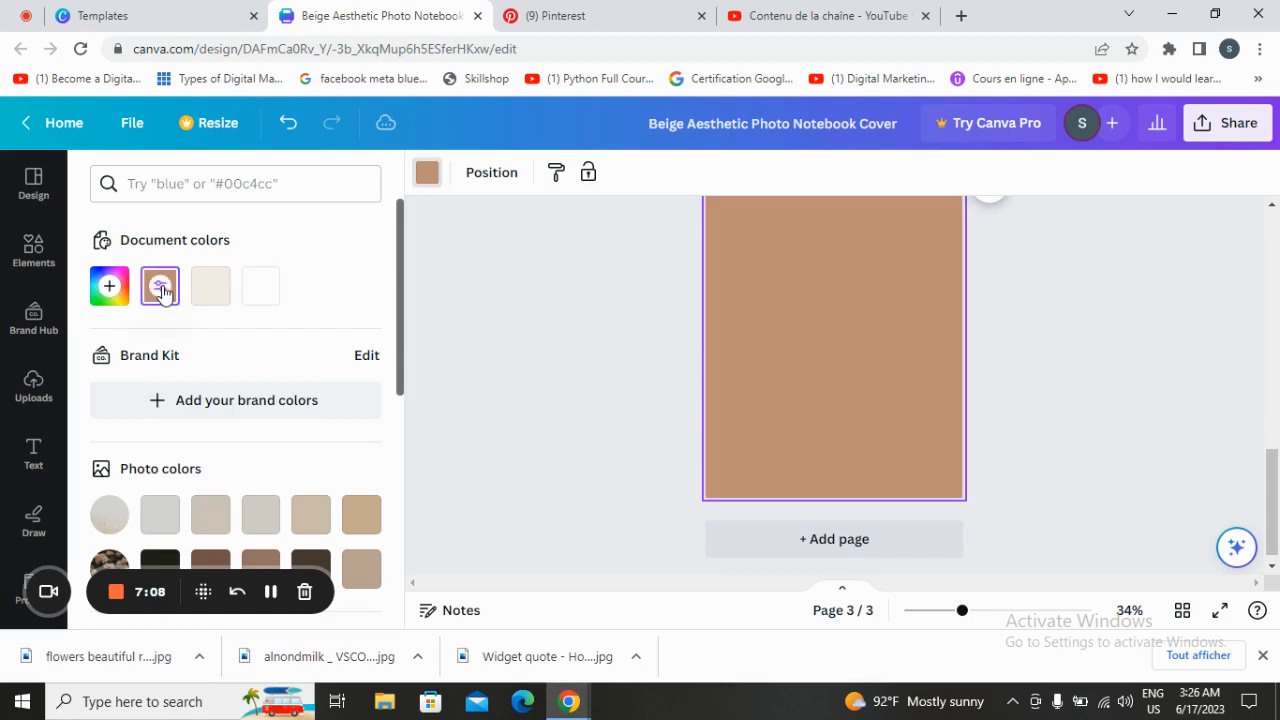
# - Set page 3's background to light beige and bring up Uploads for the quote image
pyautogui.click(312, 514)
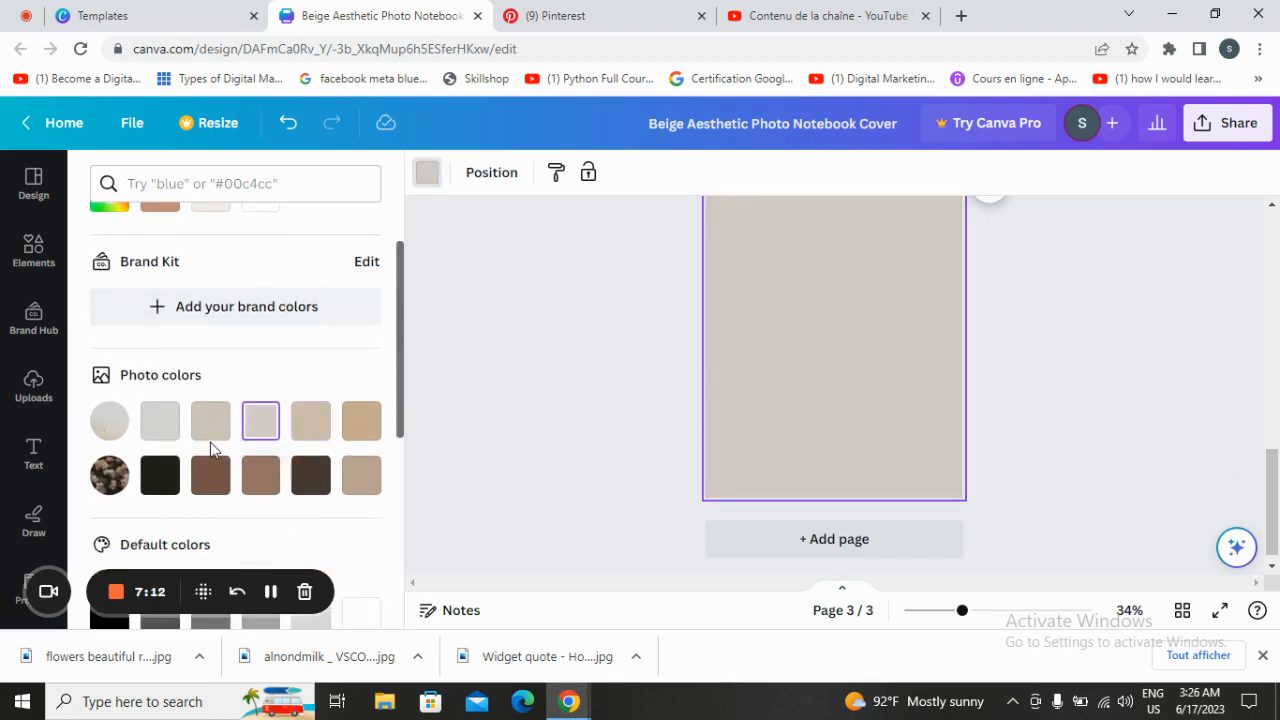
pyautogui.click(260, 380)
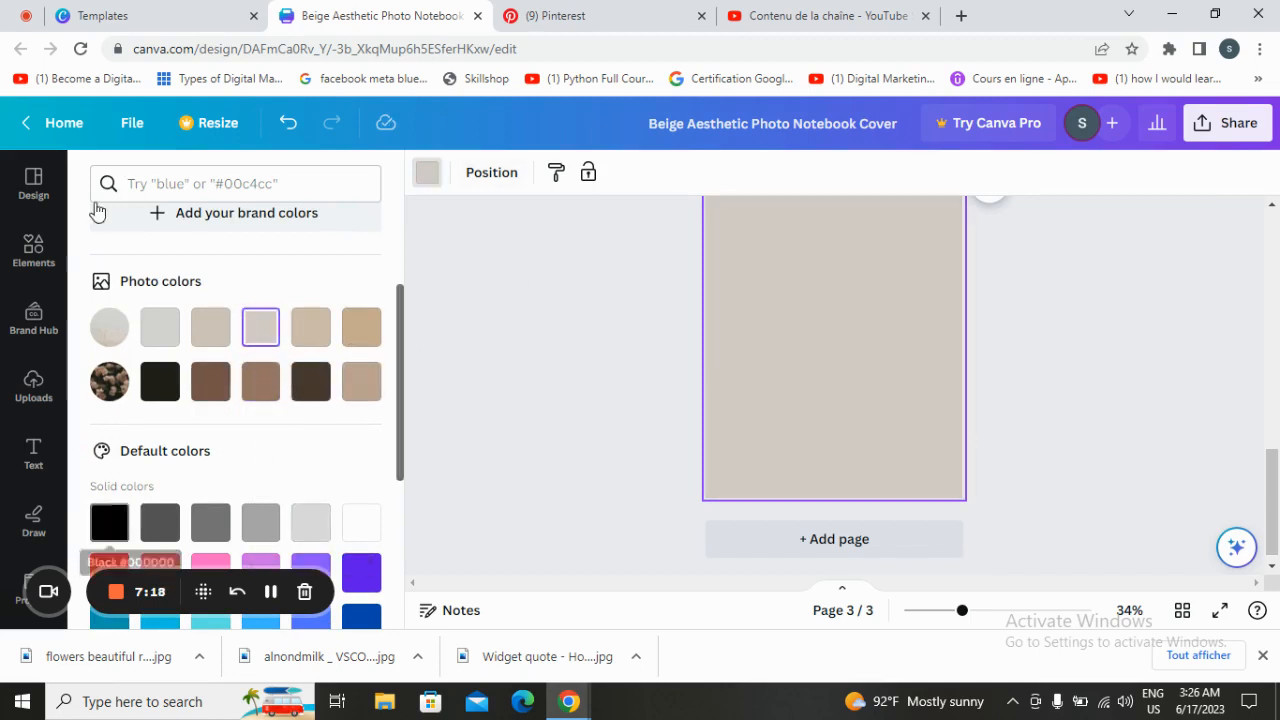
pyautogui.click(32, 384)
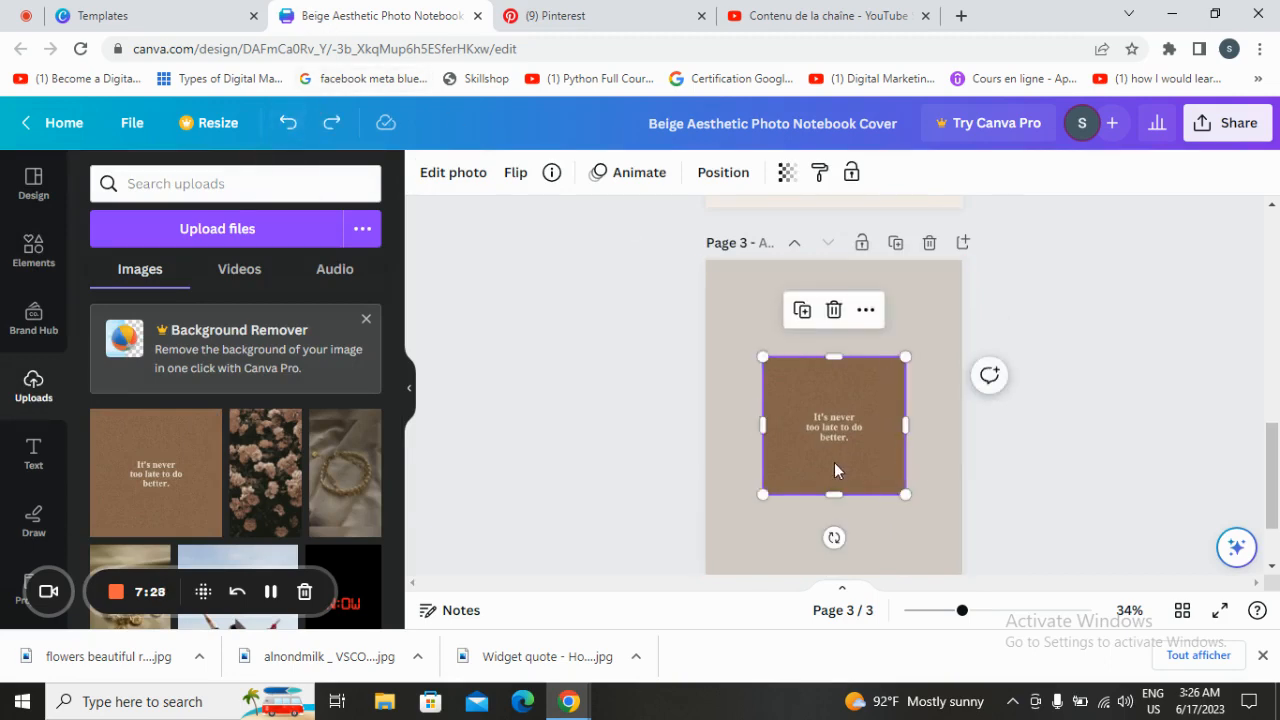
# - Clear the empty landscape frame from page 3 while browsing the frame options
pyautogui.moveTo(904, 494); pyautogui.dragTo(944, 536)
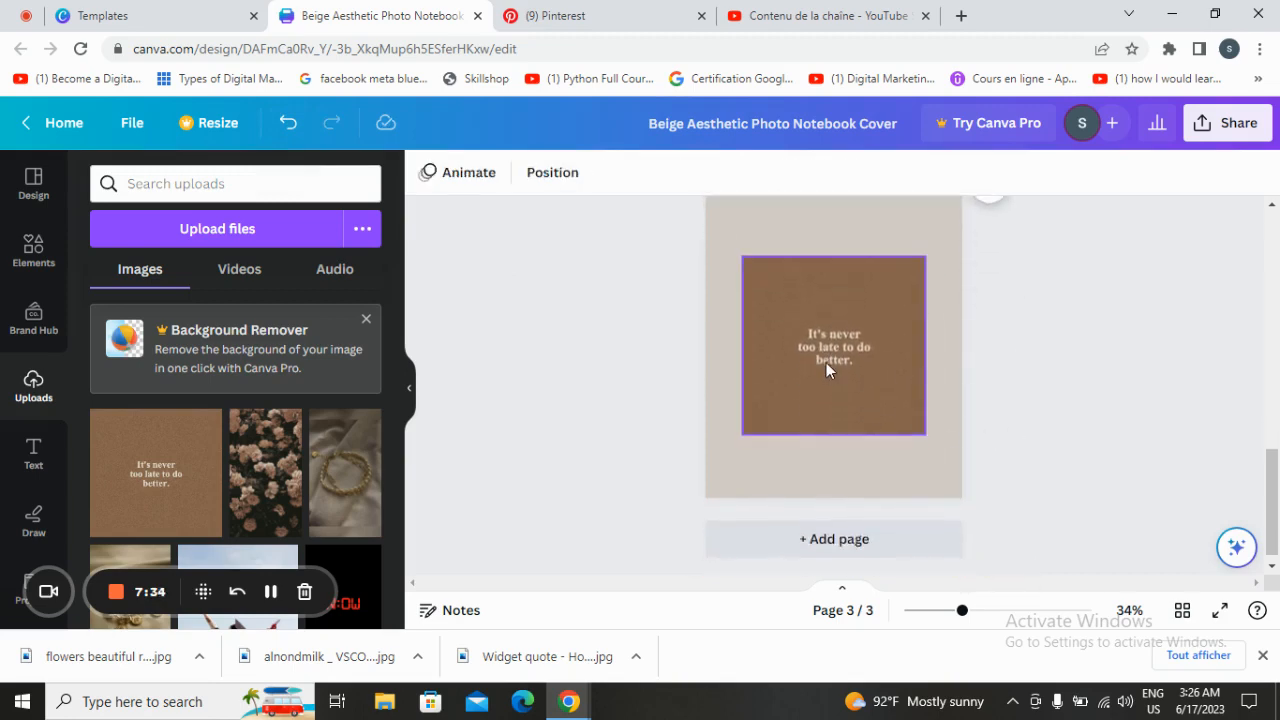
pyautogui.click(832, 344)
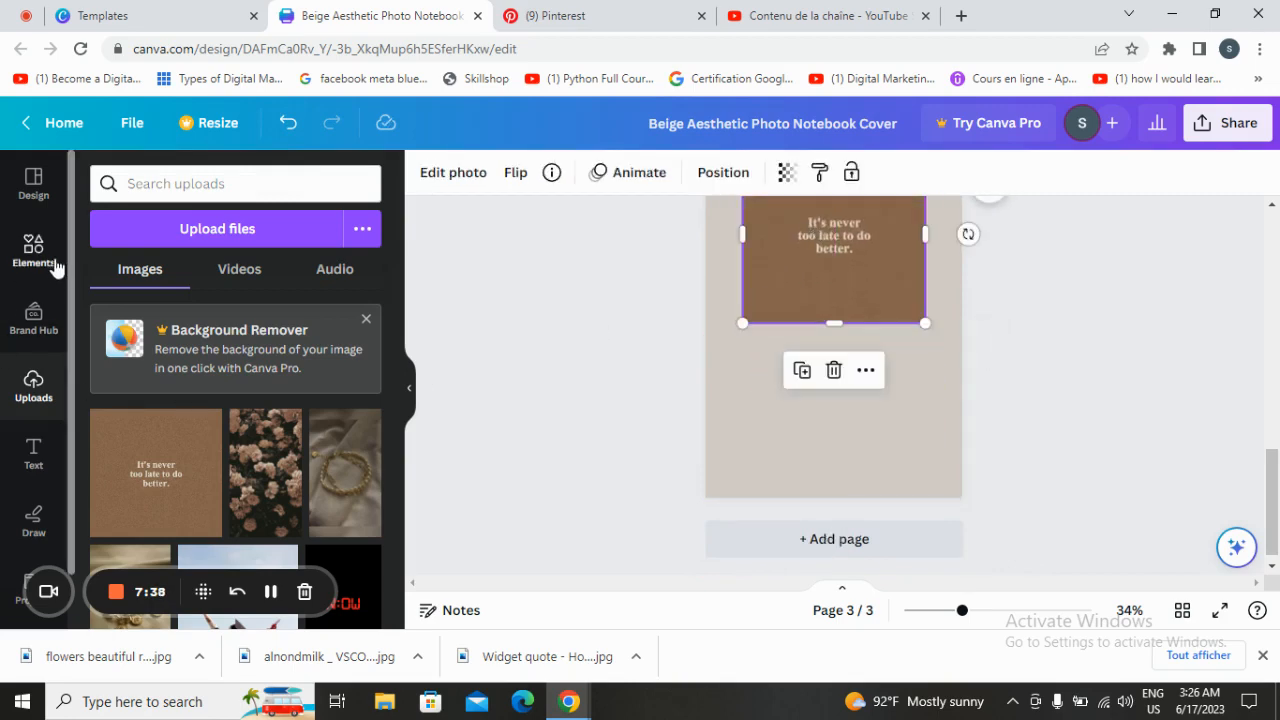
pyautogui.click(32, 250)
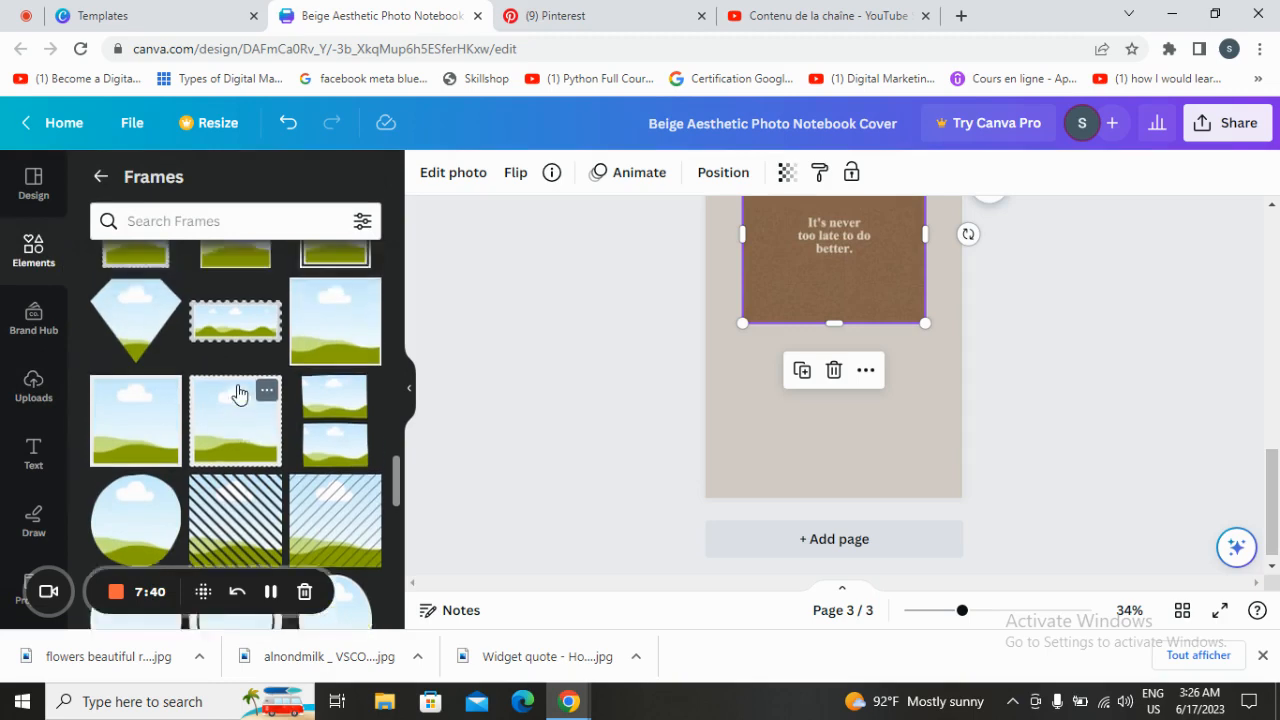
pyautogui.scroll(-3)
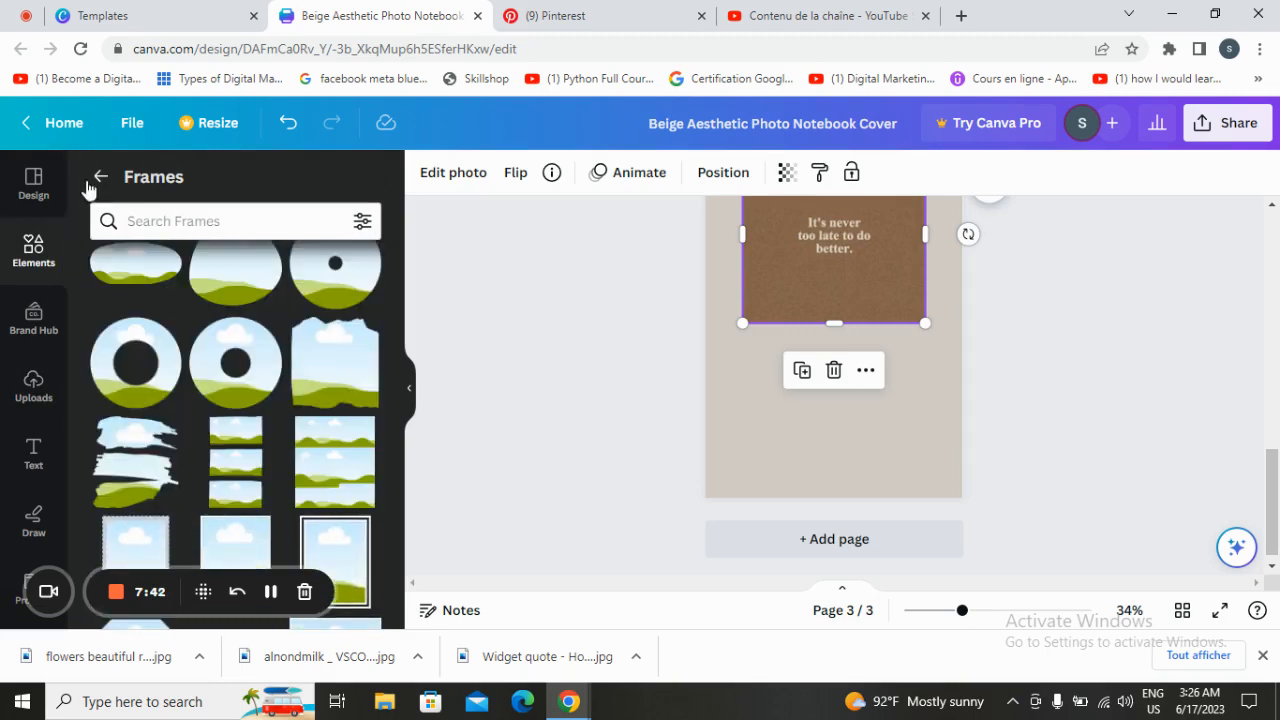
pyautogui.click(100, 176)
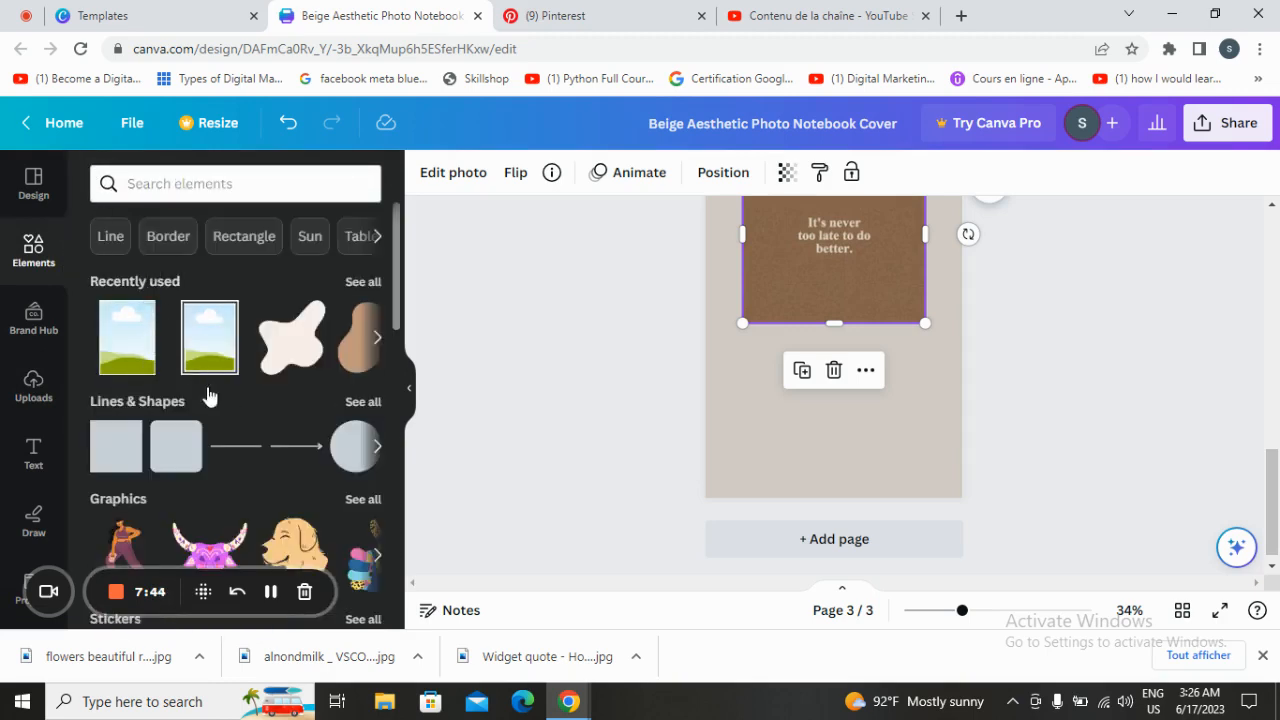
pyautogui.scroll(-3)
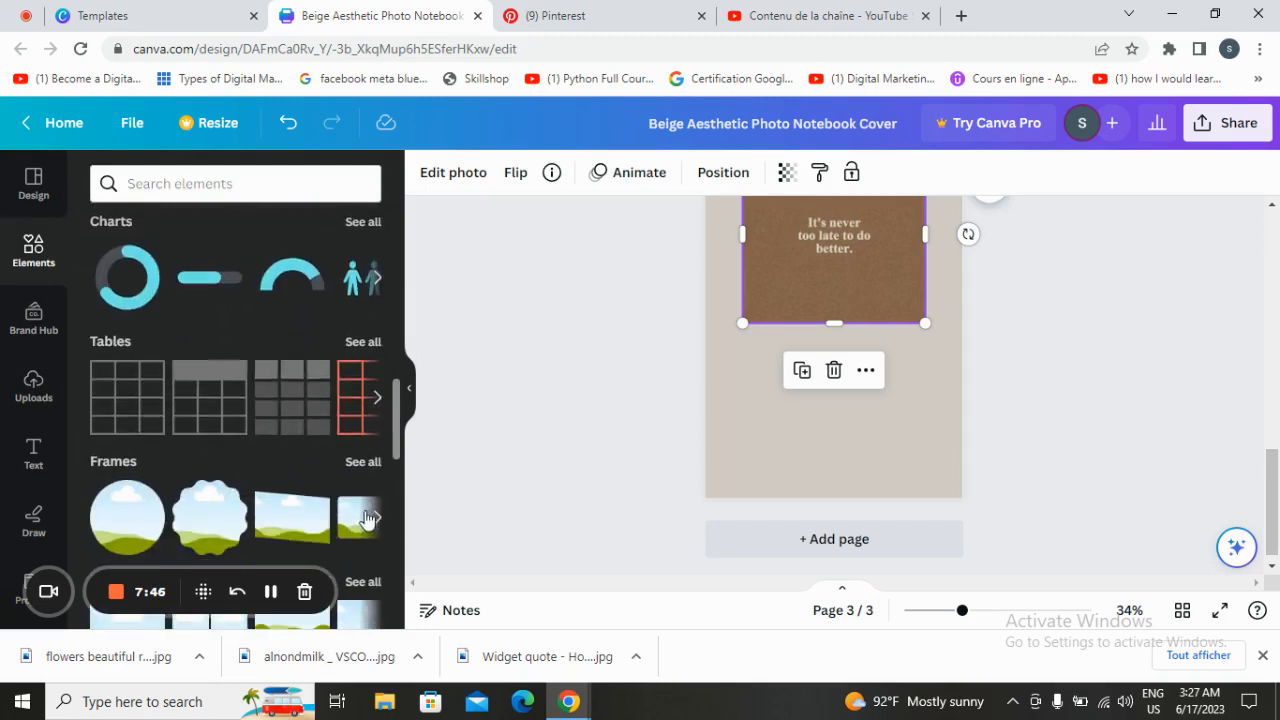
pyautogui.click(364, 460)
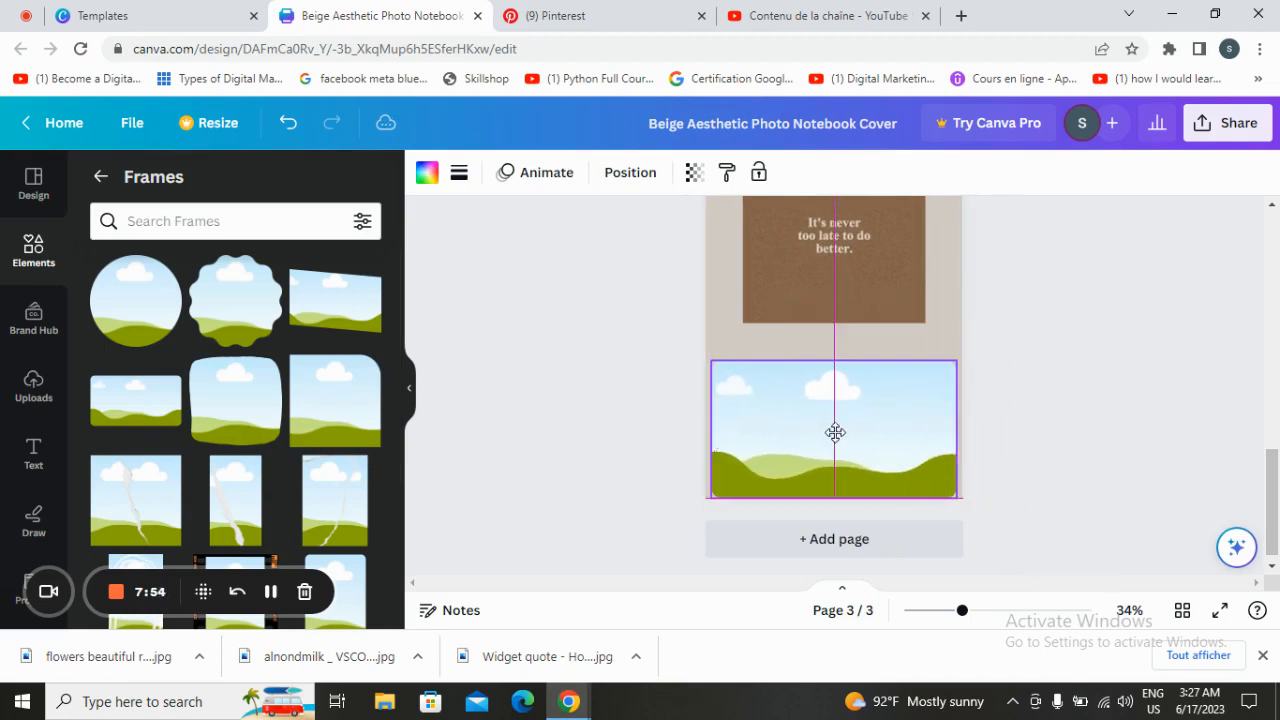
# - Position the brown quote image across the bottom of page 3 and resize it
pyautogui.click(836, 432)
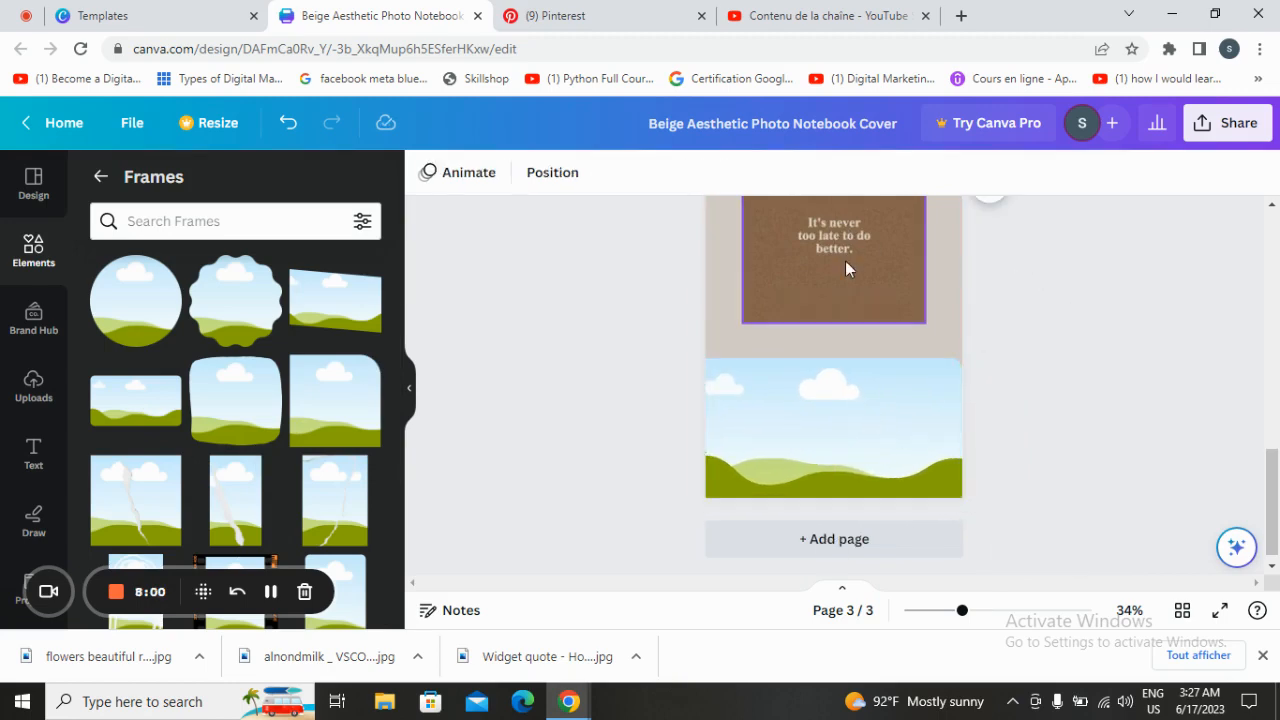
pyautogui.click(832, 428)
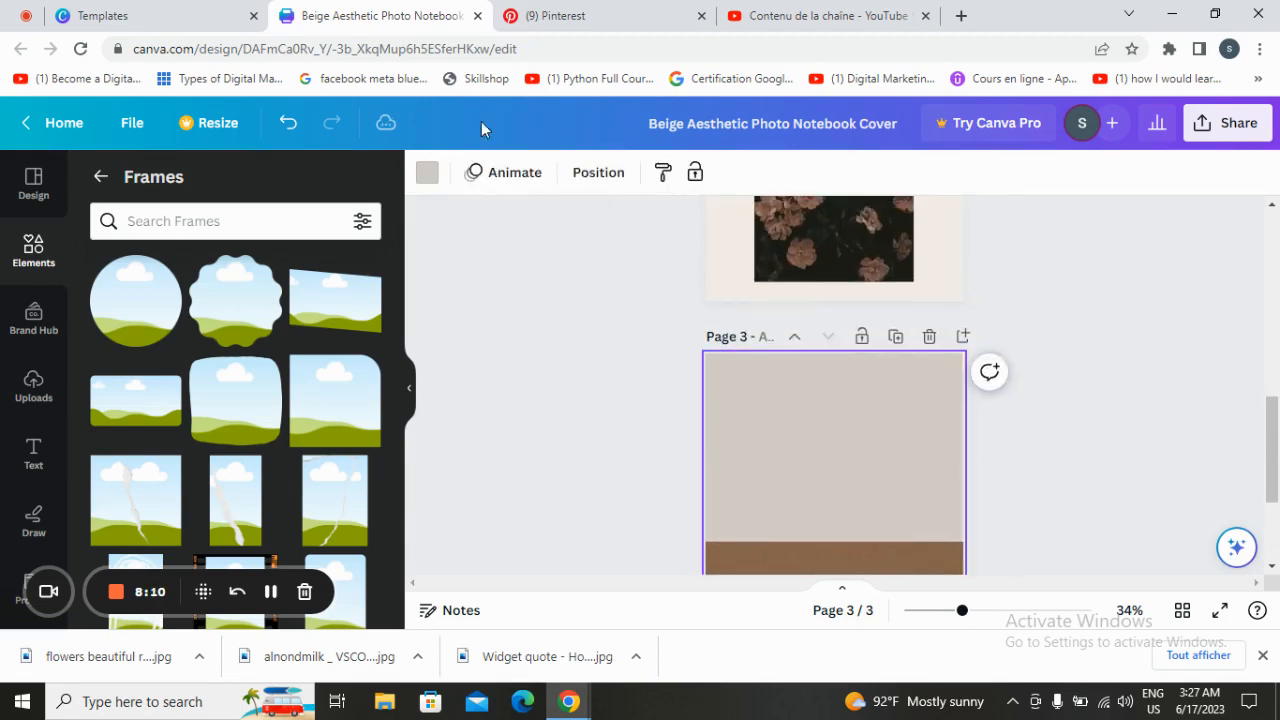
# - Change page 3's background from black to the light beige Photo colour
pyautogui.click(428, 172)
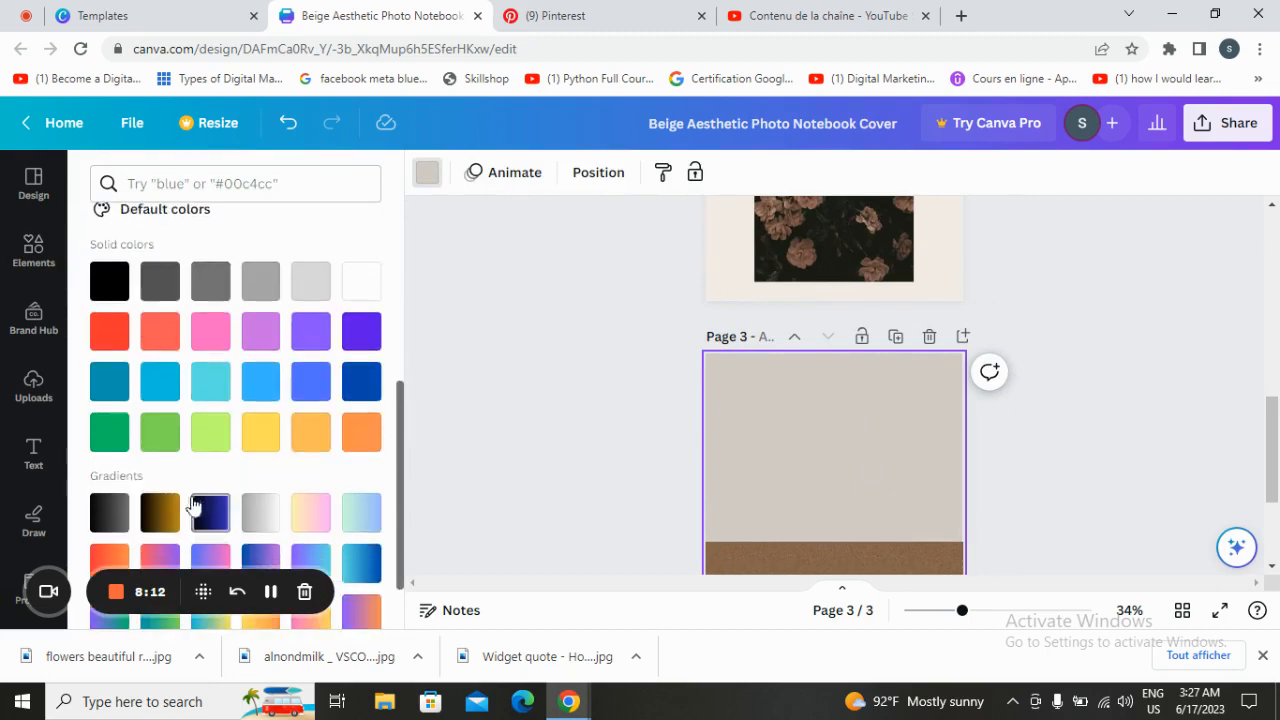
pyautogui.click(108, 280)
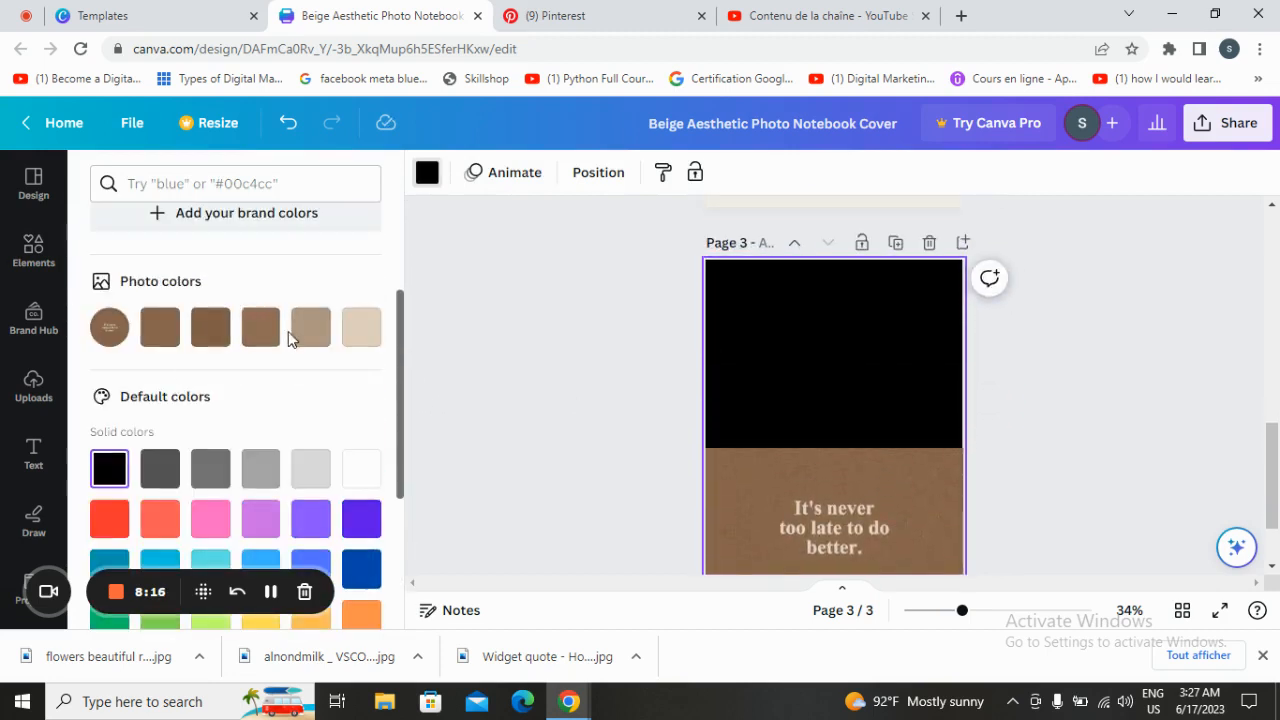
pyautogui.click(360, 328)
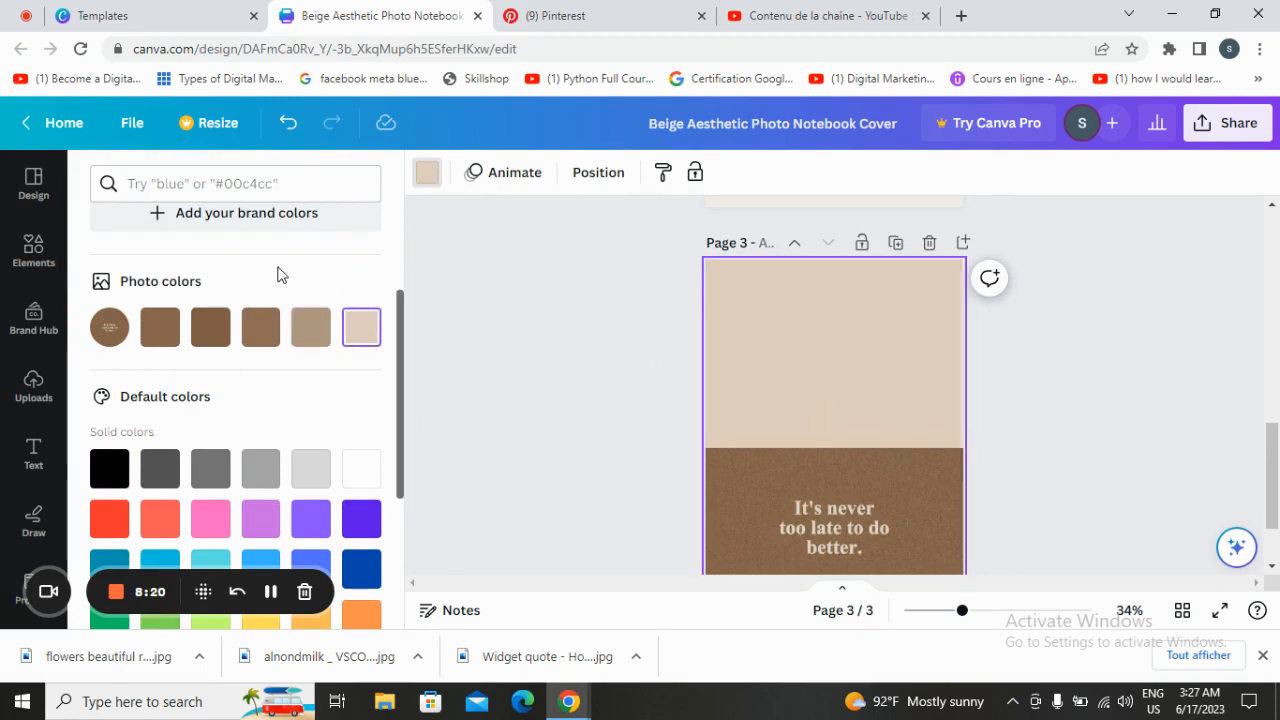
pyautogui.click(32, 250)
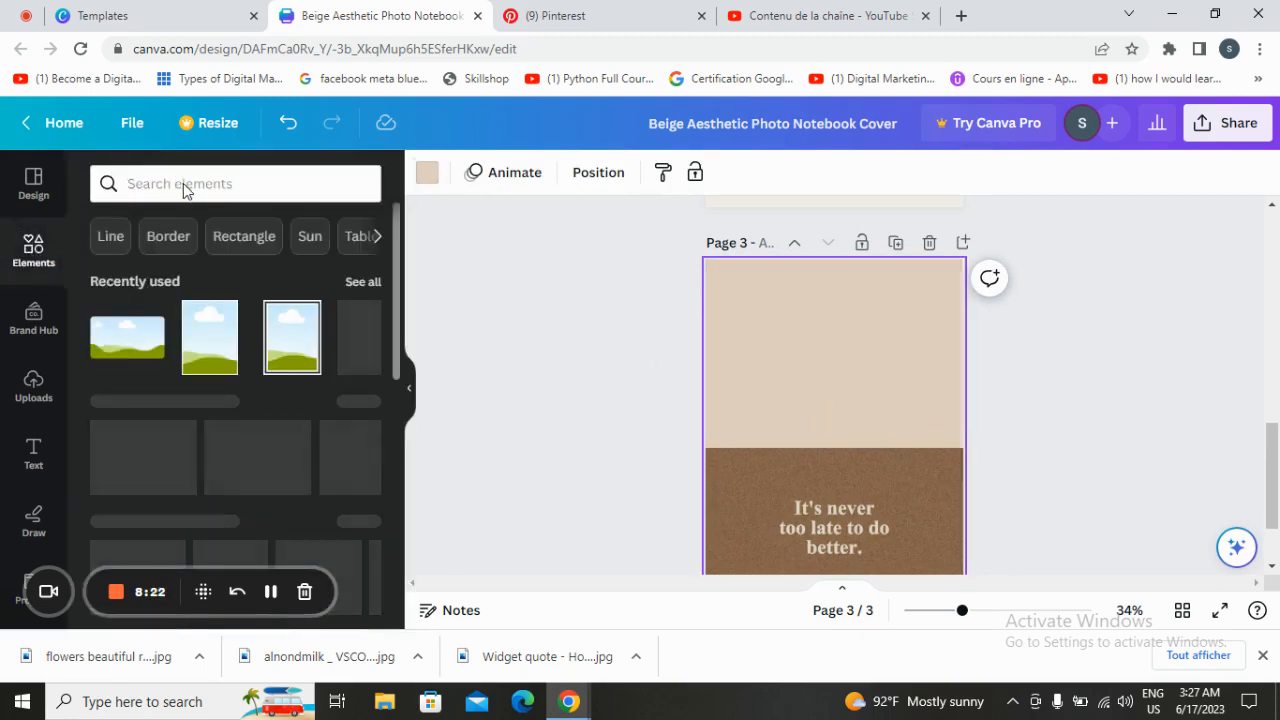
# - Search elements for 'gold line' and place a gold line graphic on the beige/brown boundary
pyautogui.click(236, 184)
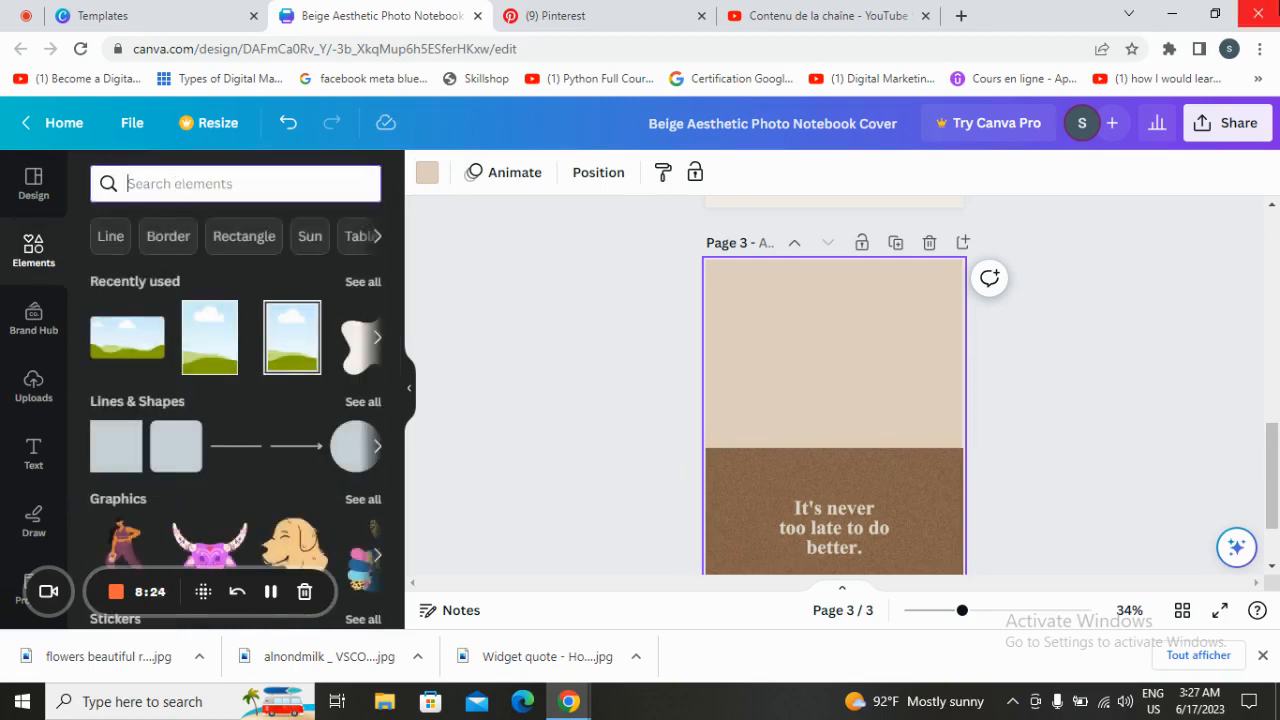
pyautogui.write('gold')
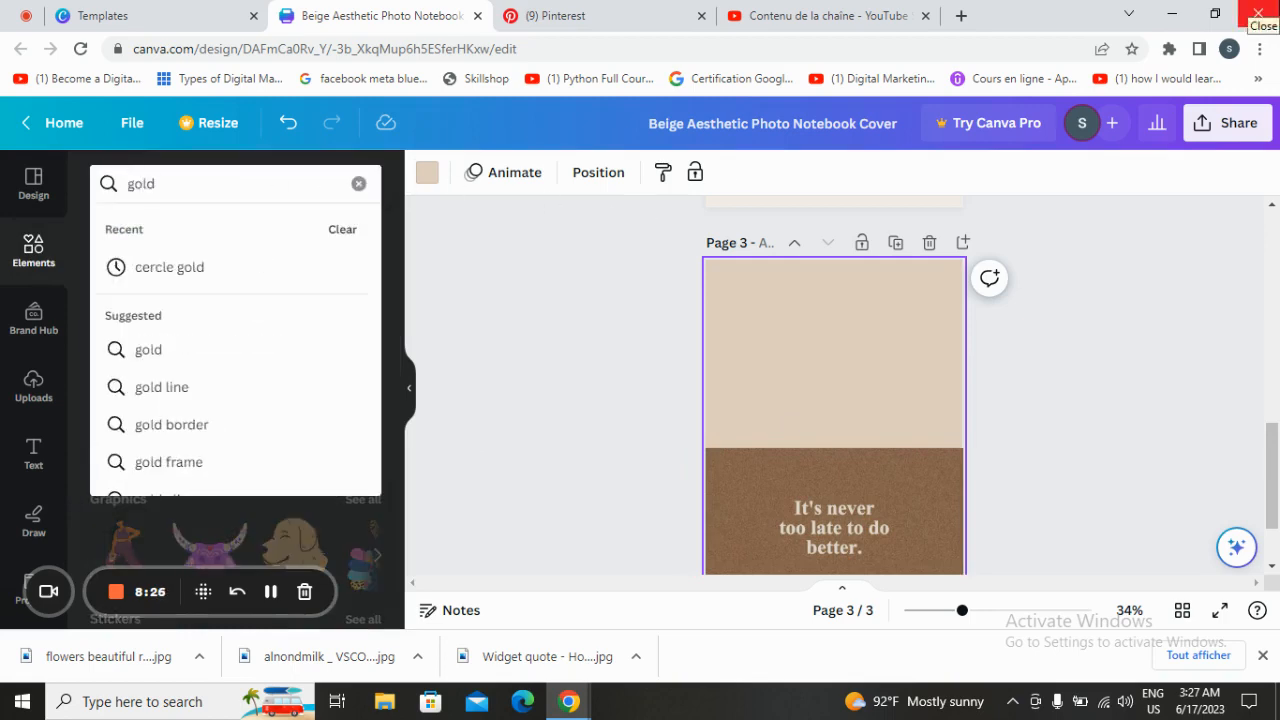
pyautogui.moveTo(160, 392)
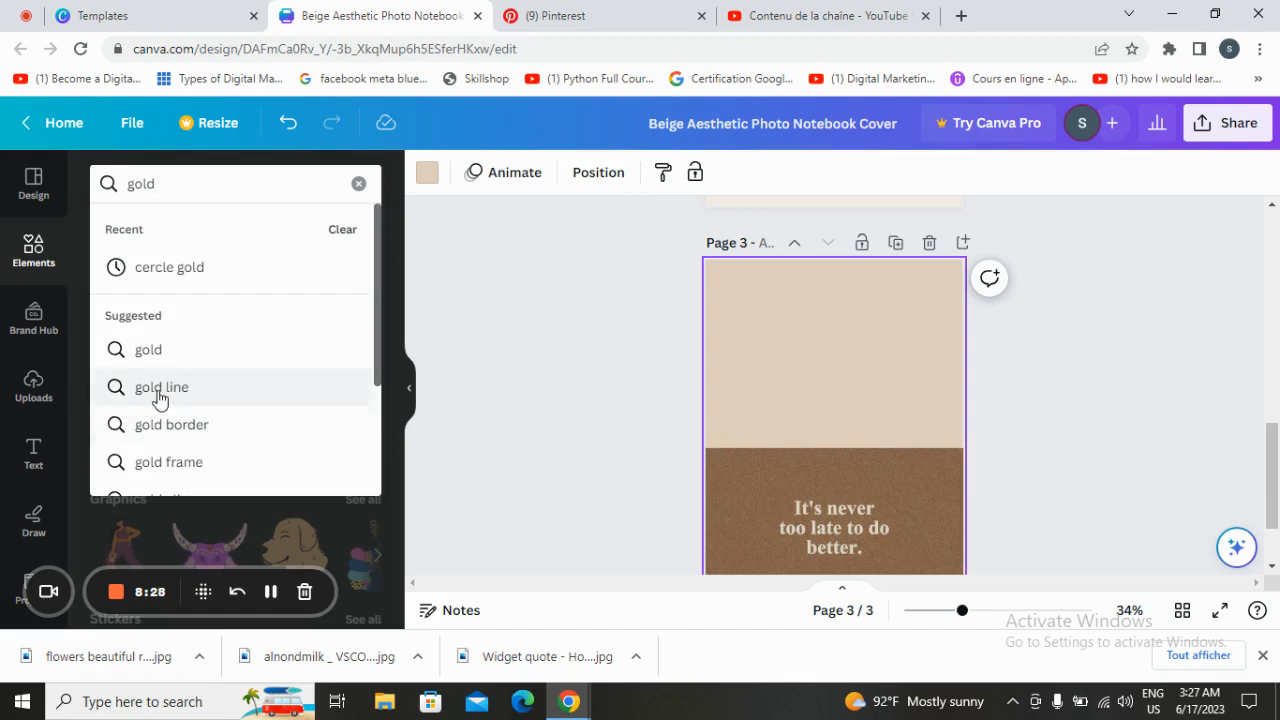
pyautogui.click(160, 388)
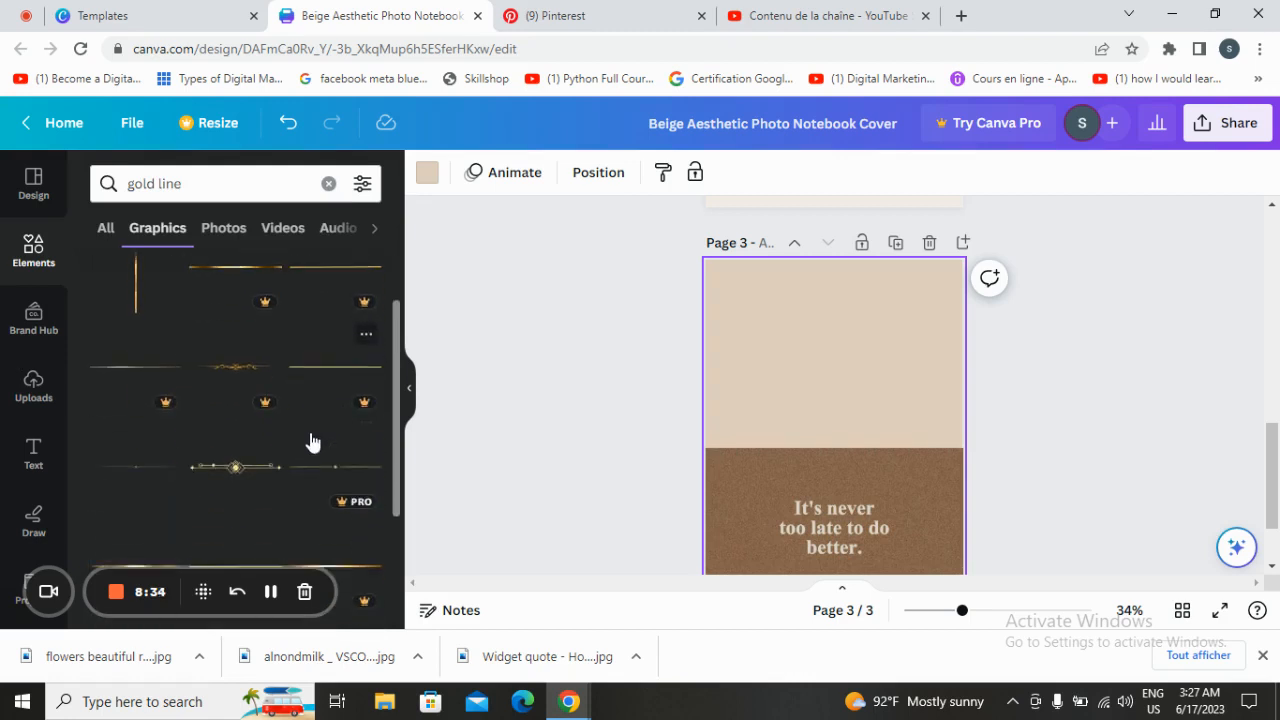
pyautogui.scroll(-3)
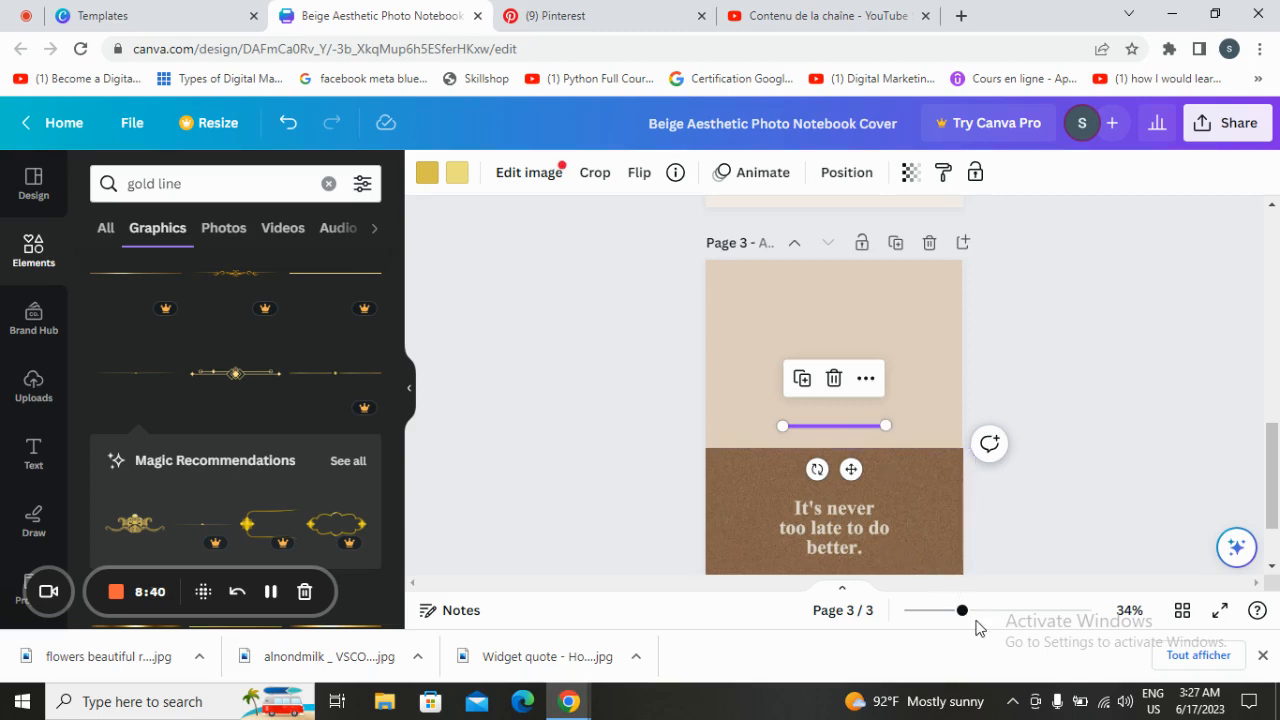
pyautogui.moveTo(964, 610); pyautogui.dragTo(978, 610)
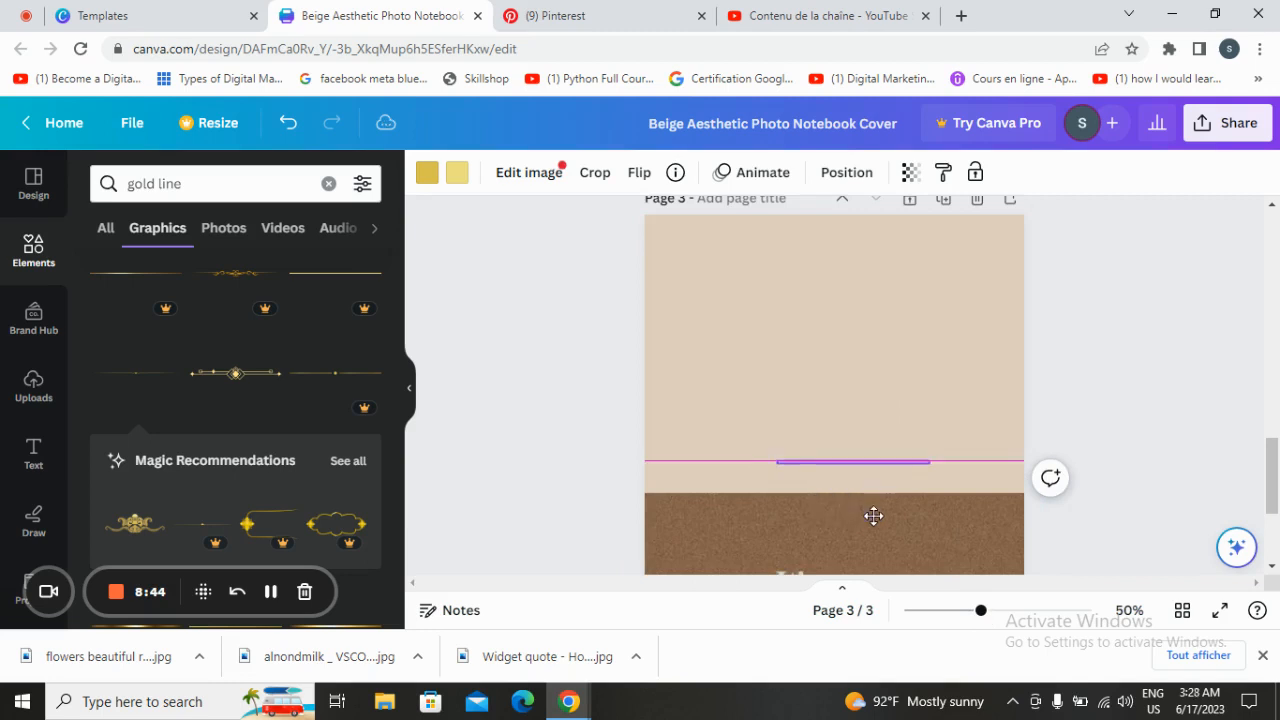
pyautogui.click(836, 462)
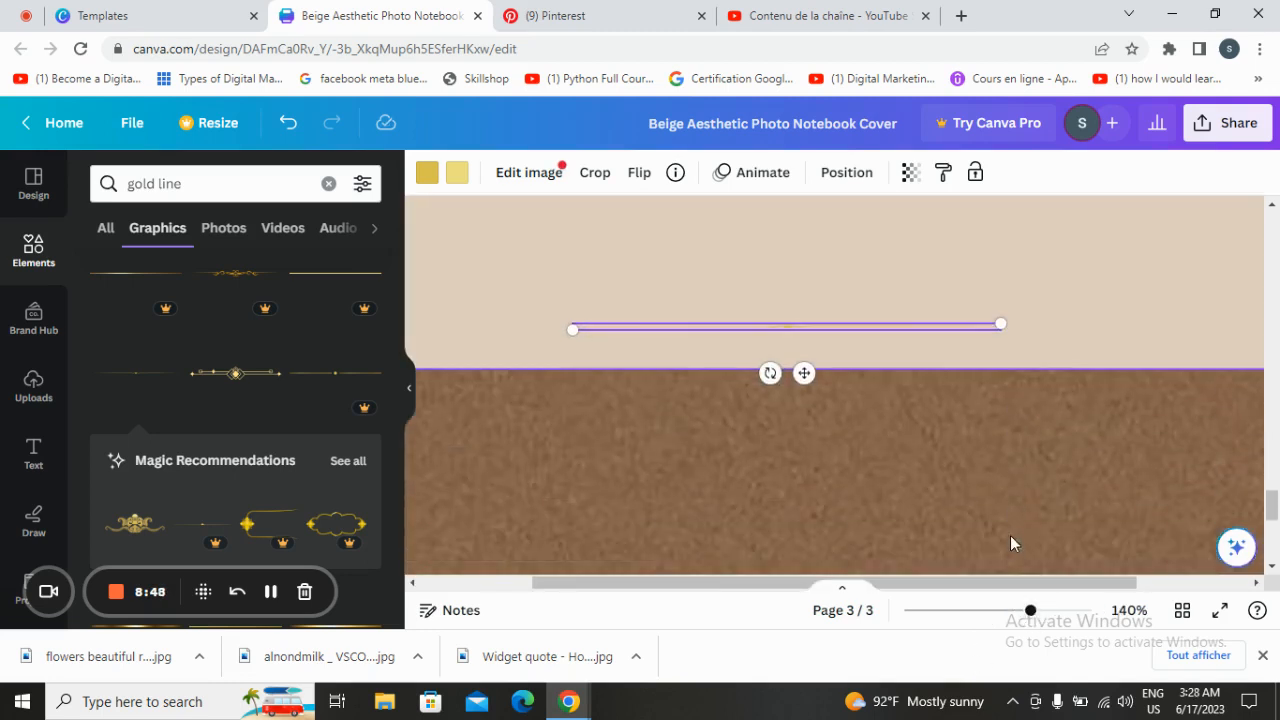
pyautogui.click(784, 328)
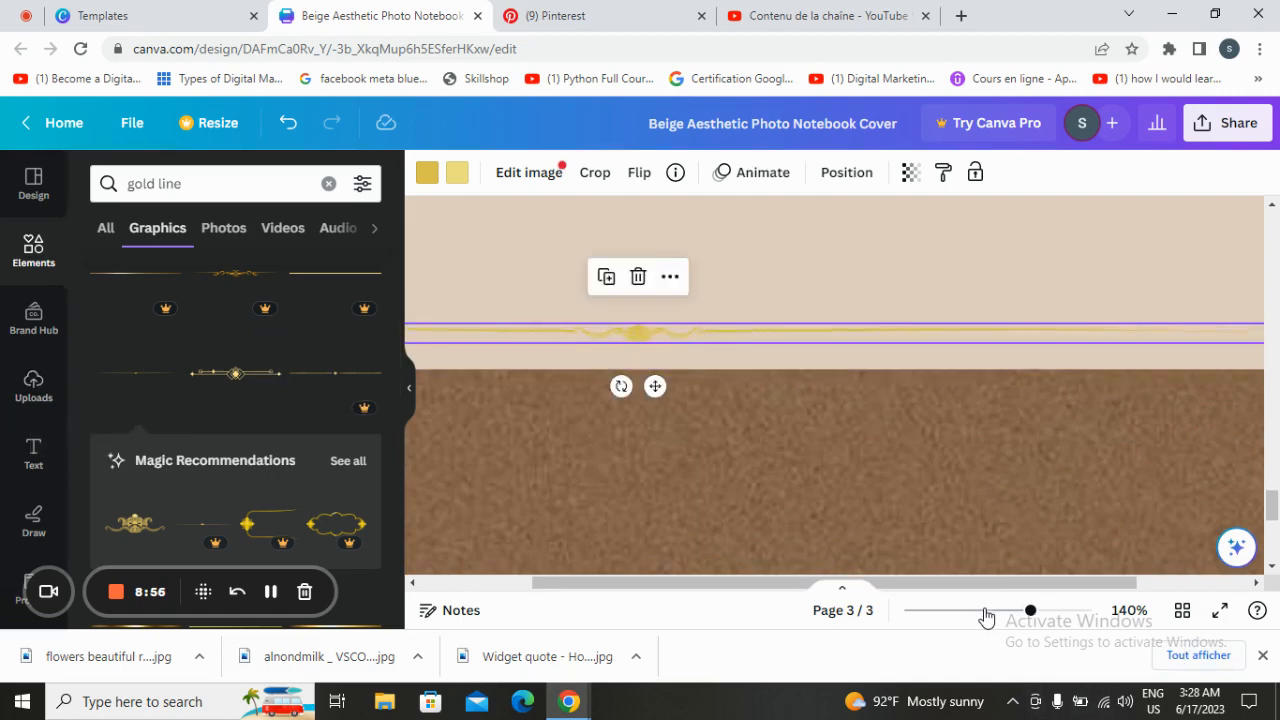
# - Remove the first gold line and add another one along the boundary, checking the whole page
pyautogui.moveTo(1030, 610); pyautogui.dragTo(944, 610)
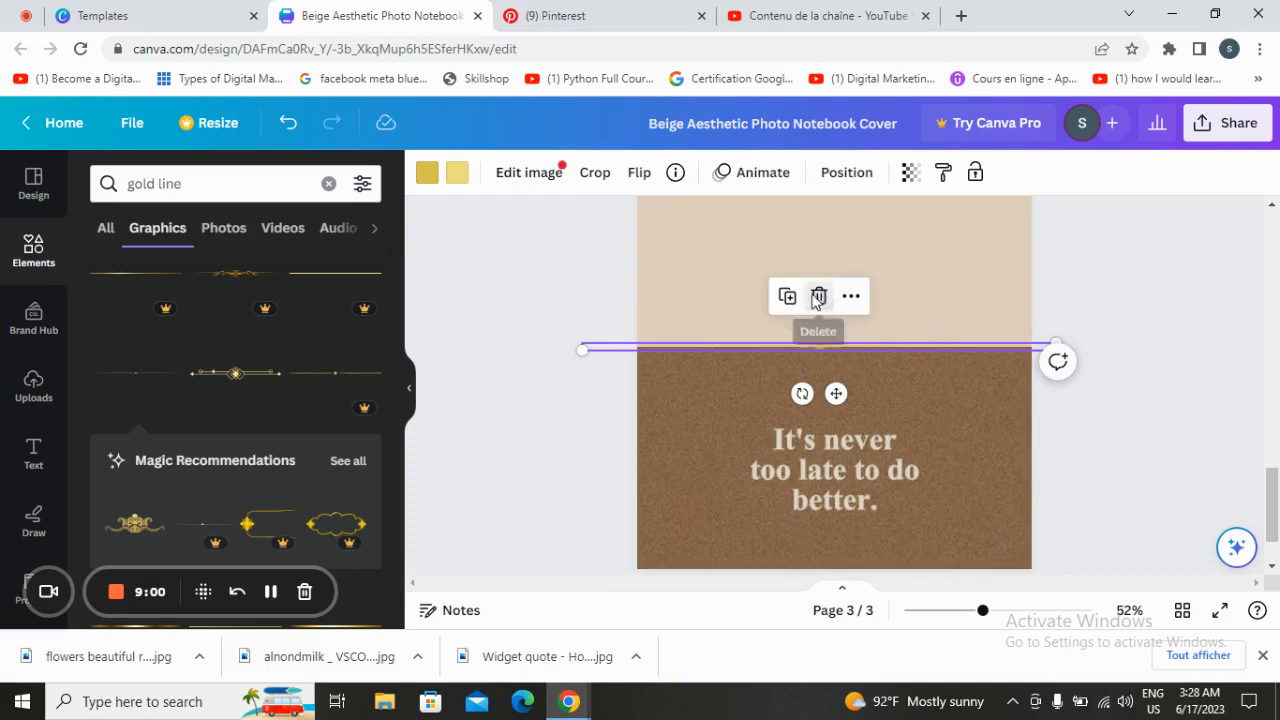
pyautogui.click(818, 296)
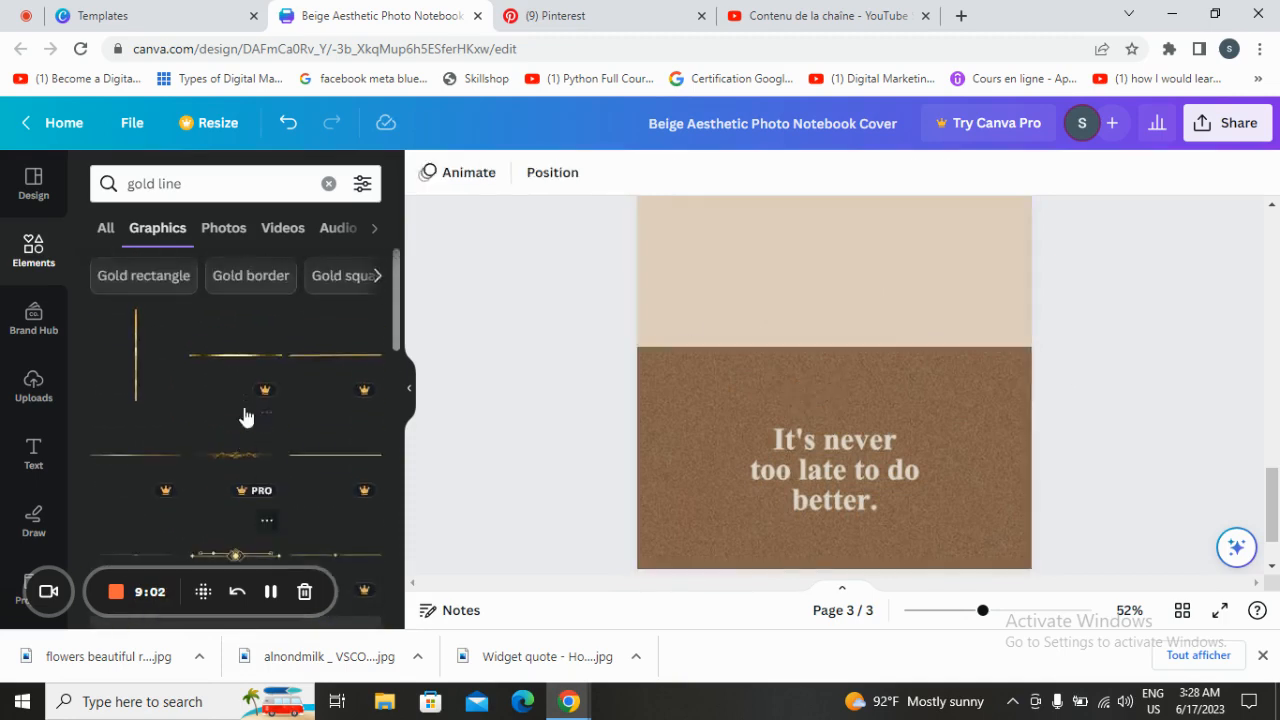
pyautogui.scroll(-3)
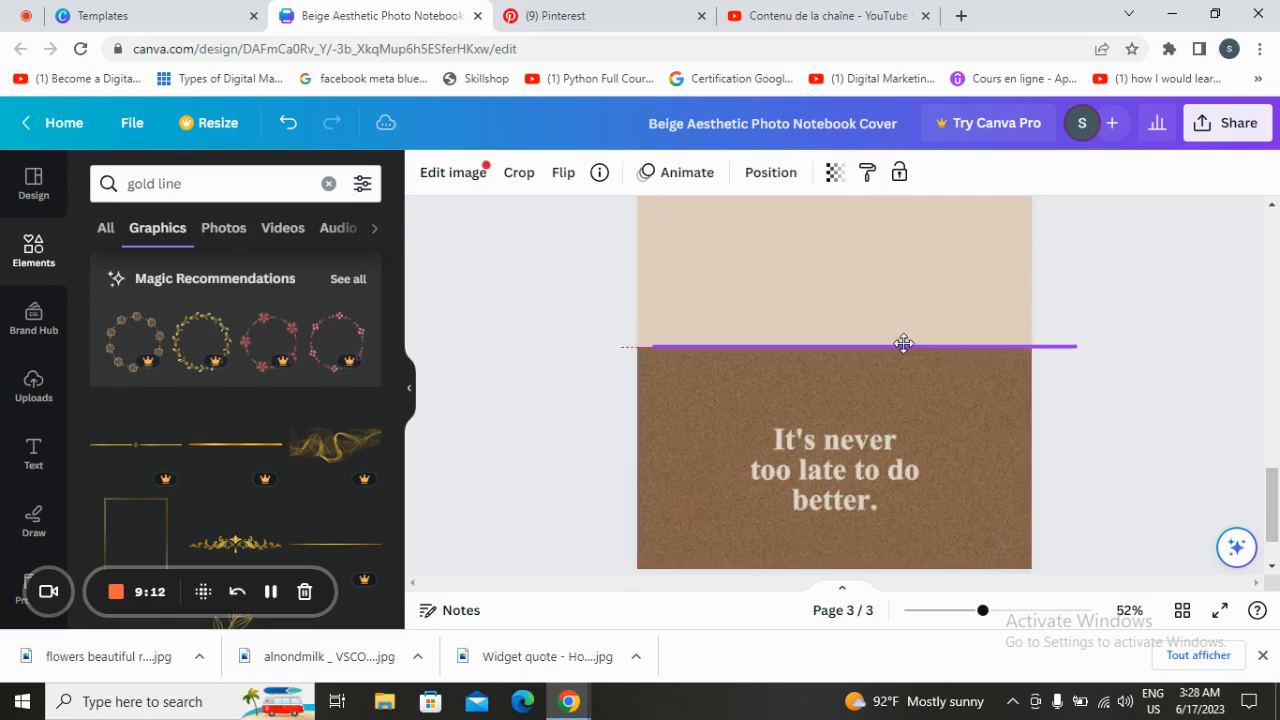
pyautogui.click(1084, 292)
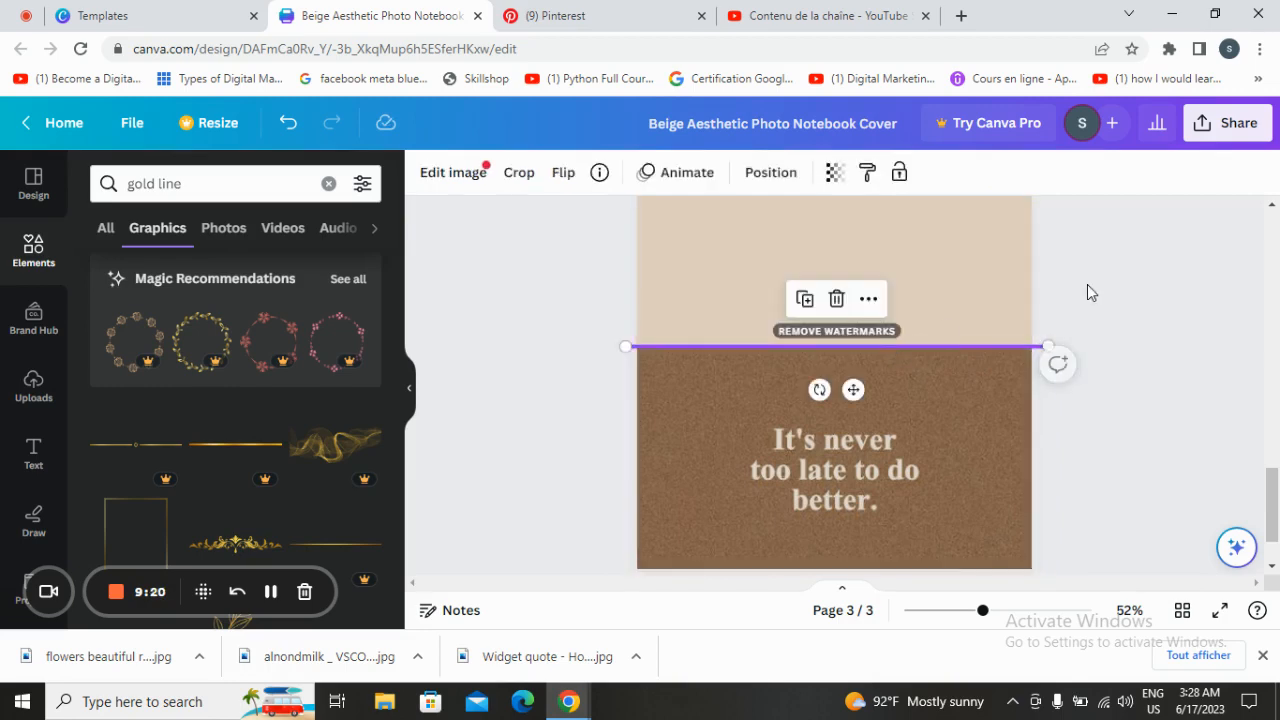
pyautogui.moveTo(572, 288)
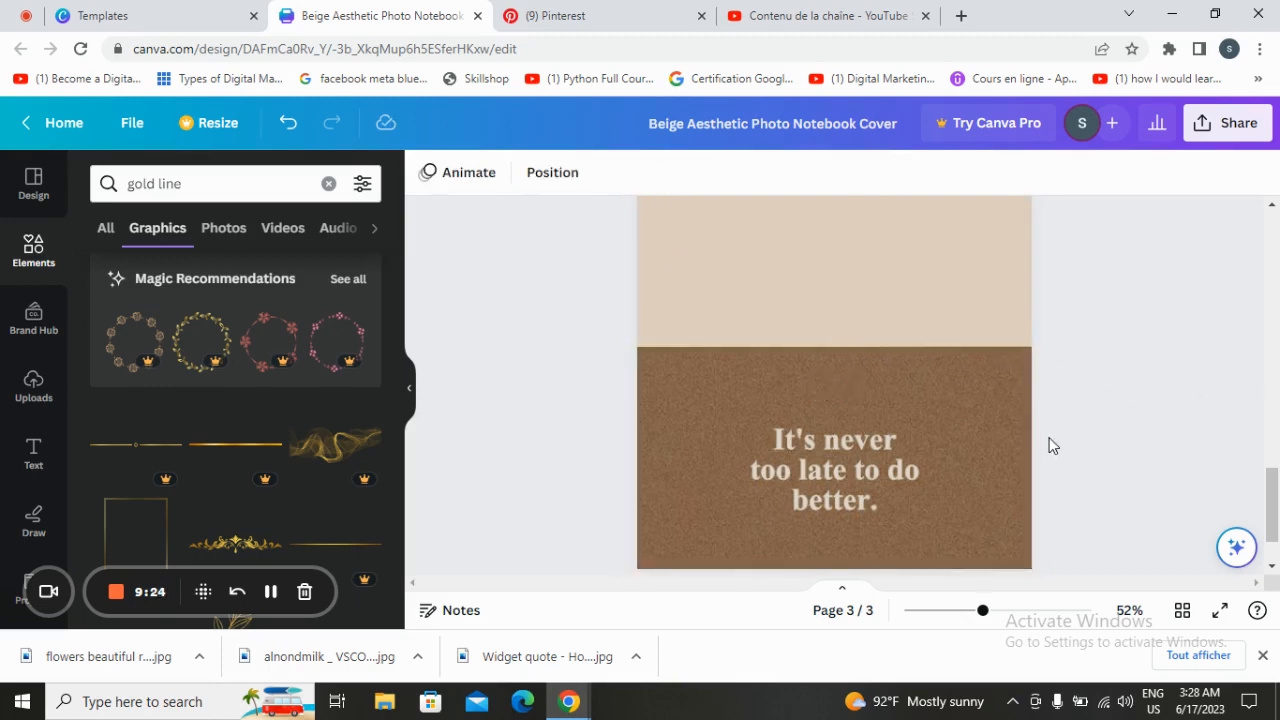
pyautogui.scroll(-3)
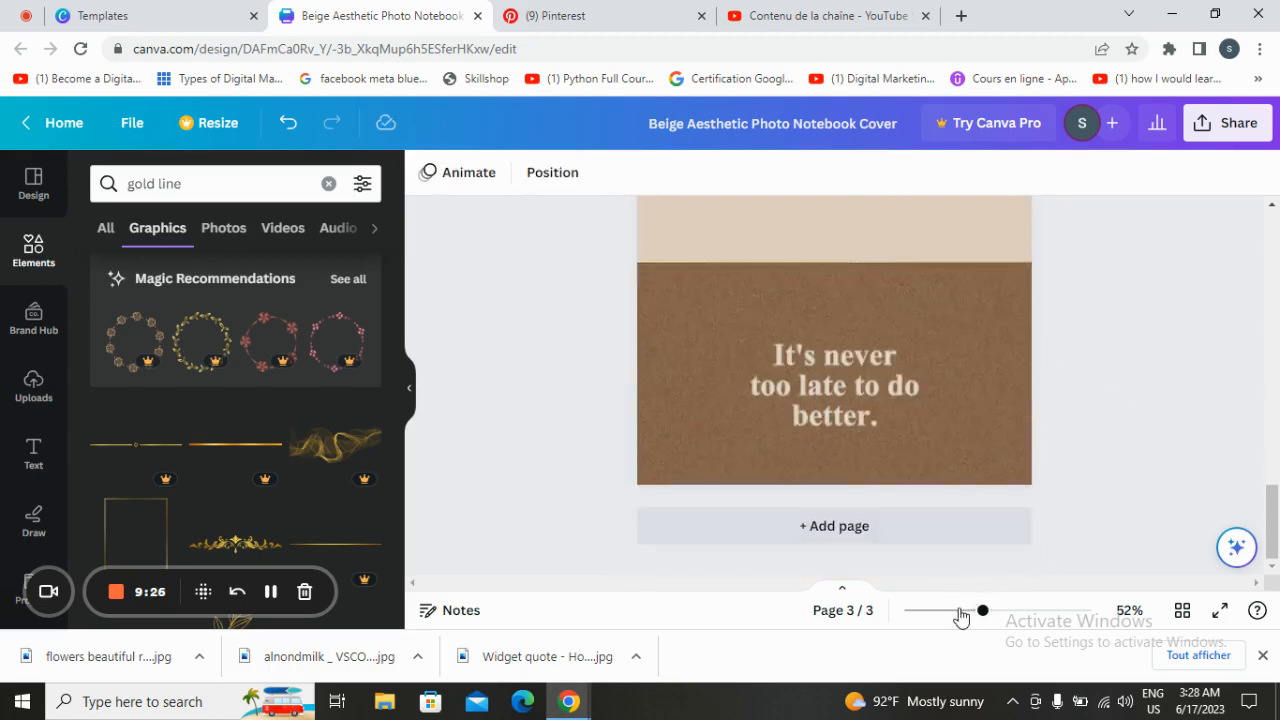
pyautogui.moveTo(984, 610); pyautogui.dragTo(960, 610)
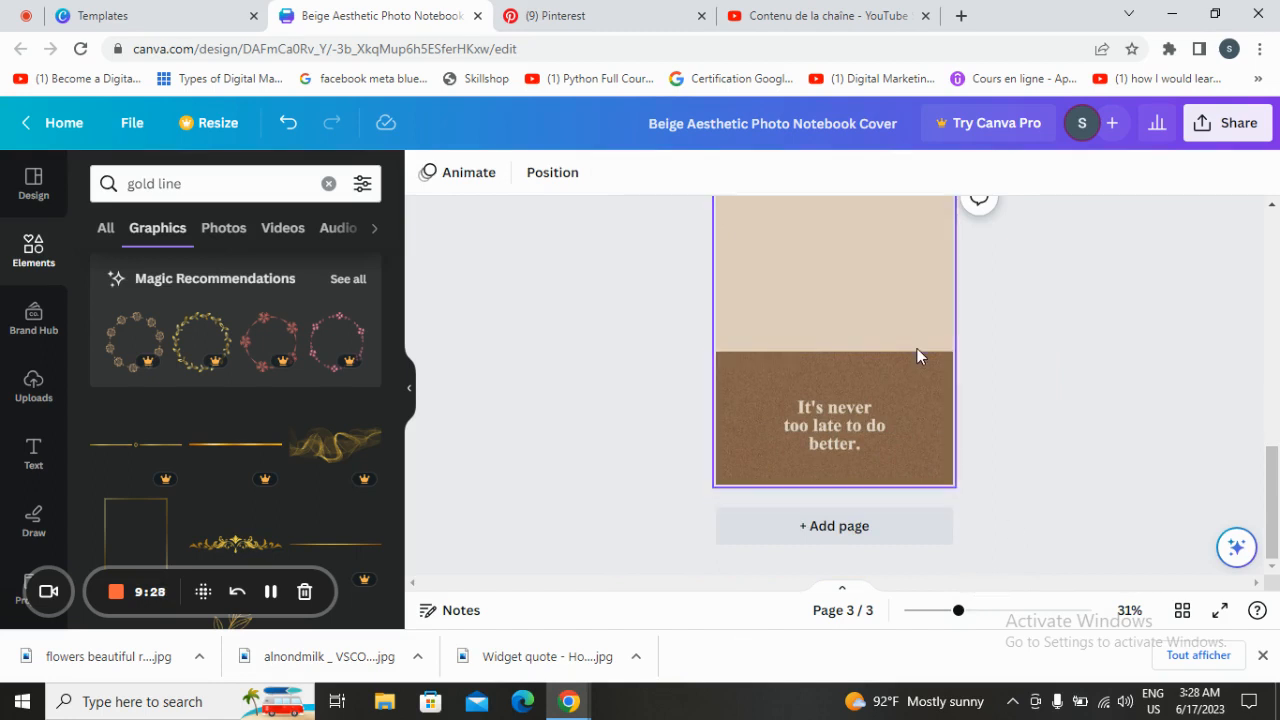
# - Add a small text box to page 3 and enlarge its text
pyautogui.click(834, 340)
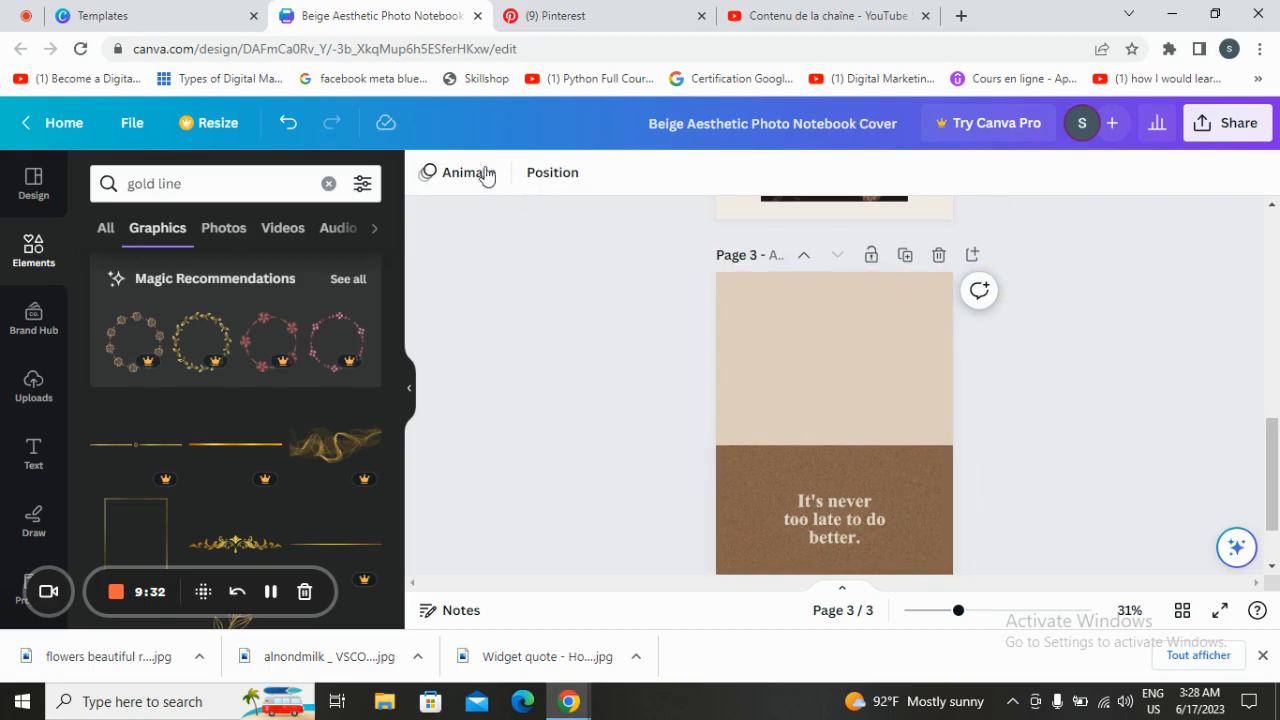
pyautogui.click(32, 452)
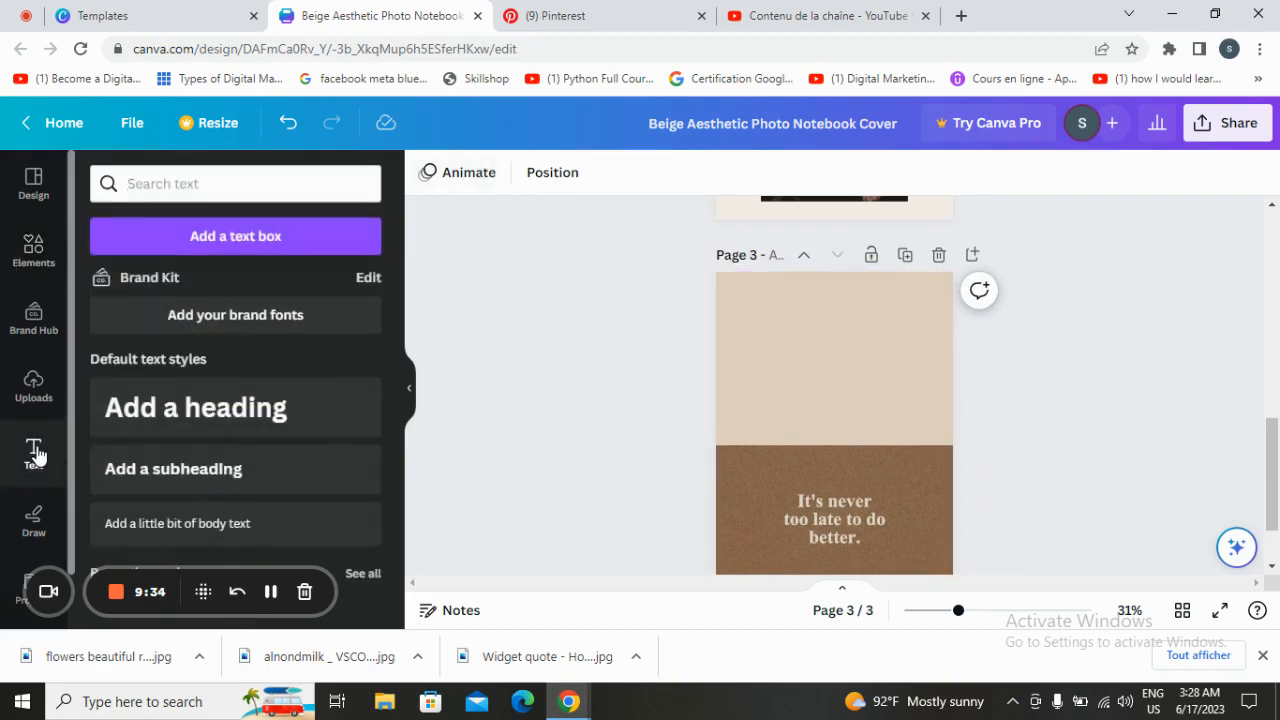
pyautogui.moveTo(318, 248)
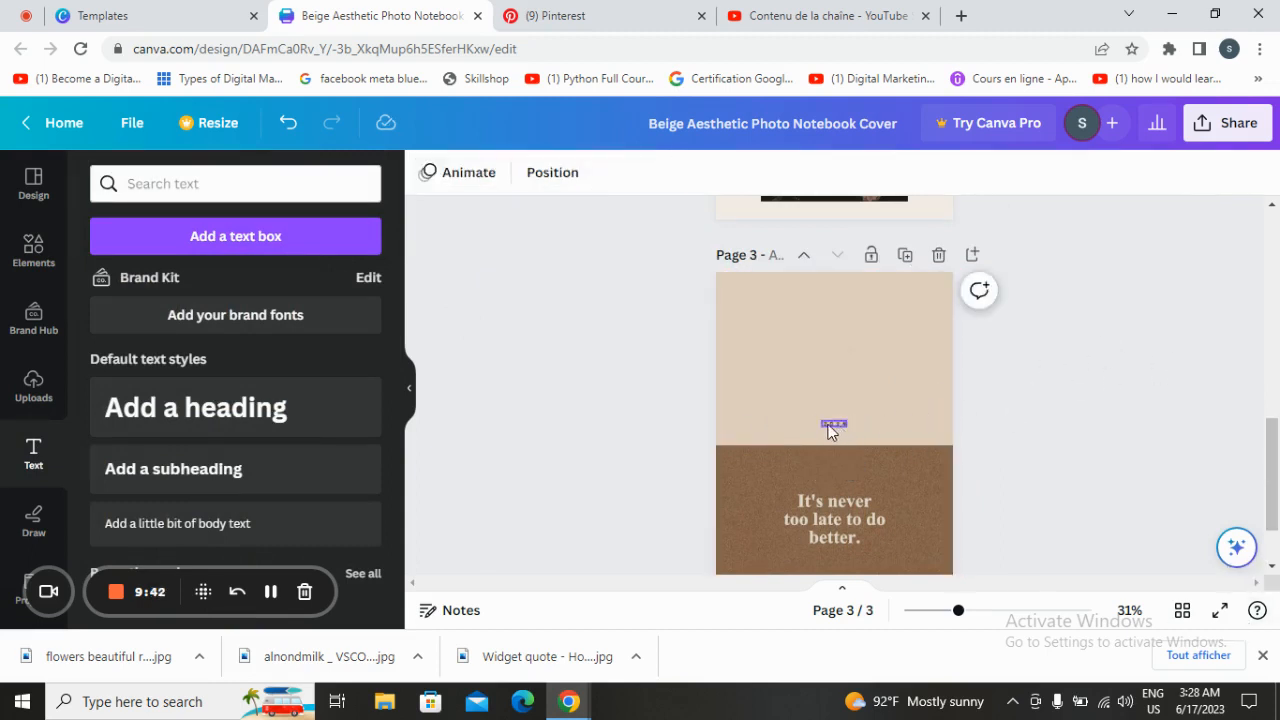
pyautogui.click(832, 424)
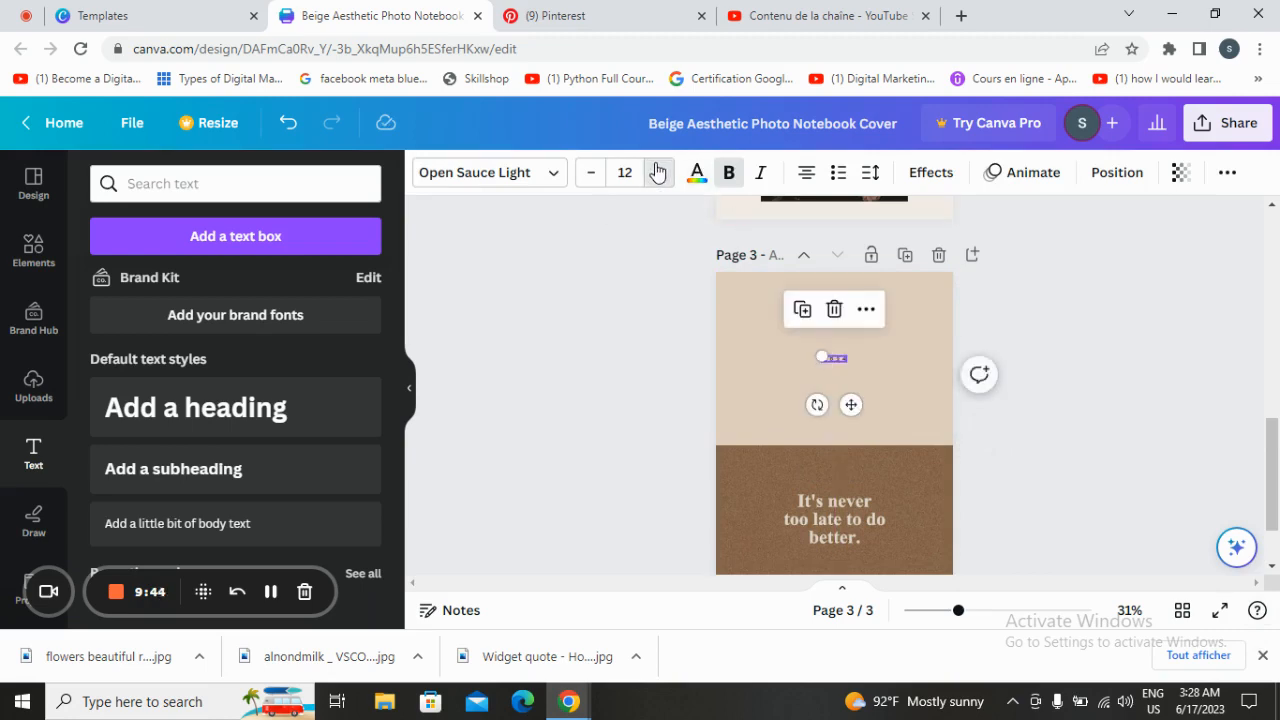
pyautogui.click(658, 166)
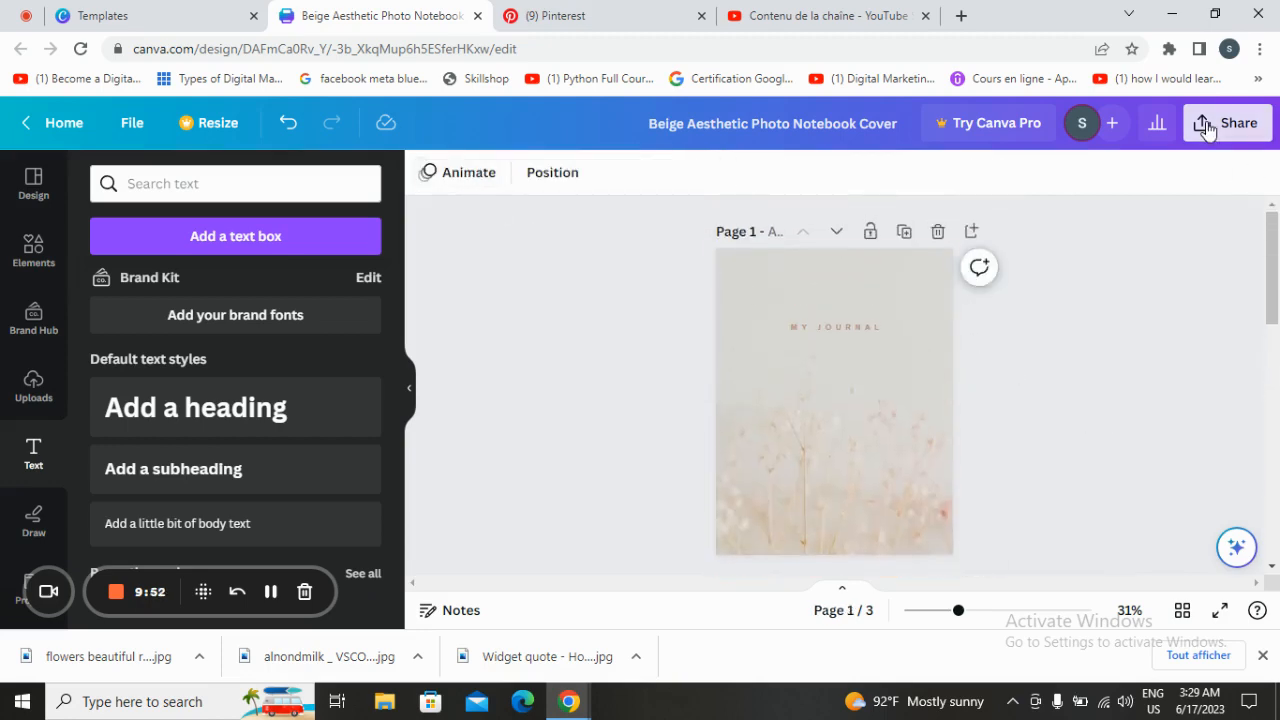
# - Bring up the Share download settings with PNG and all 3 pages selected
pyautogui.click(1236, 122)
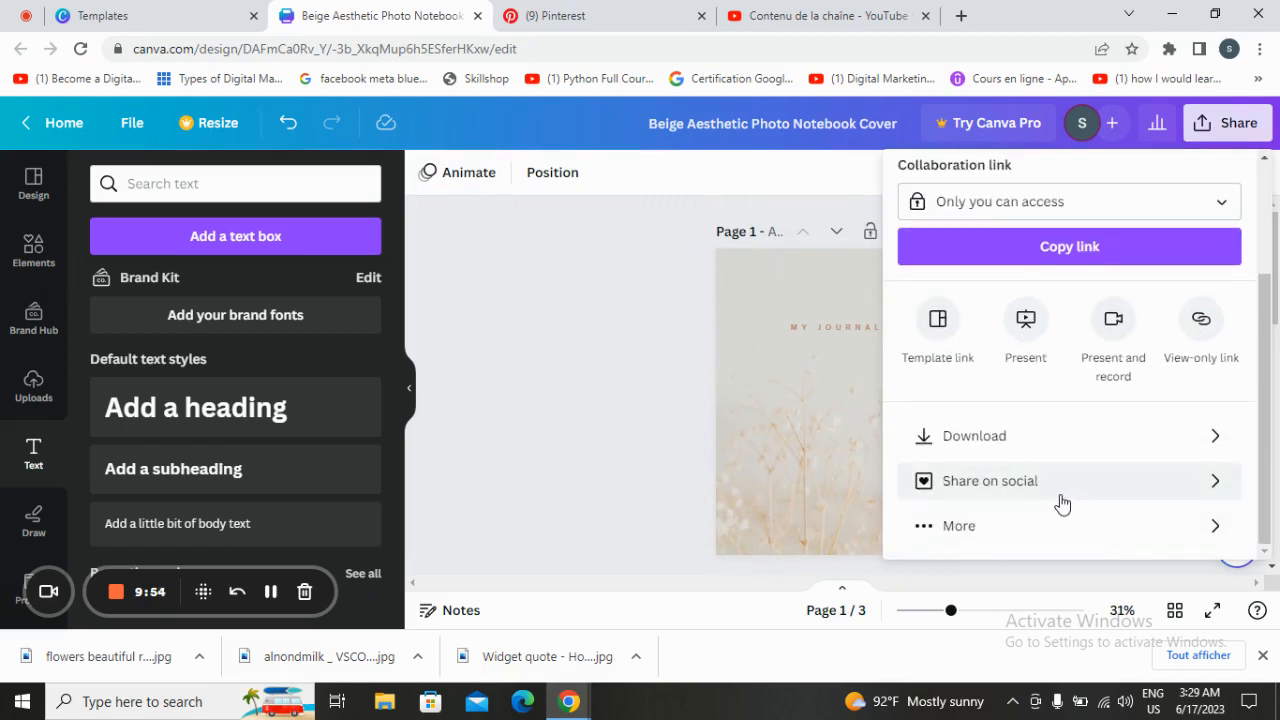
pyautogui.click(972, 436)
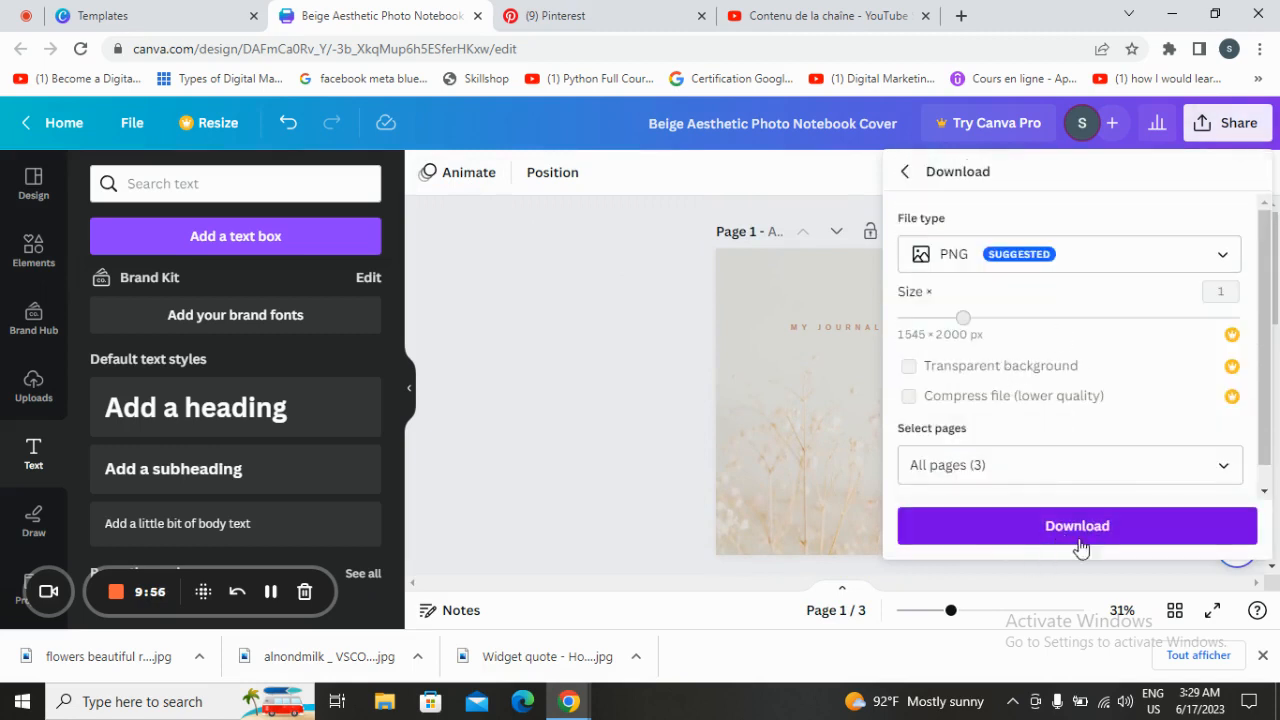